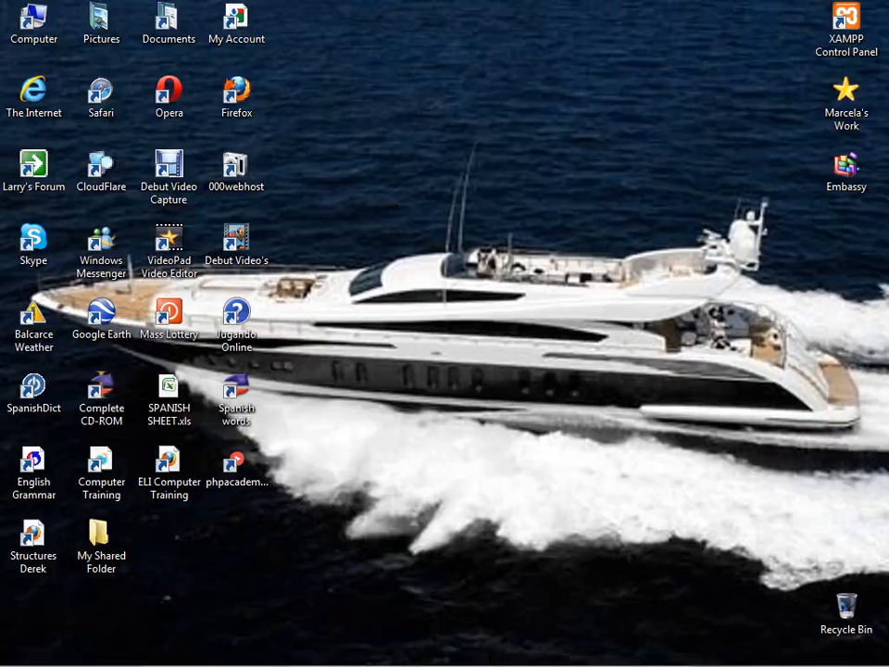
pyautogui.moveTo(226, 532)
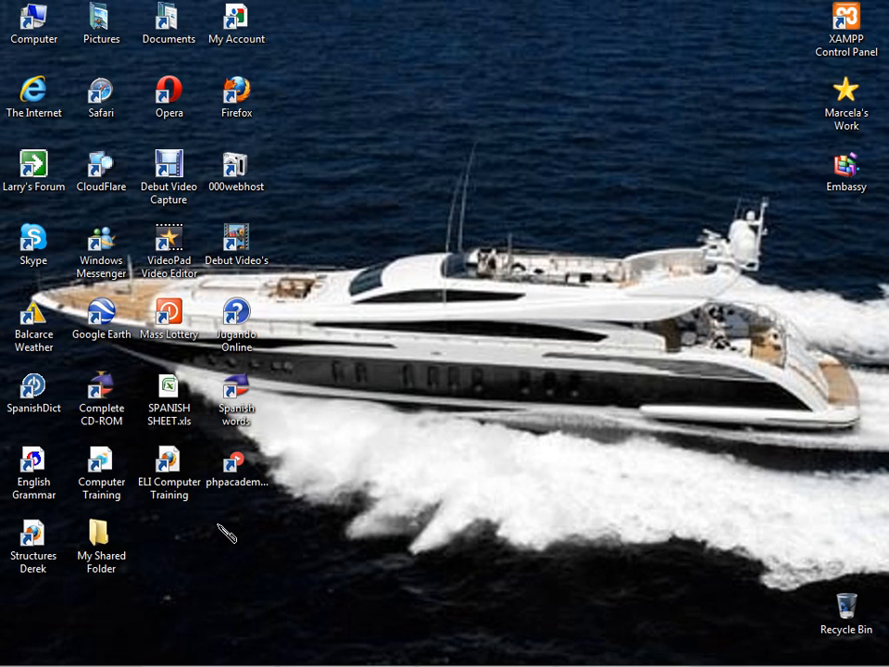
pyautogui.moveTo(222, 556)
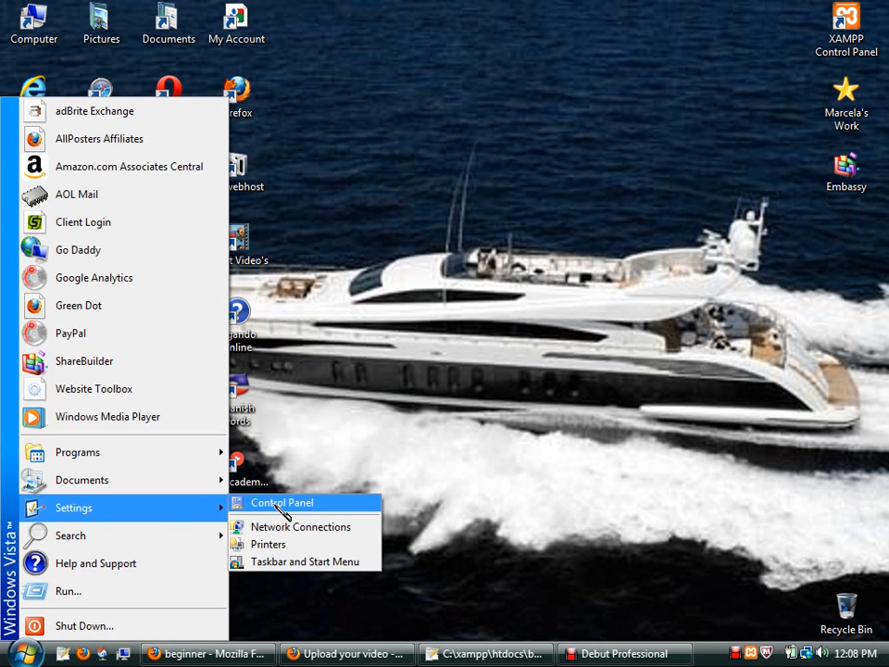
# Open Programs and Features from Control Panel and browse its 78 installed programs.
pyautogui.click(282, 502)
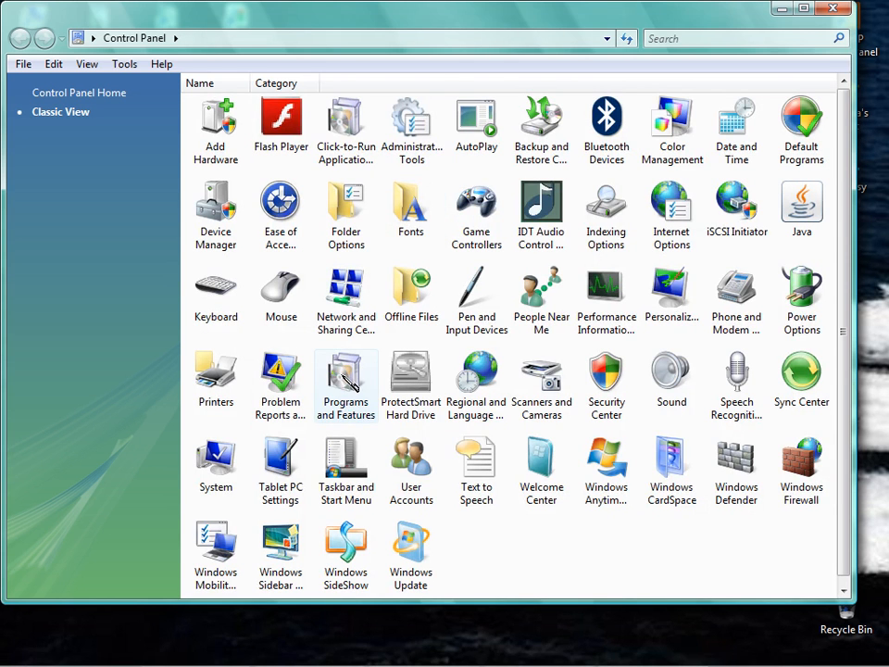
pyautogui.doubleClick(346, 377)
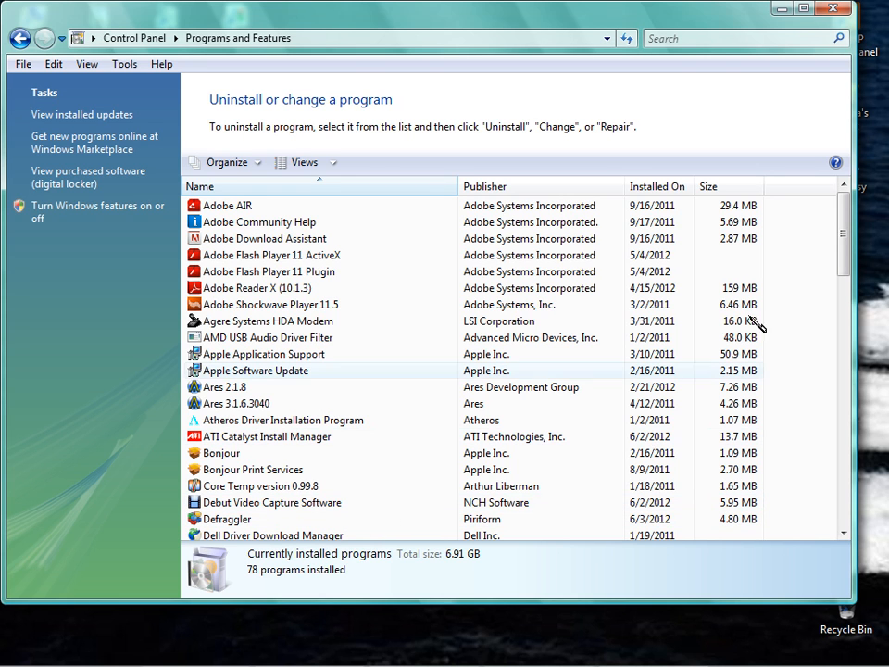
pyautogui.scroll(-3)
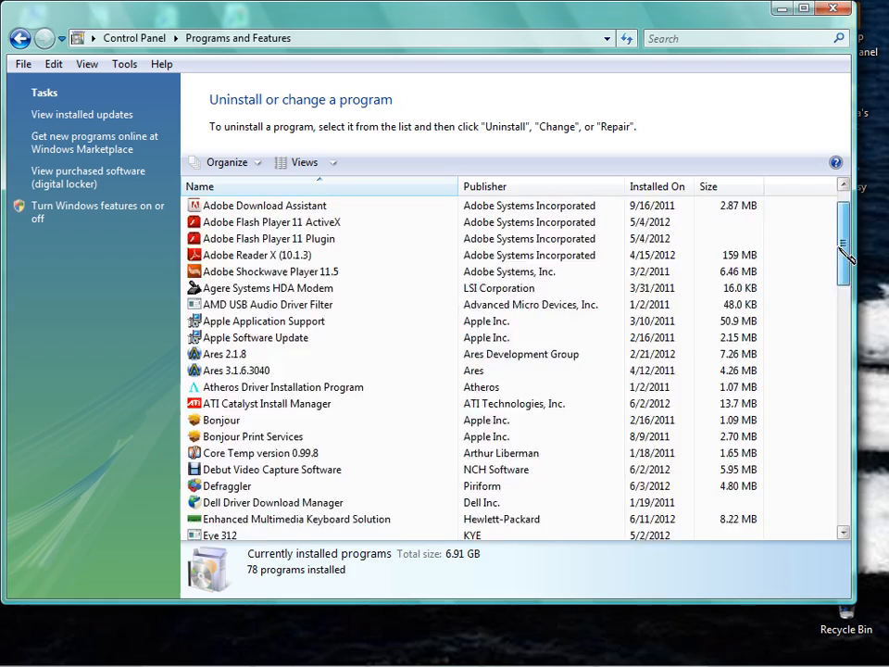
pyautogui.scroll(-3)
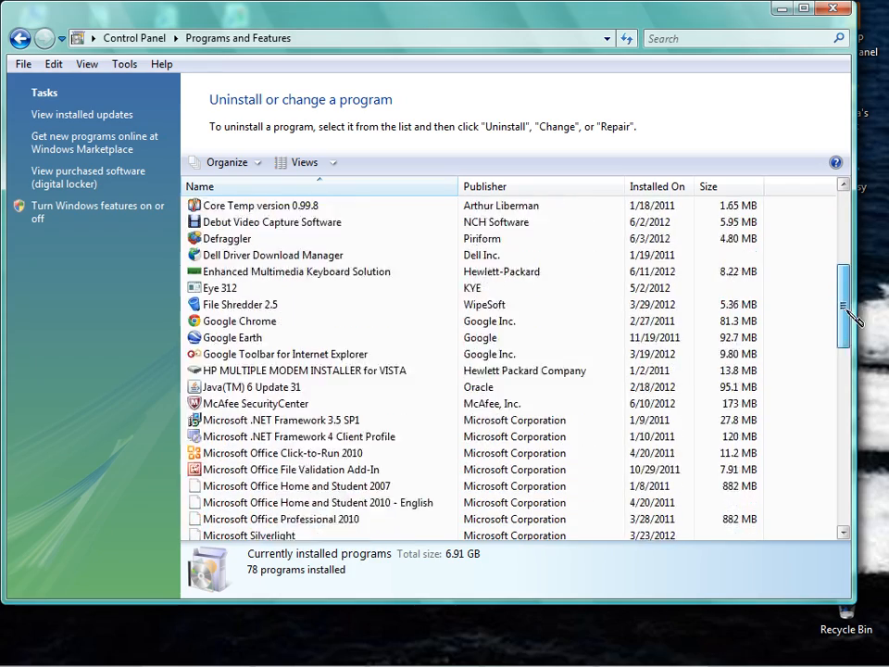
pyautogui.scroll(-3)
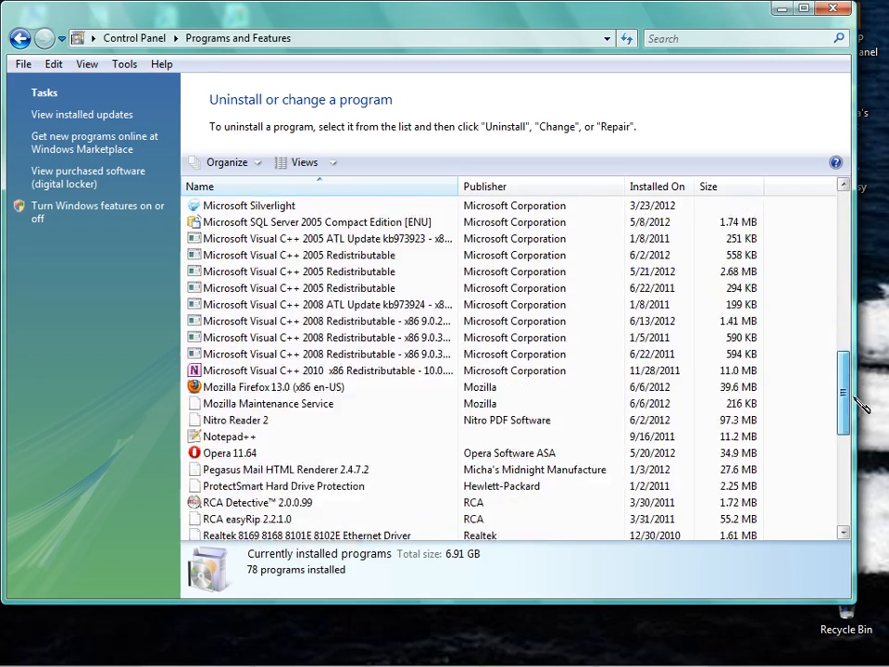
pyautogui.scroll(-3)
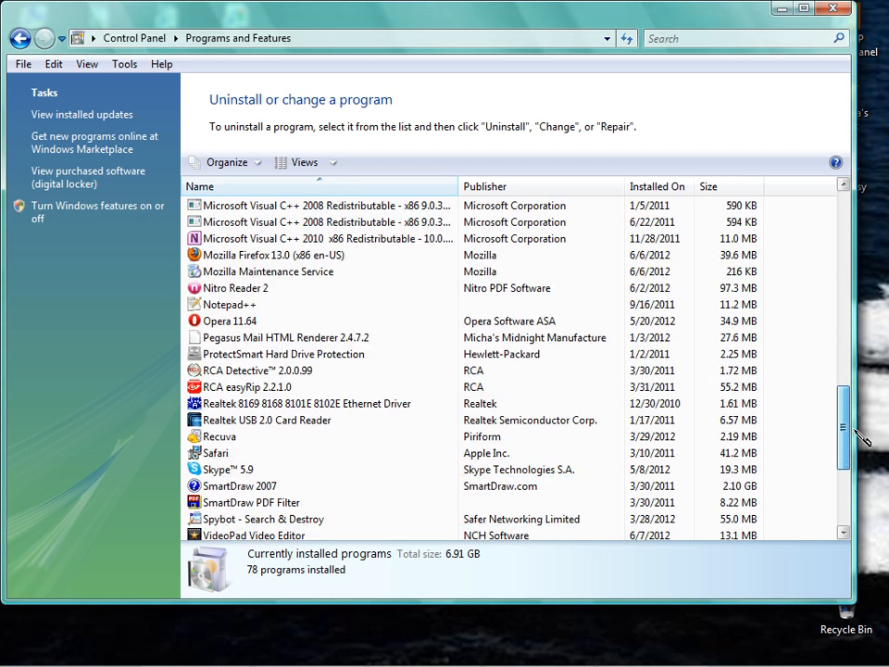
pyautogui.scroll(-3)
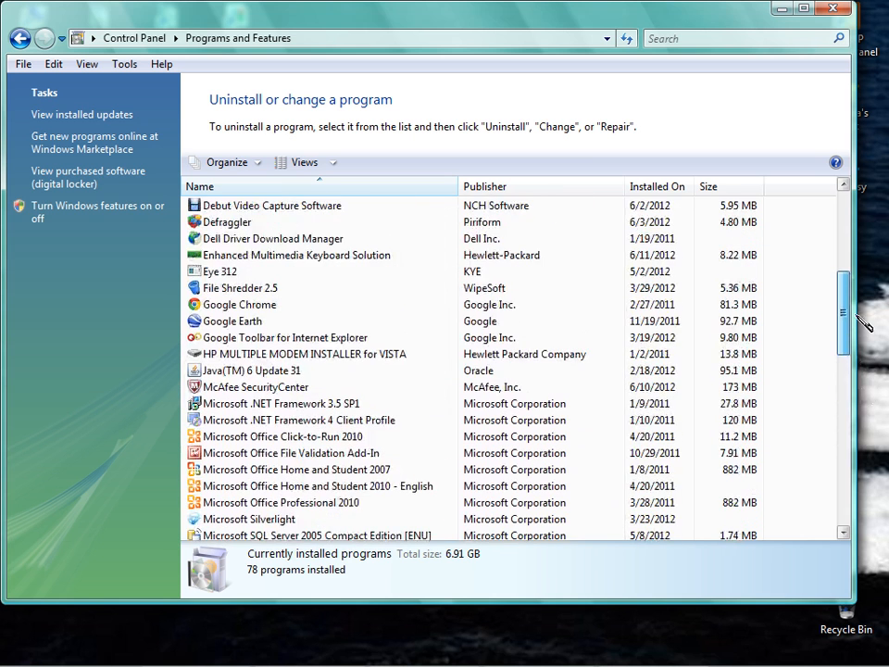
pyautogui.click(303, 353)
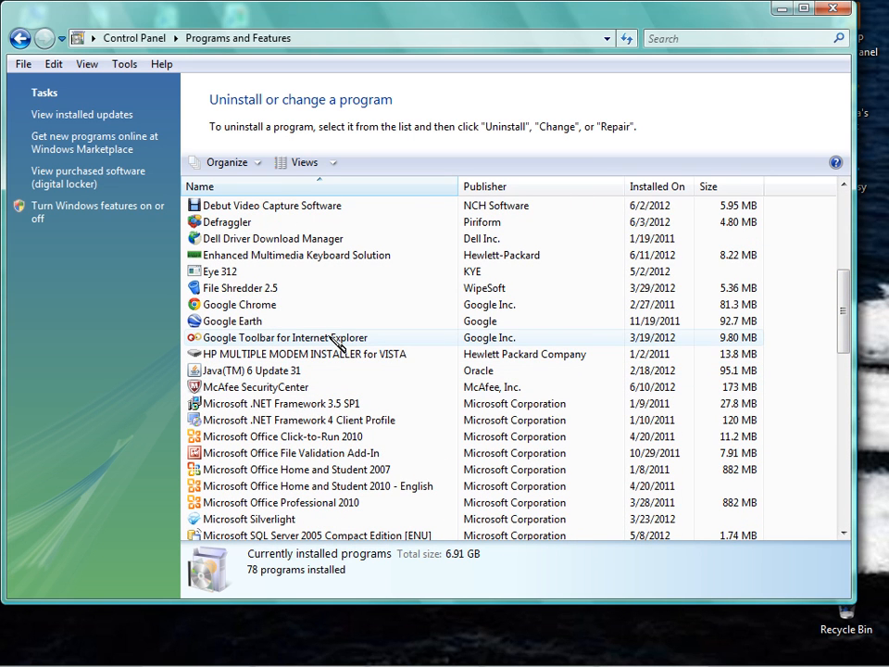
pyautogui.moveTo(273, 344)
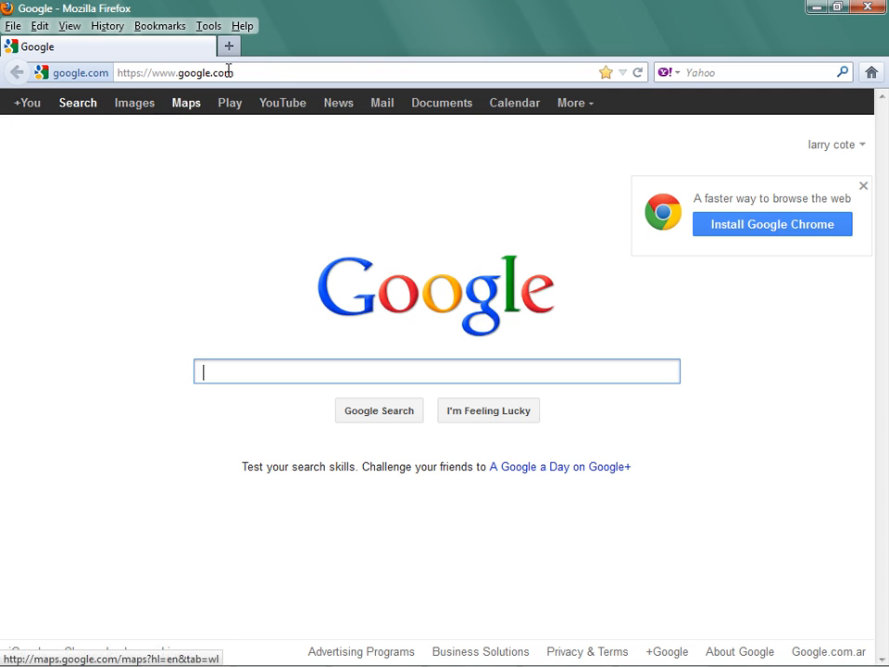
pyautogui.moveTo(283, 103)
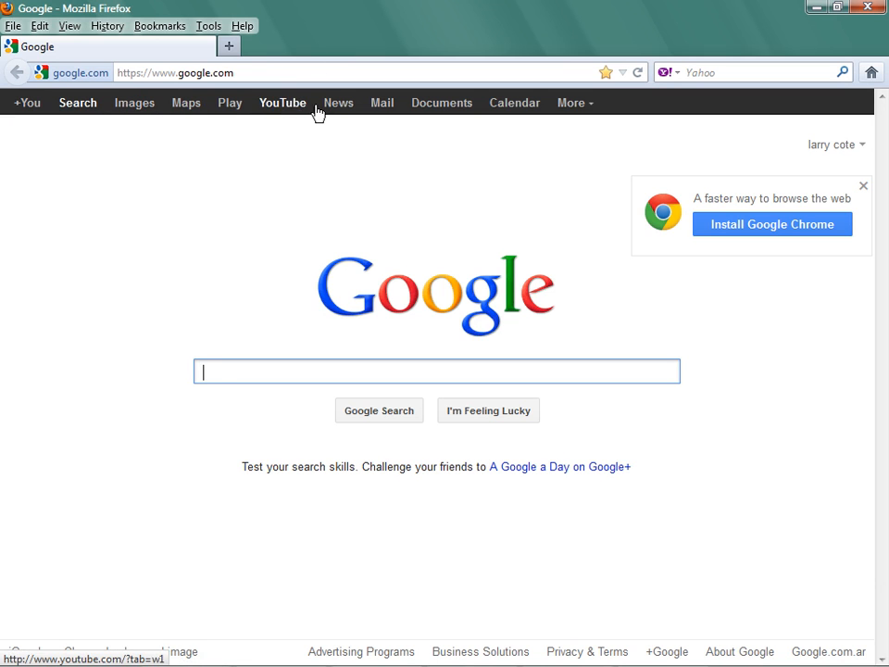
pyautogui.moveTo(339, 103)
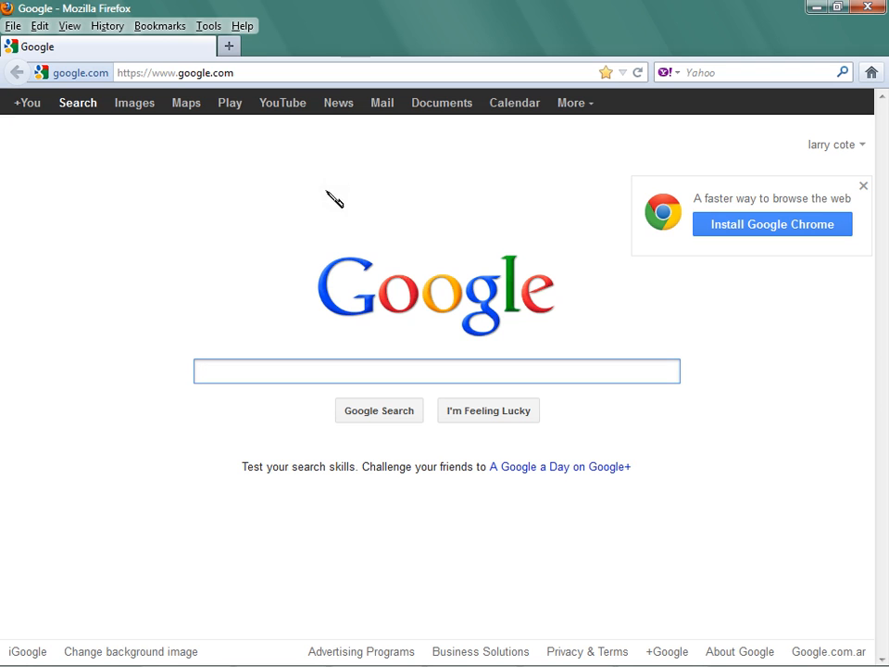
pyautogui.moveTo(396, 141)
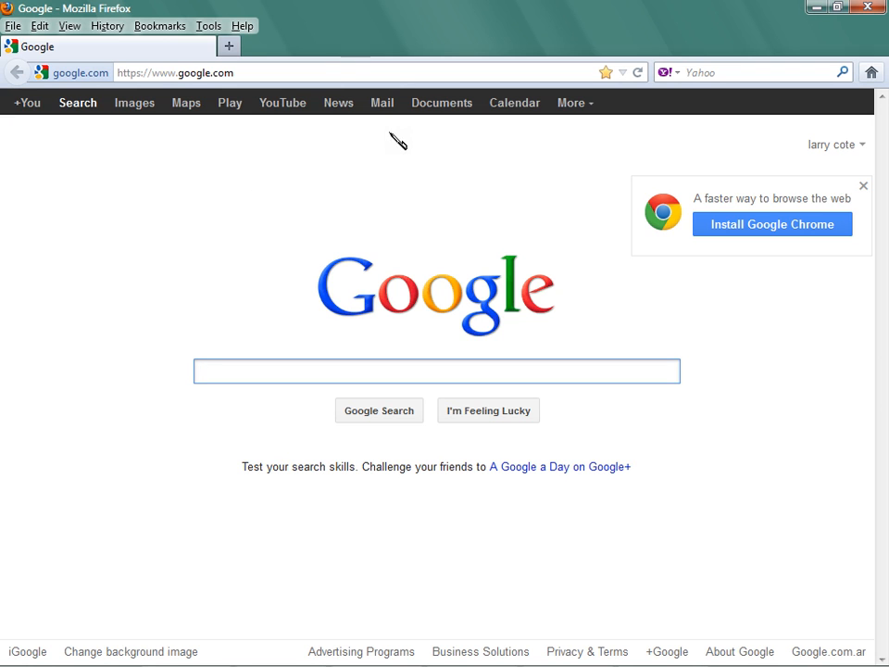
pyautogui.moveTo(210, 182)
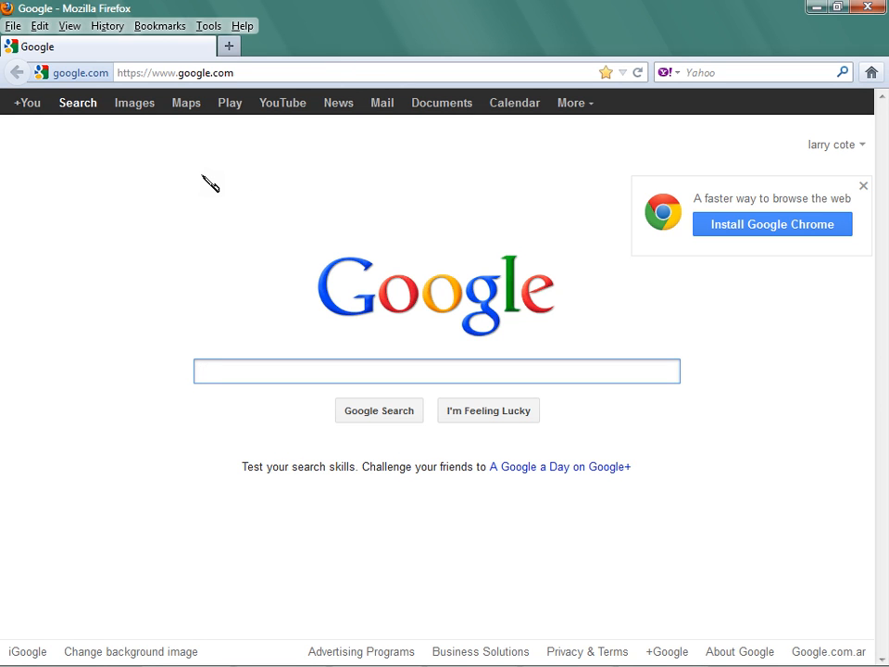
pyautogui.moveTo(625, 105)
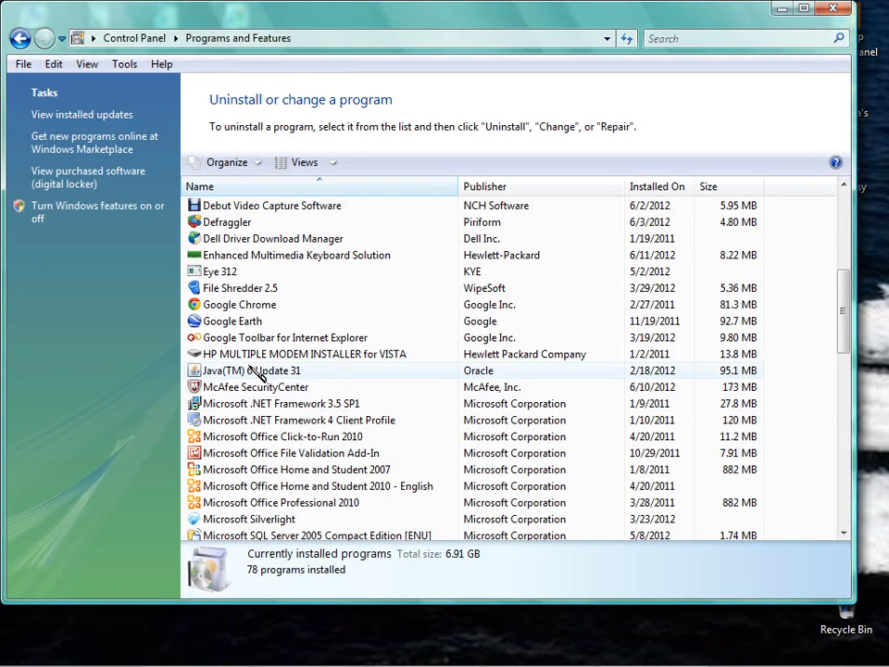
pyautogui.moveTo(260, 321)
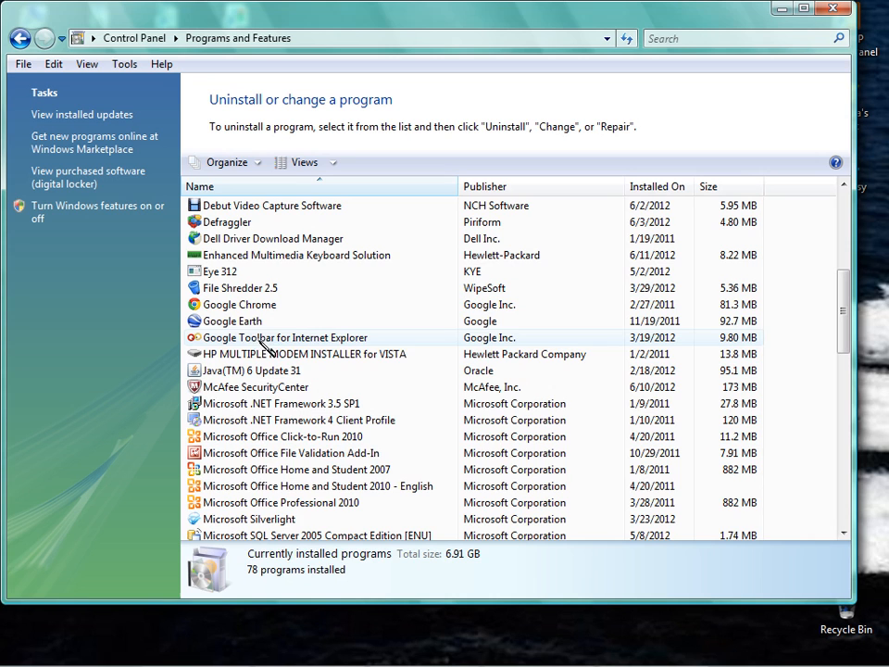
pyautogui.moveTo(237, 349)
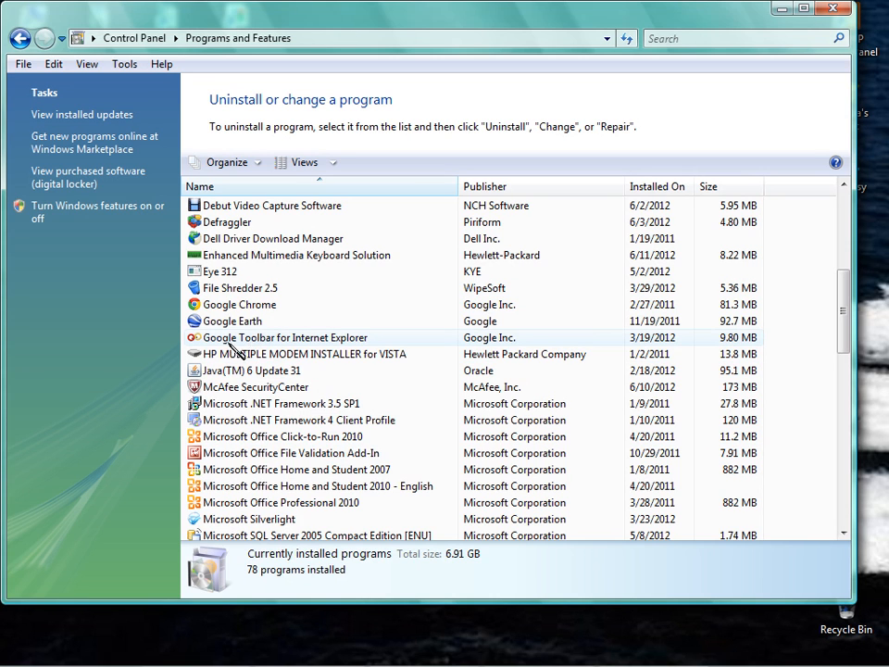
pyautogui.moveTo(273, 344)
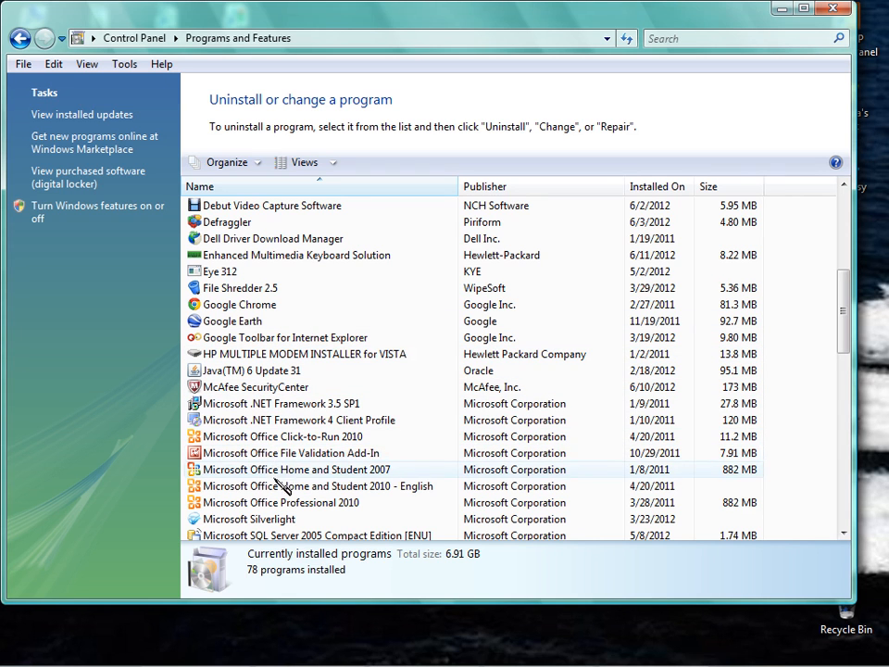
pyautogui.click(296, 420)
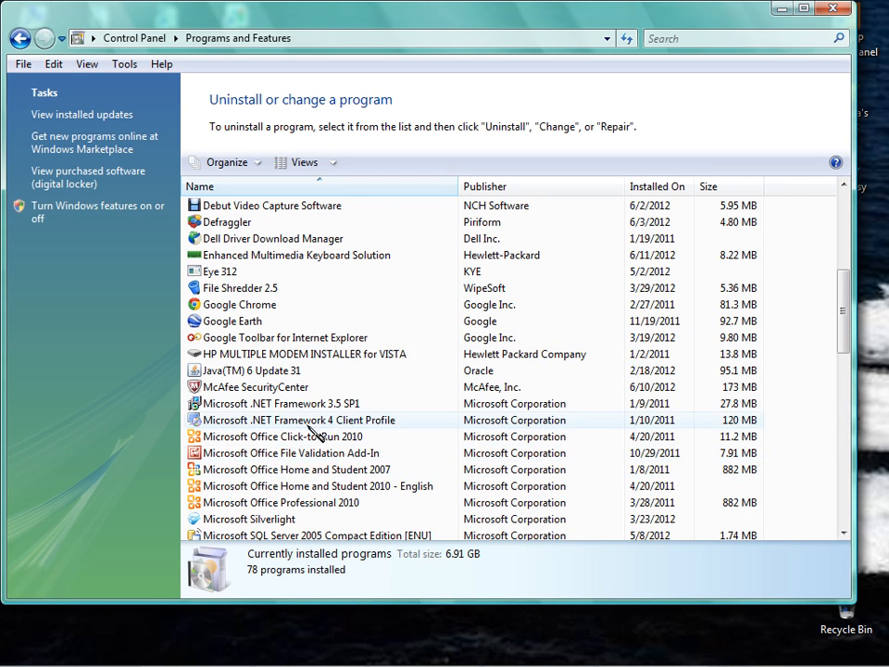
pyautogui.click(296, 469)
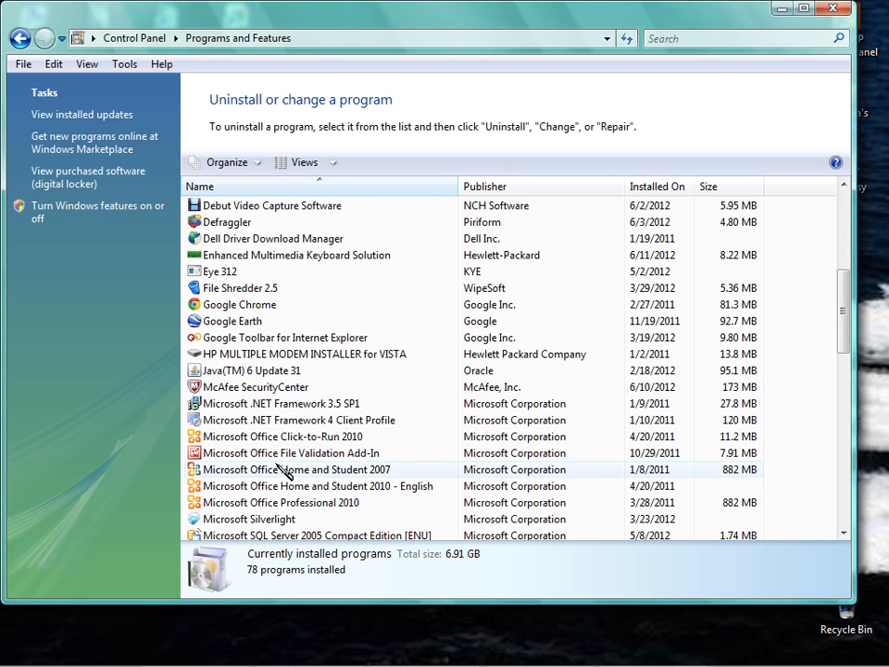
pyautogui.click(299, 420)
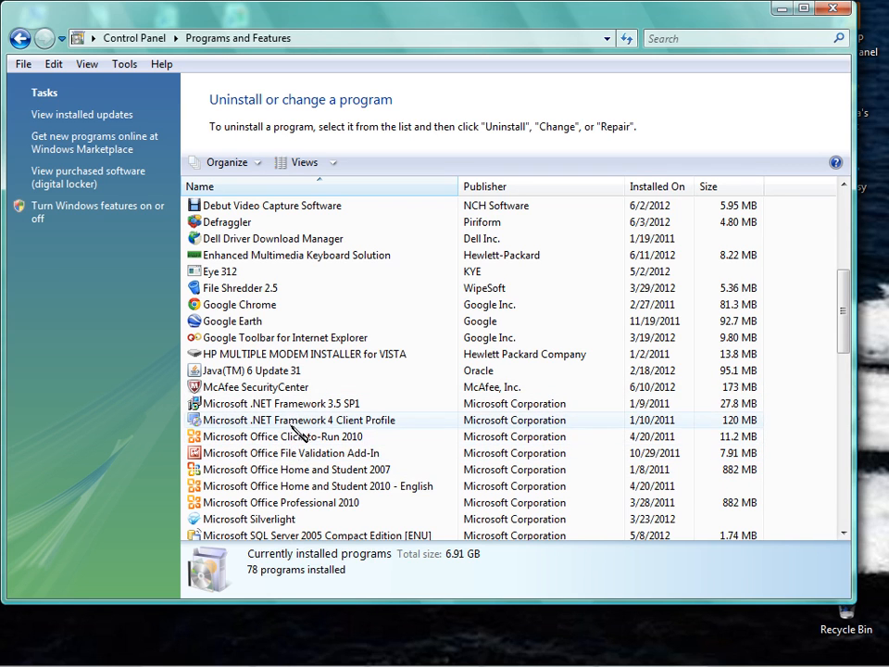
pyautogui.moveTo(356, 262)
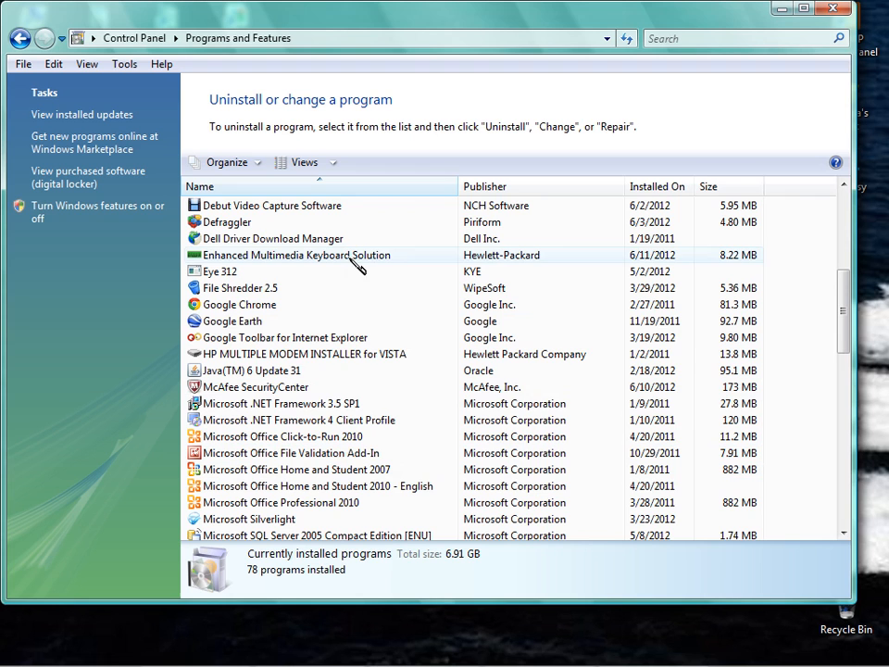
pyautogui.click(281, 402)
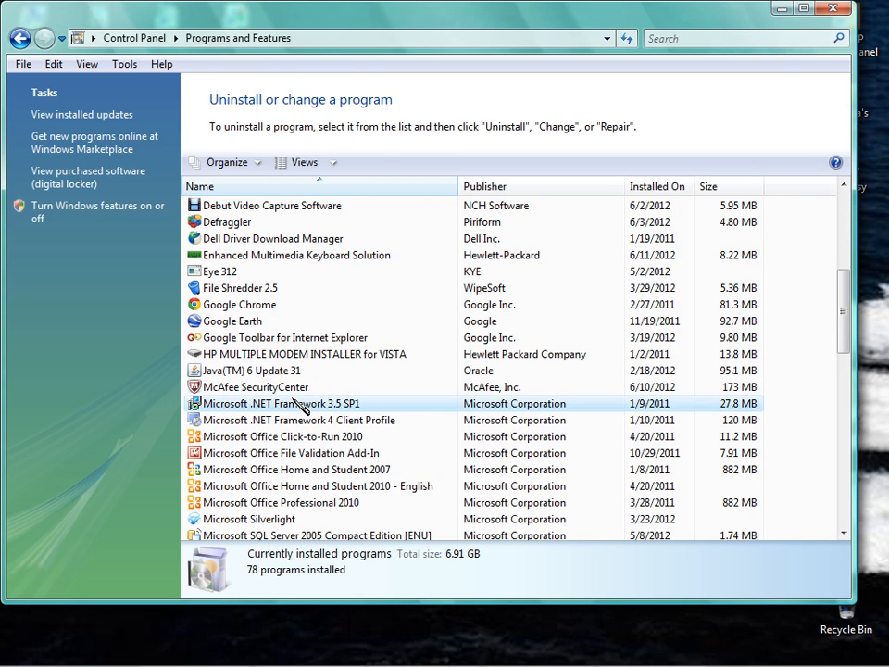
# Launch uninstall/change setup for Microsoft .NET Framework 3.5 SP1.
pyautogui.doubleClick(280, 403)
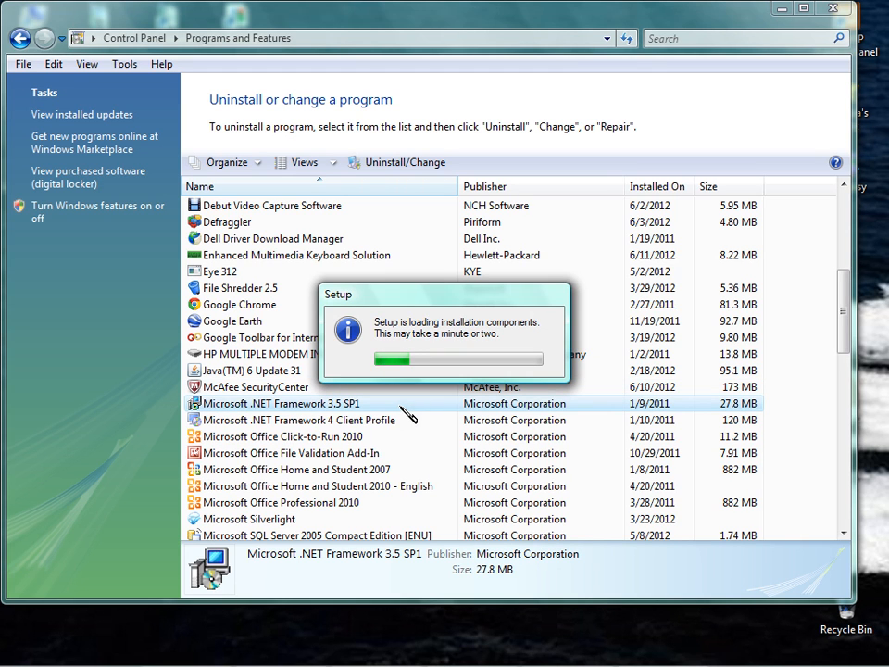
pyautogui.moveTo(608, 221)
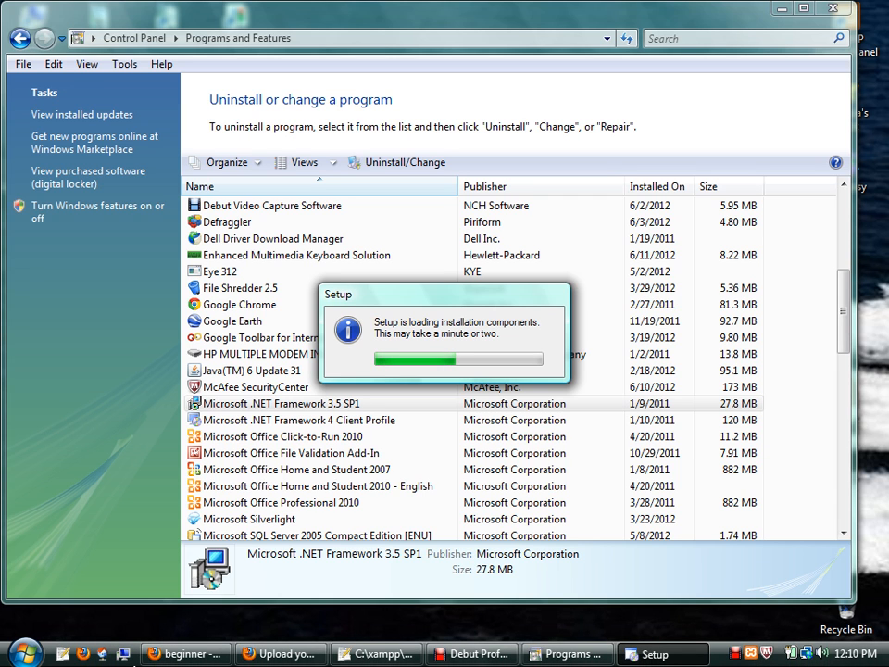
pyautogui.moveTo(185, 653)
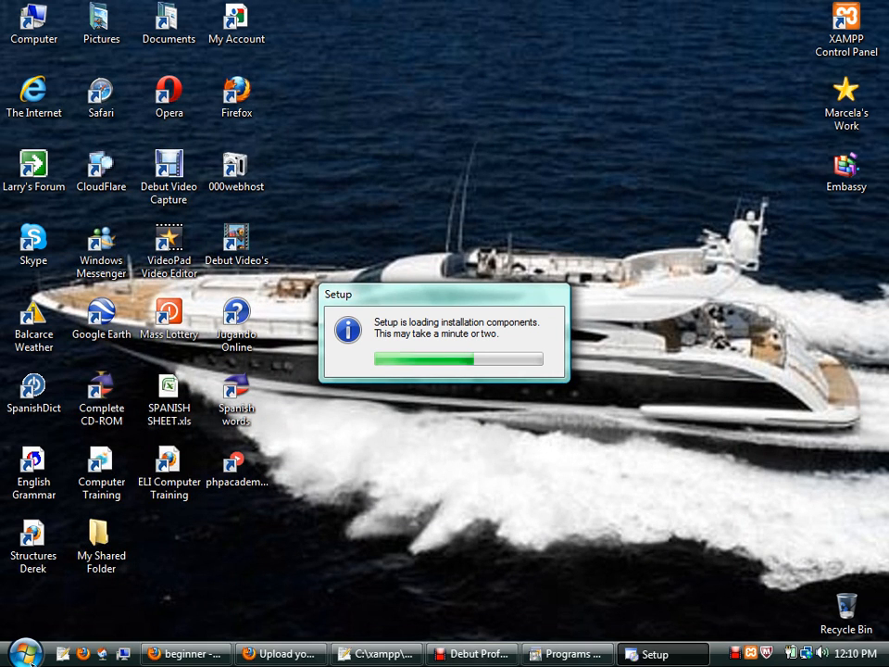
# Launch Disk Cleanup from the Start menu's System Tools.
pyautogui.click(19, 653)
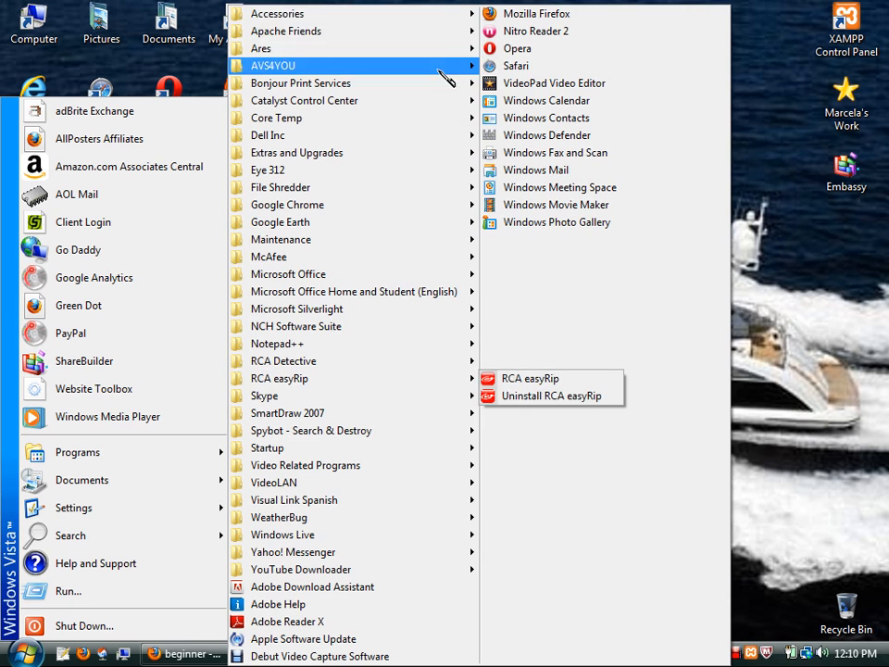
pyautogui.moveTo(277, 13)
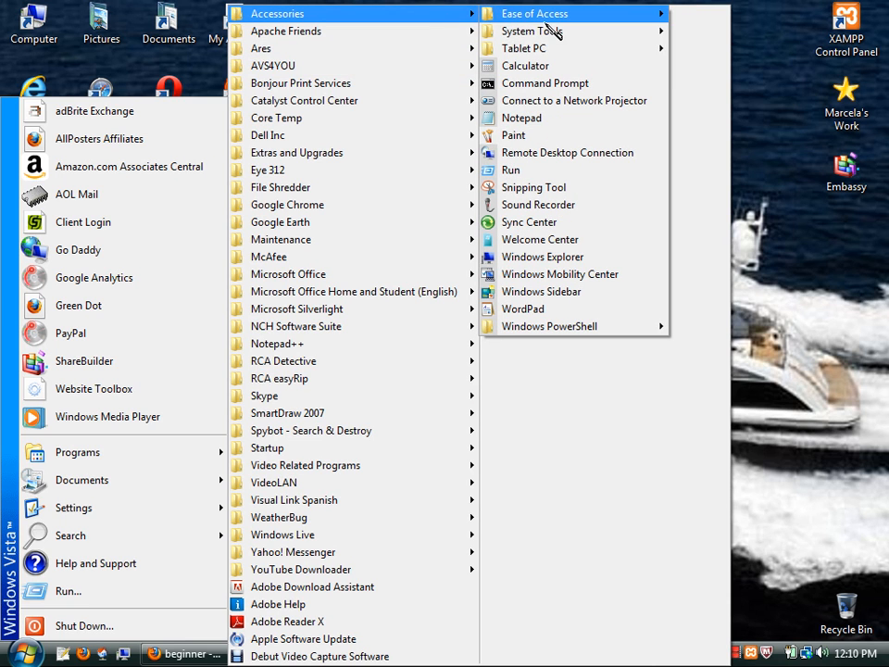
pyautogui.moveTo(532, 31)
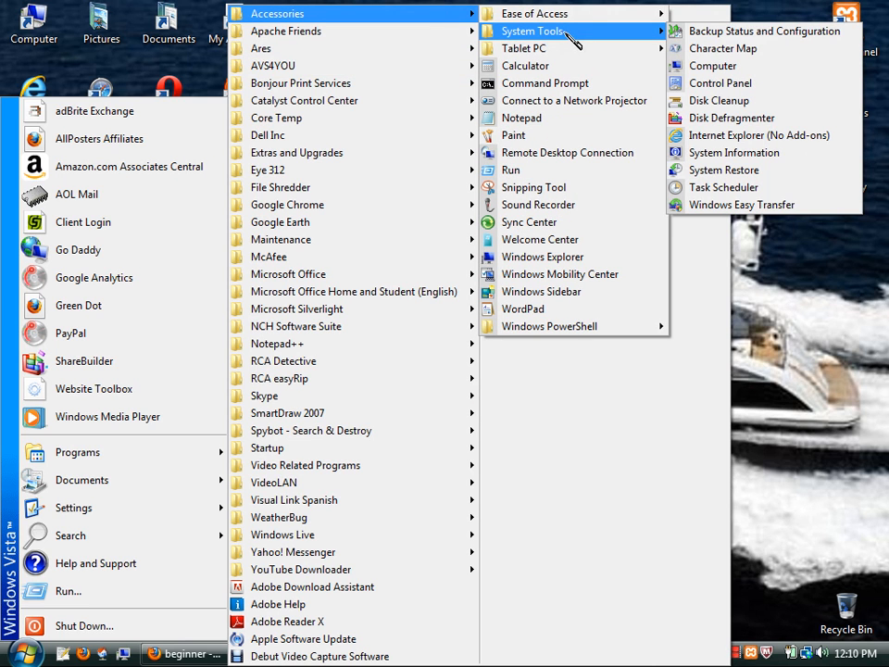
pyautogui.moveTo(712, 66)
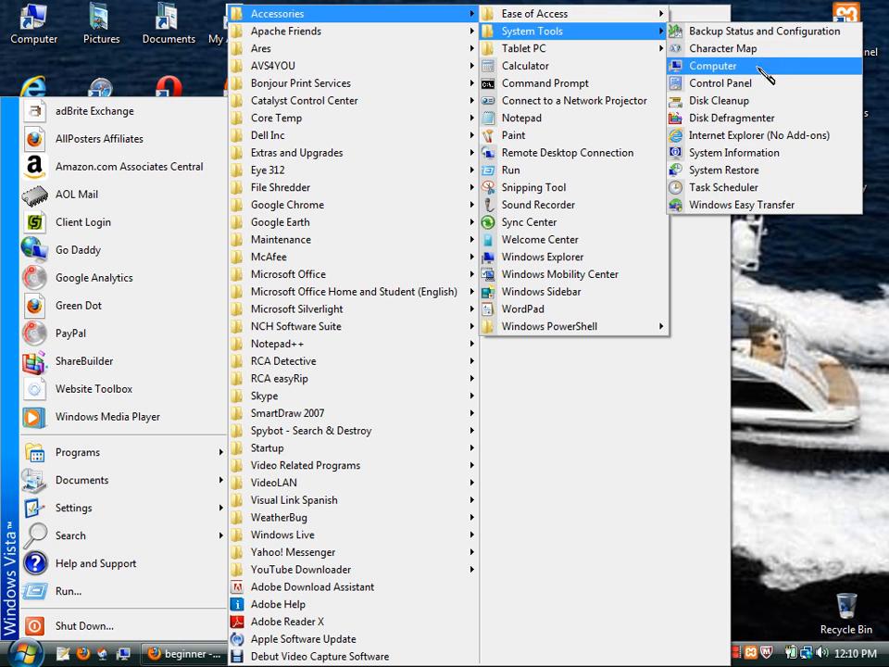
pyautogui.moveTo(732, 100)
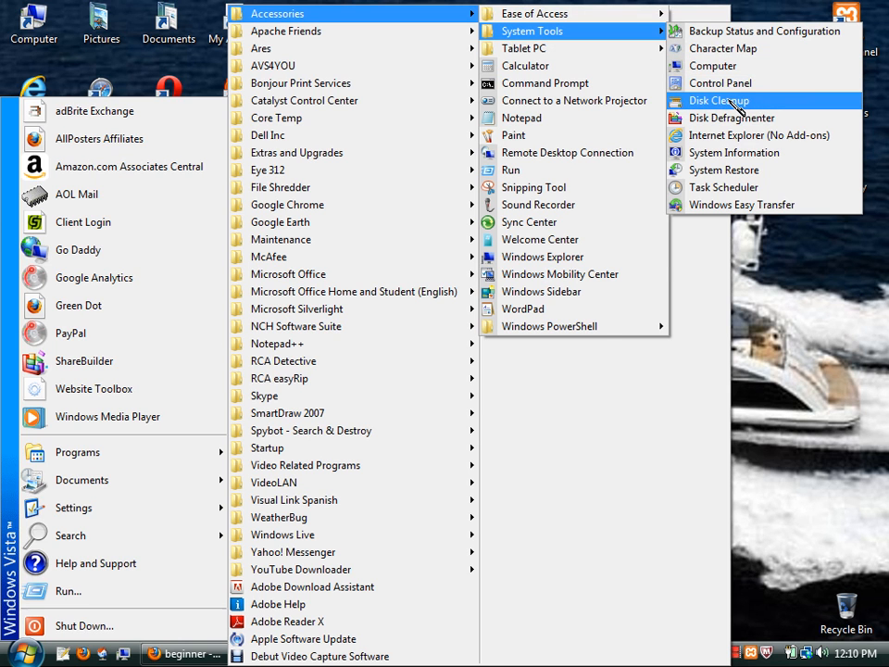
pyautogui.click(719, 100)
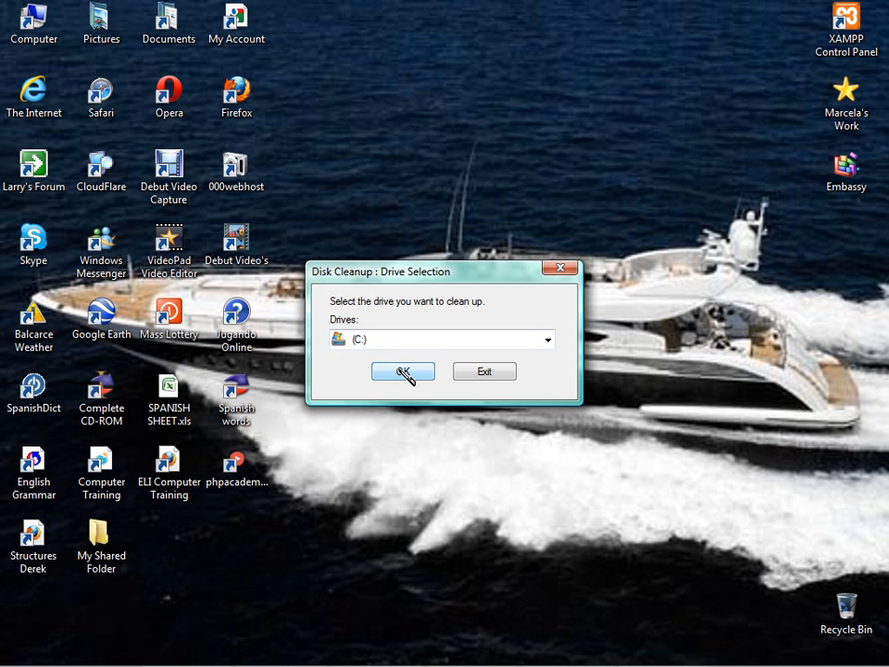
pyautogui.moveTo(421, 352)
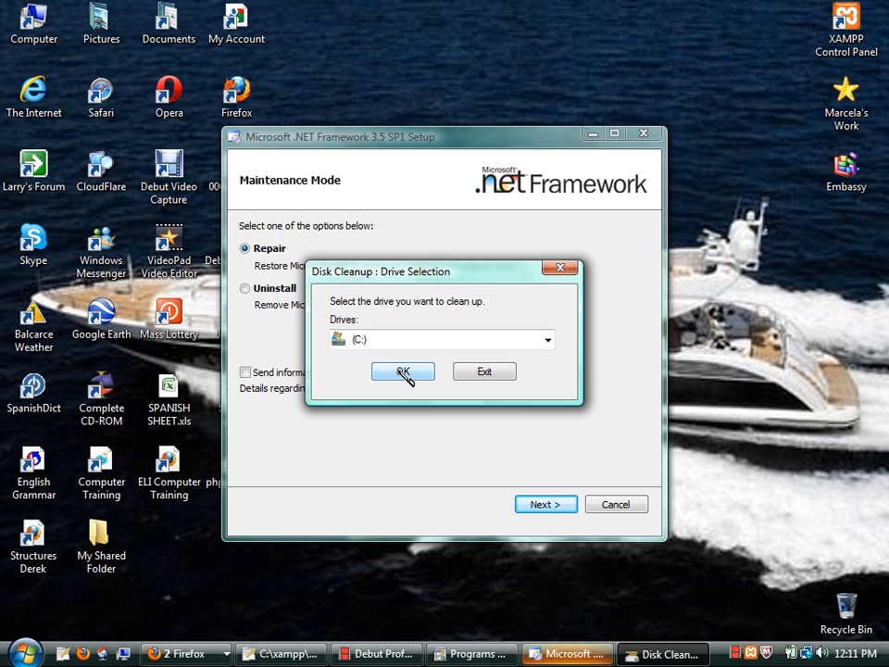
# Confirm drive C: for scanning and cancel the .NET Framework 3.5 SP1 setup.
pyautogui.click(403, 371)
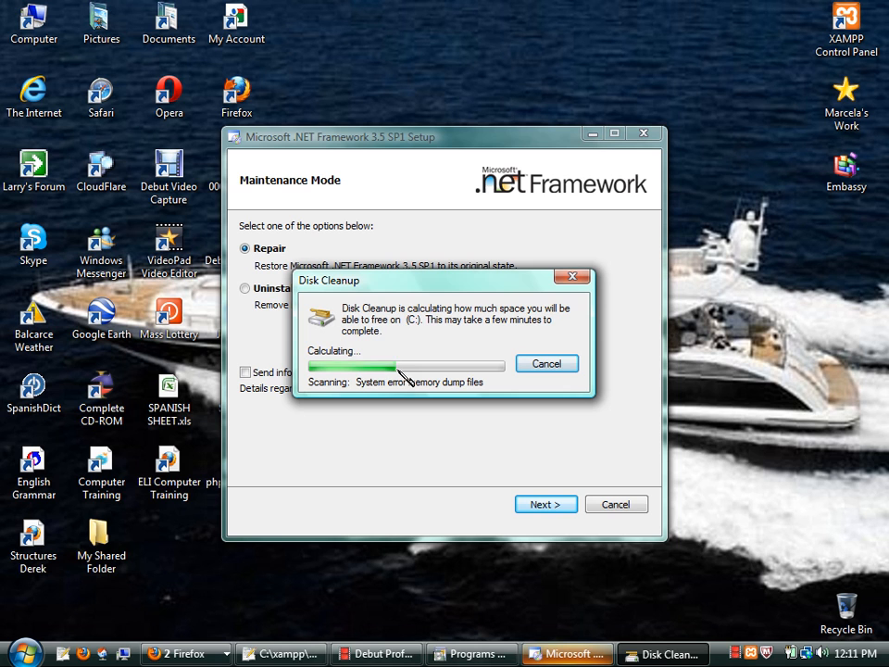
pyautogui.moveTo(635, 537)
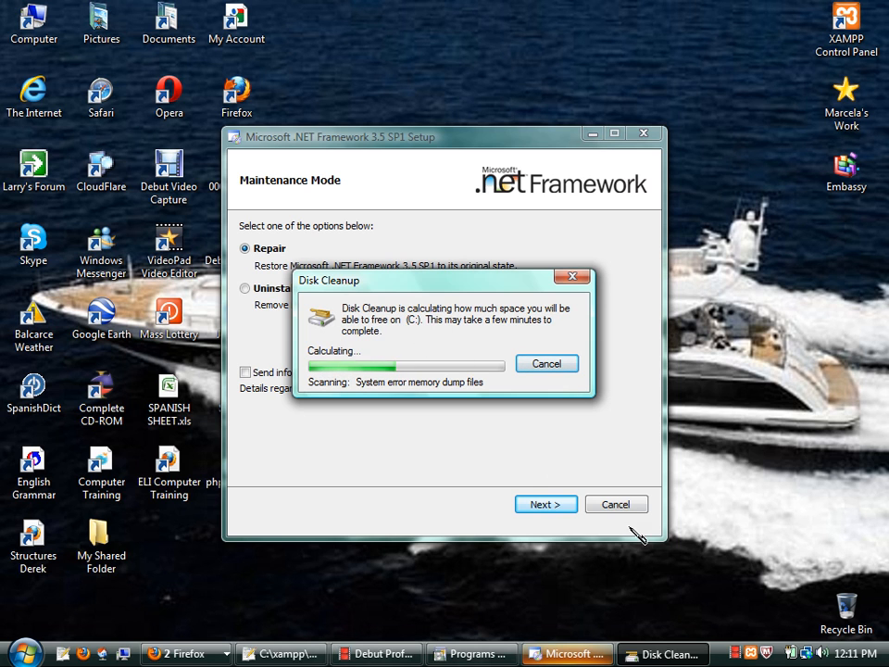
pyautogui.click(616, 504)
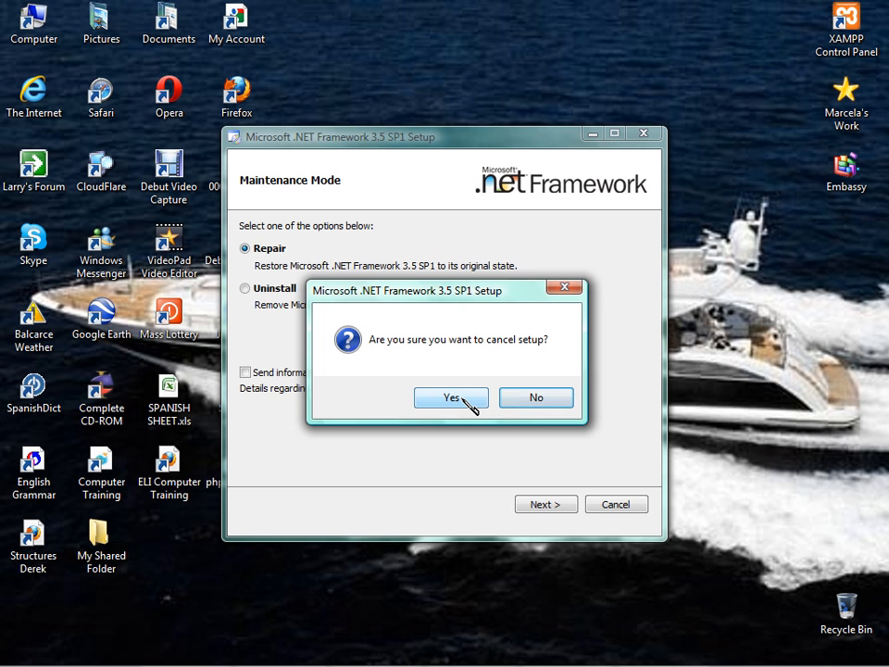
pyautogui.moveTo(535, 398)
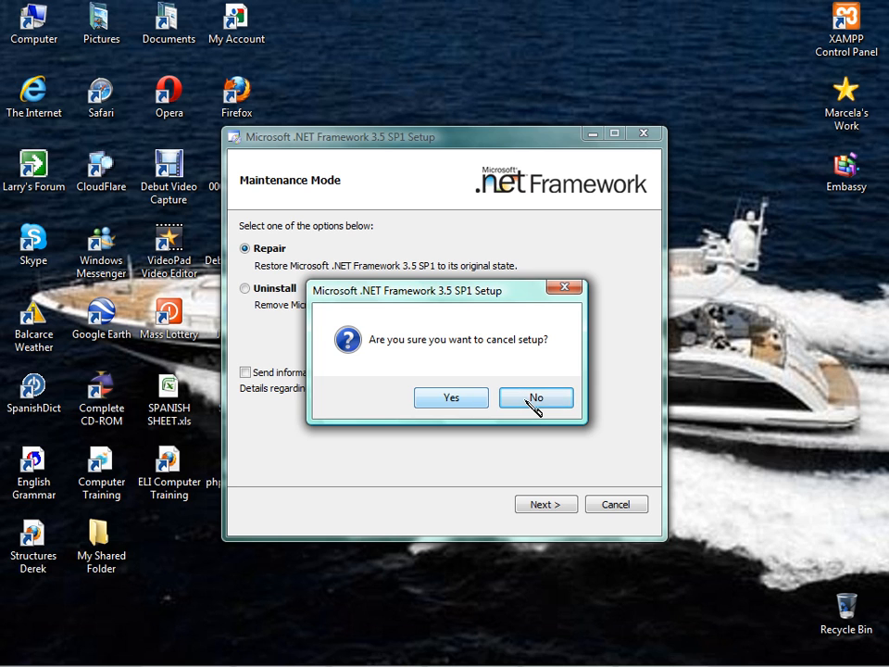
pyautogui.click(536, 397)
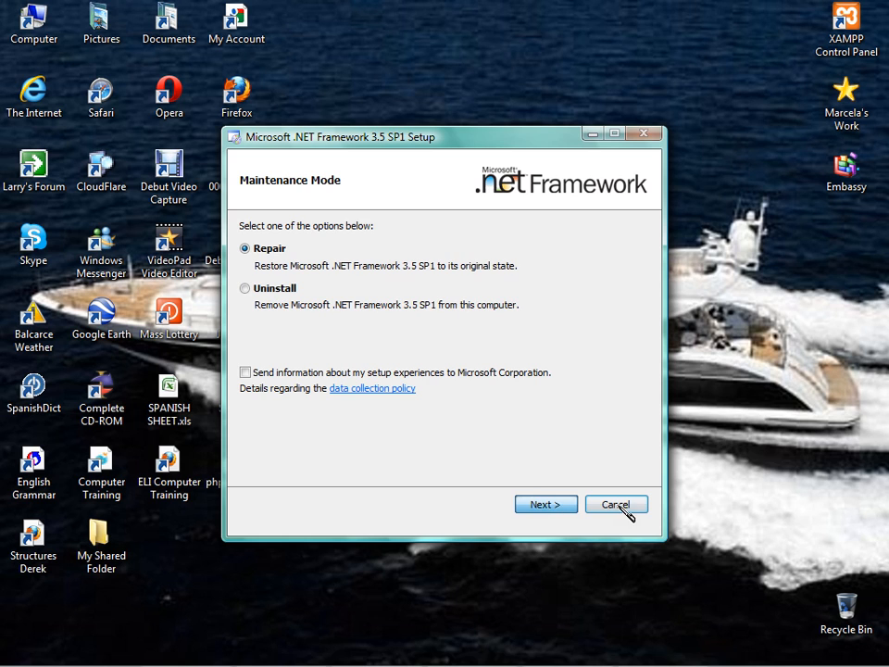
pyautogui.click(545, 504)
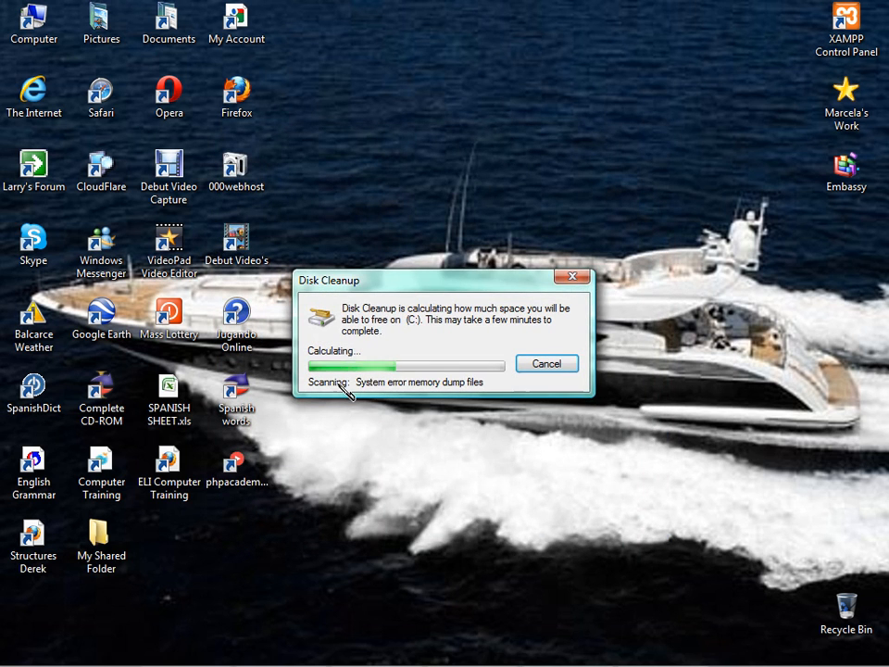
pyautogui.moveTo(483, 324)
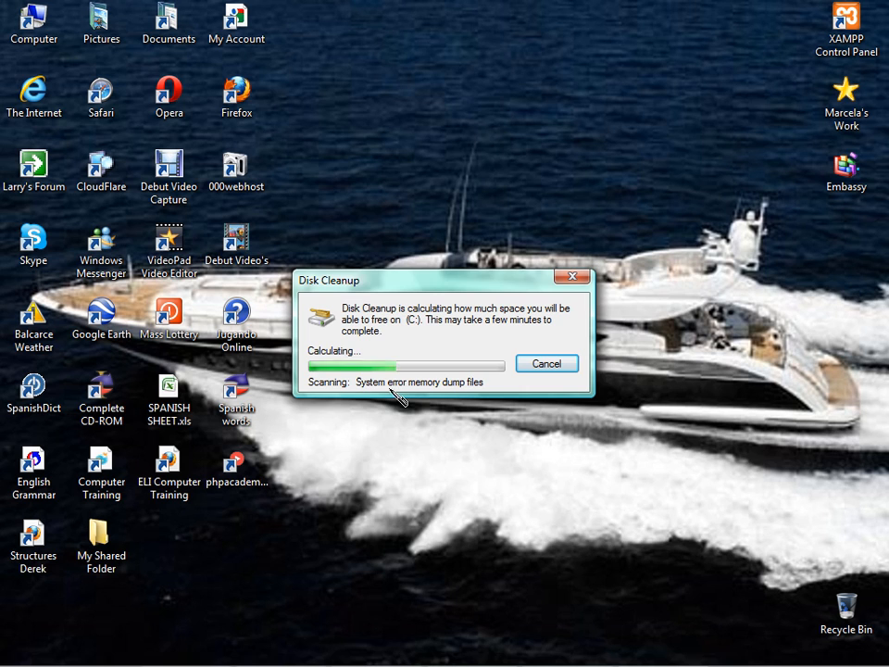
pyautogui.moveTo(387, 419)
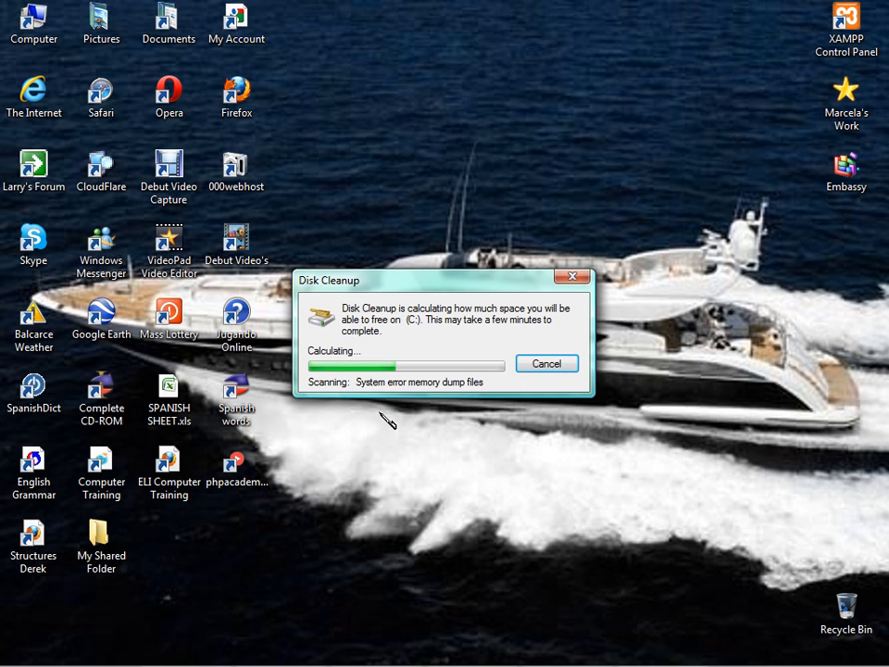
pyautogui.moveTo(407, 397)
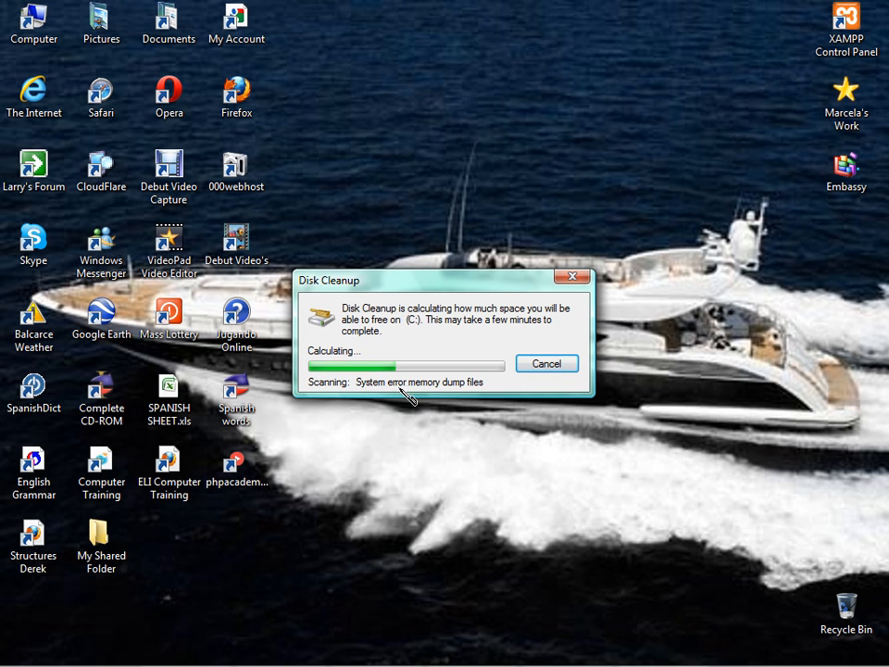
pyautogui.moveTo(429, 389)
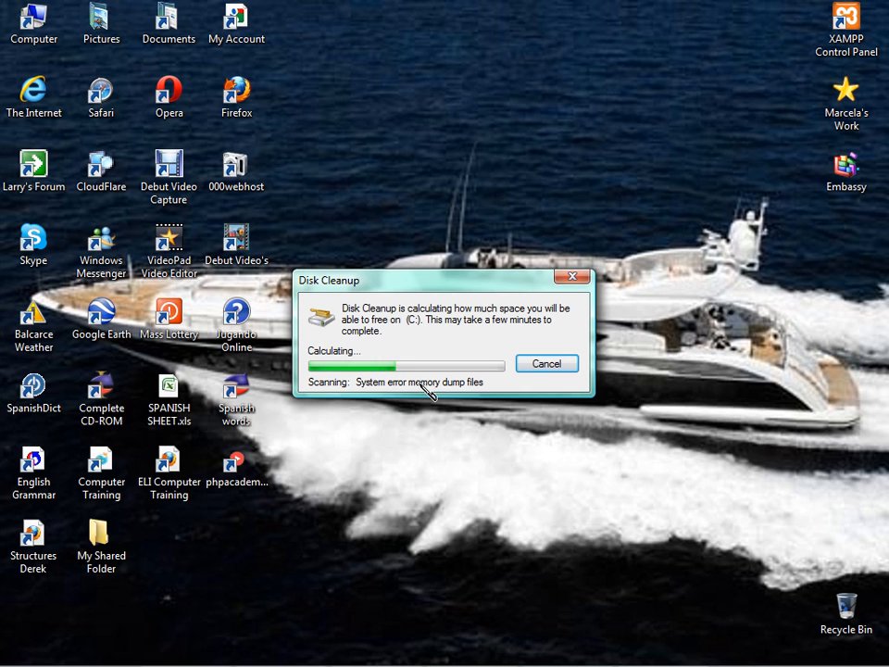
pyautogui.moveTo(424, 393)
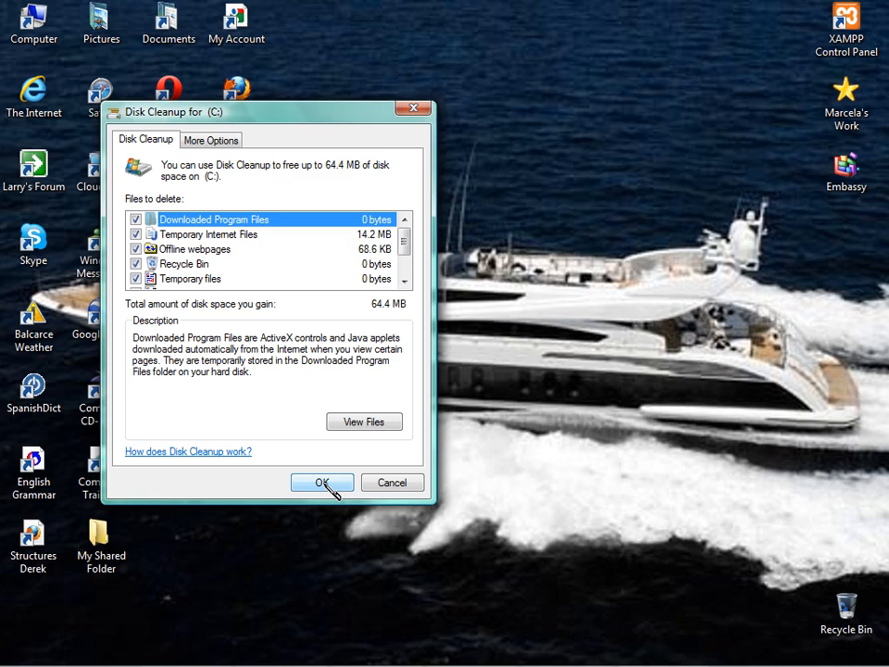
pyautogui.moveTo(272, 394)
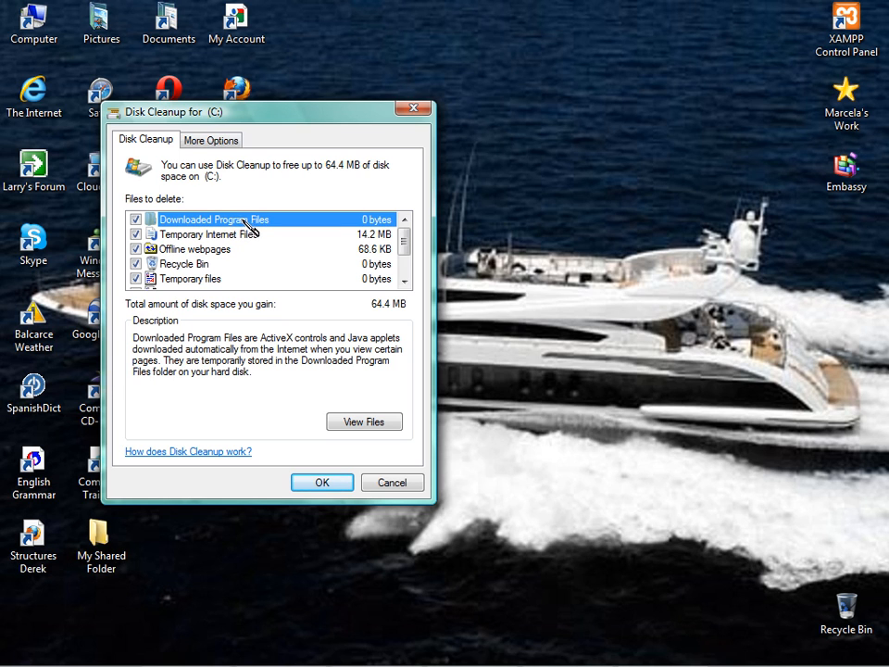
pyautogui.moveTo(240, 241)
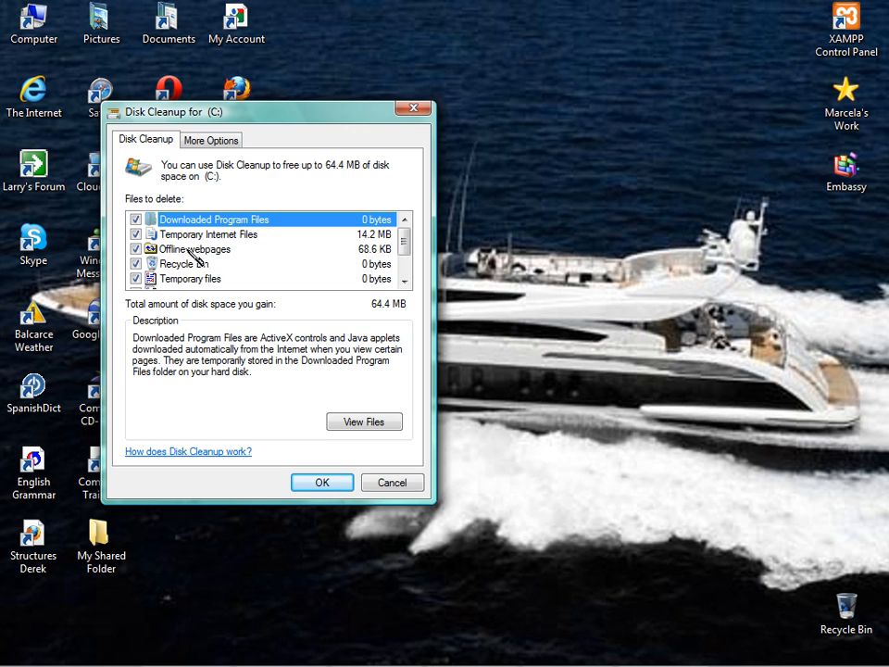
pyautogui.moveTo(222, 256)
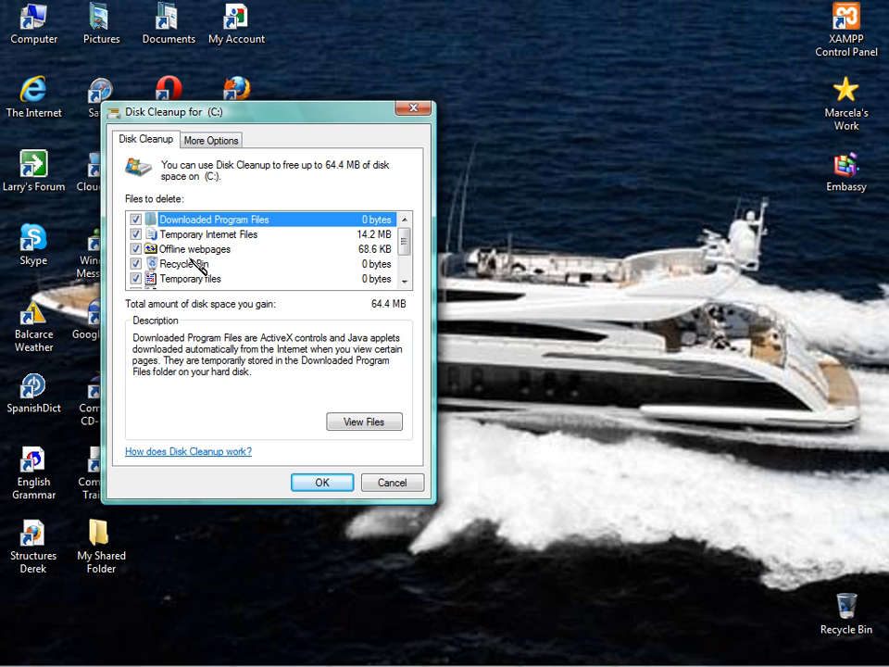
pyautogui.moveTo(371, 247)
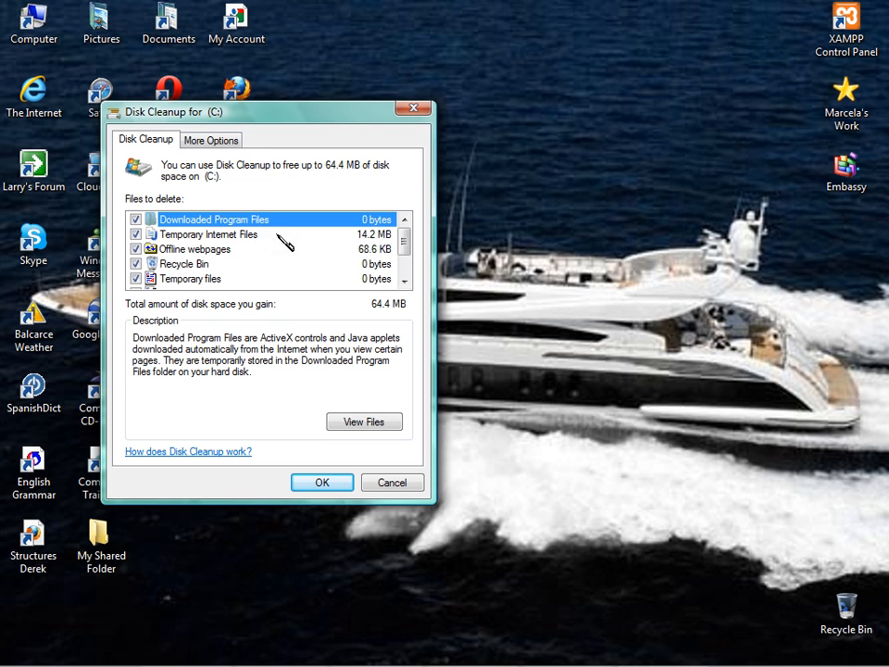
pyautogui.moveTo(372, 239)
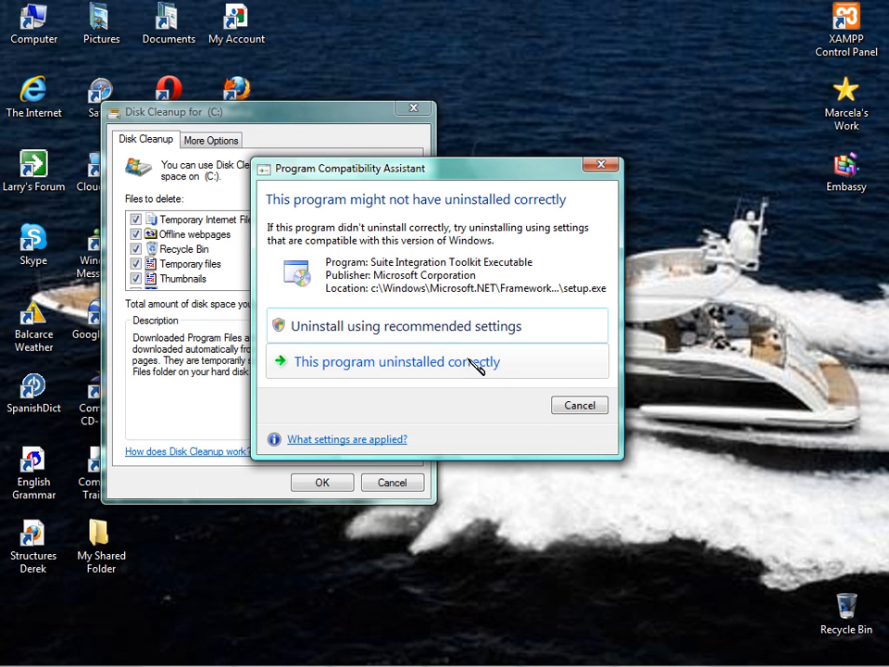
# Mark the compatibility prompt 'This program uninstalled correctly' and check all 64.4 MB of categories.
pyautogui.click(393, 361)
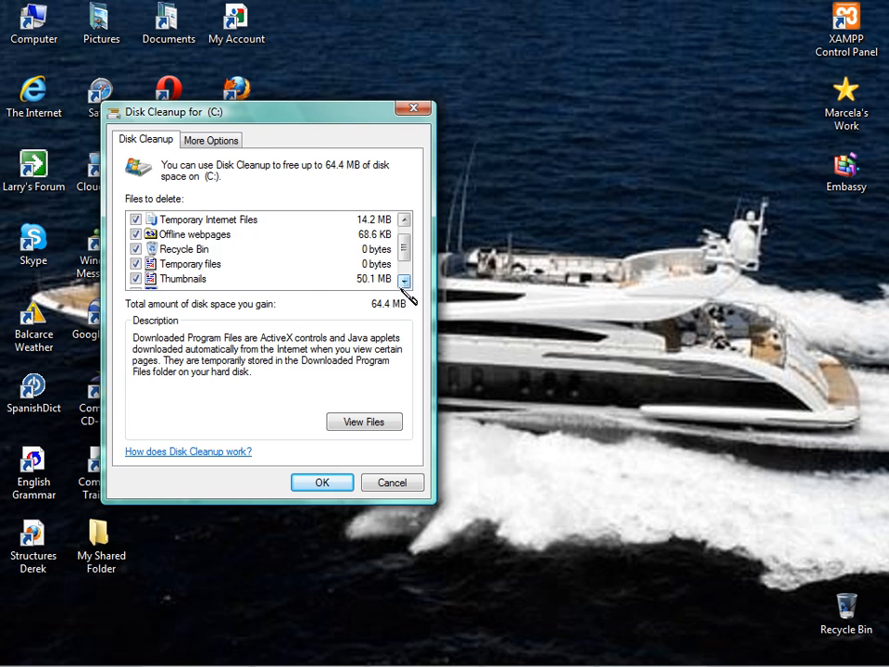
pyautogui.click(405, 279)
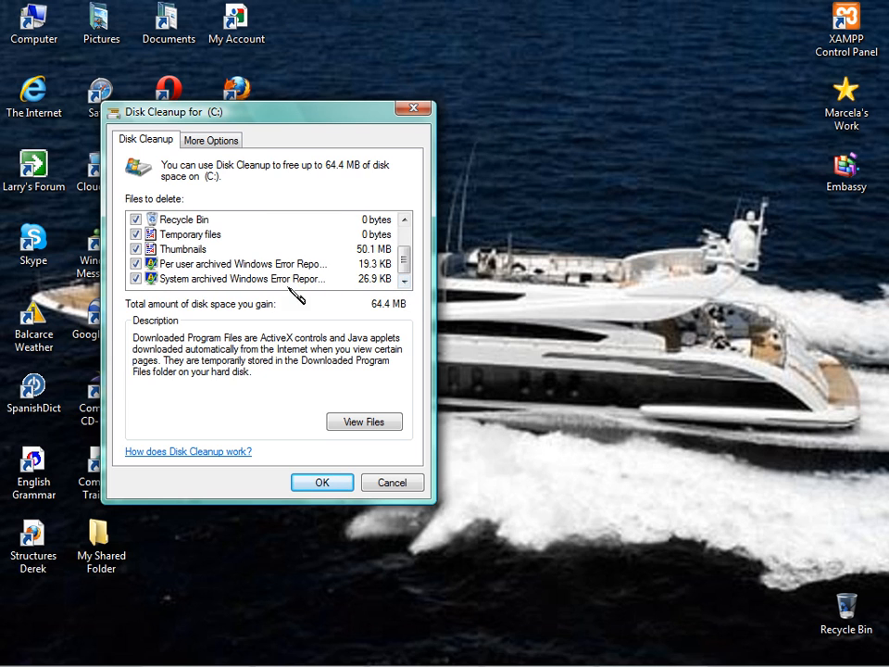
pyautogui.moveTo(264, 276)
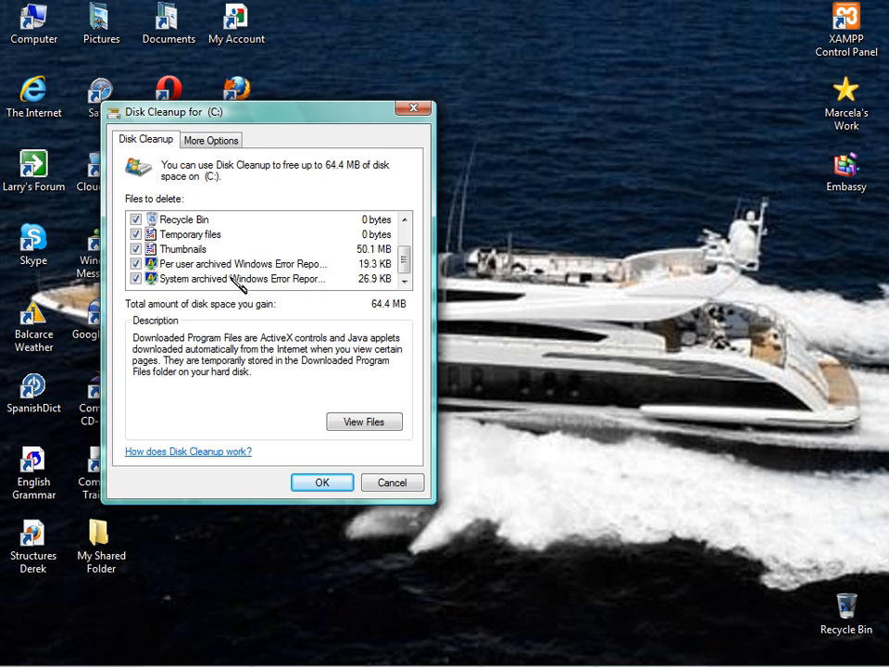
pyautogui.moveTo(317, 284)
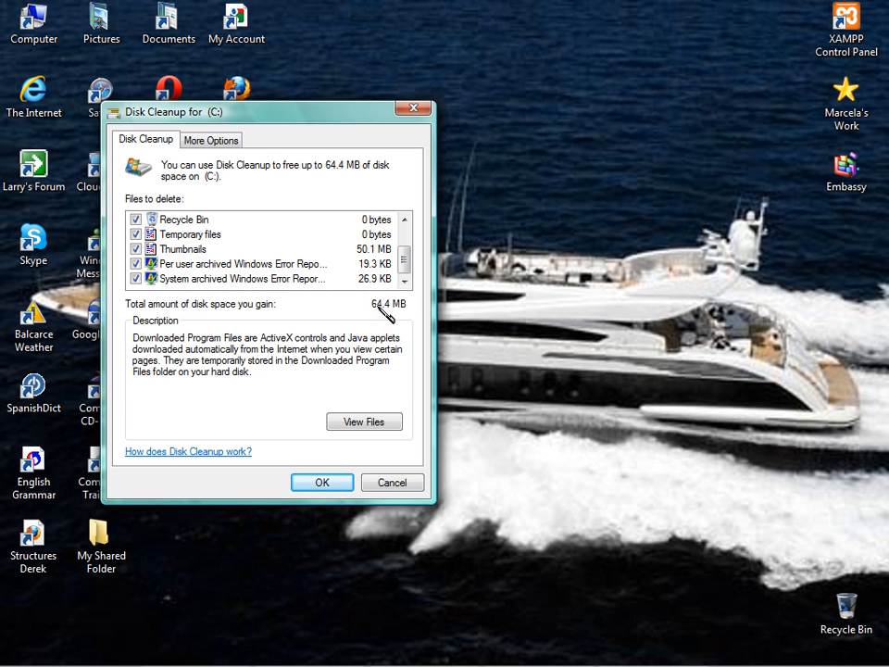
pyautogui.moveTo(398, 315)
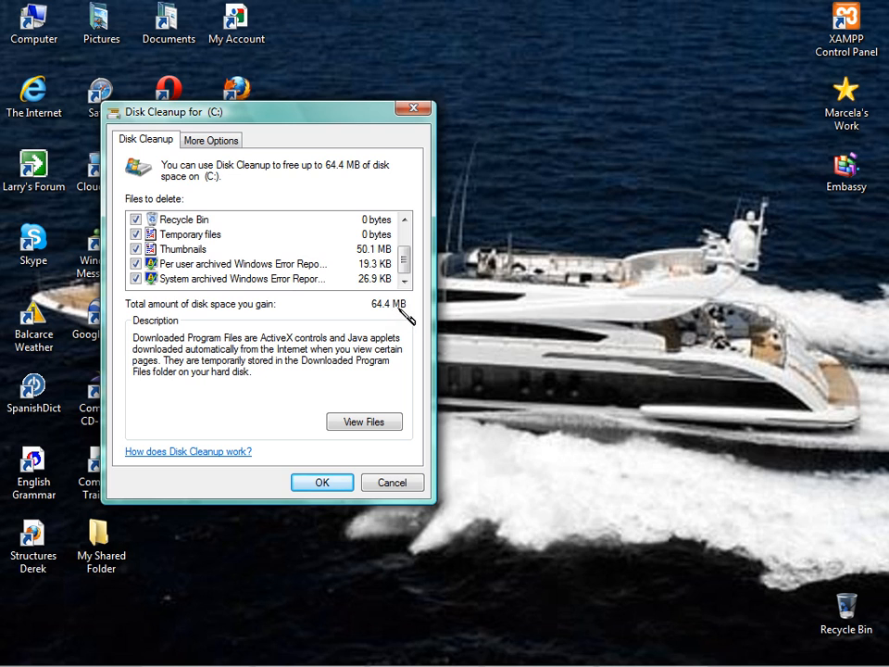
pyautogui.moveTo(385, 310)
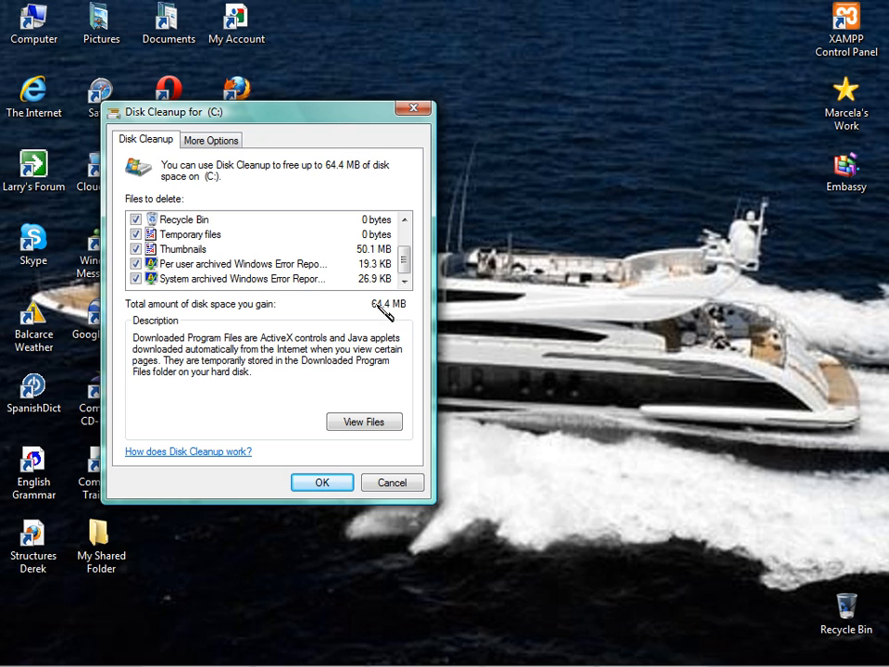
pyautogui.moveTo(371, 350)
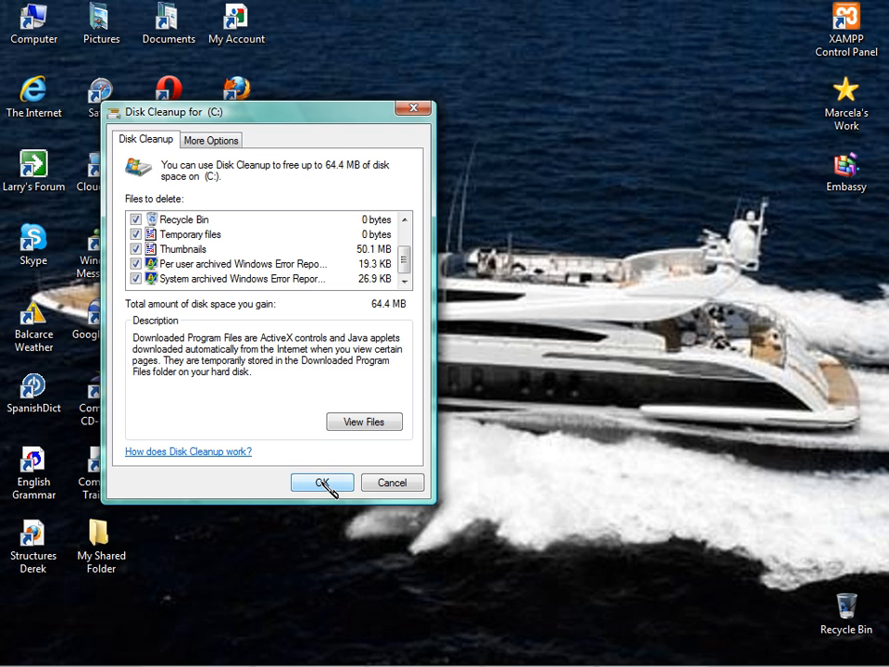
# Confirm permanent deletion of the checked files on C: and let cleanup finish.
pyautogui.click(322, 482)
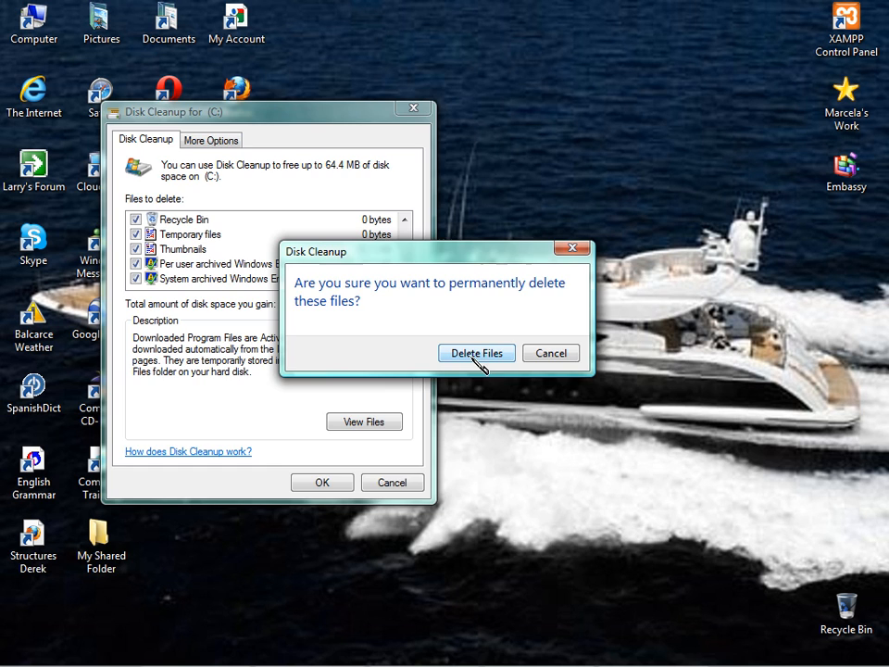
pyautogui.click(476, 353)
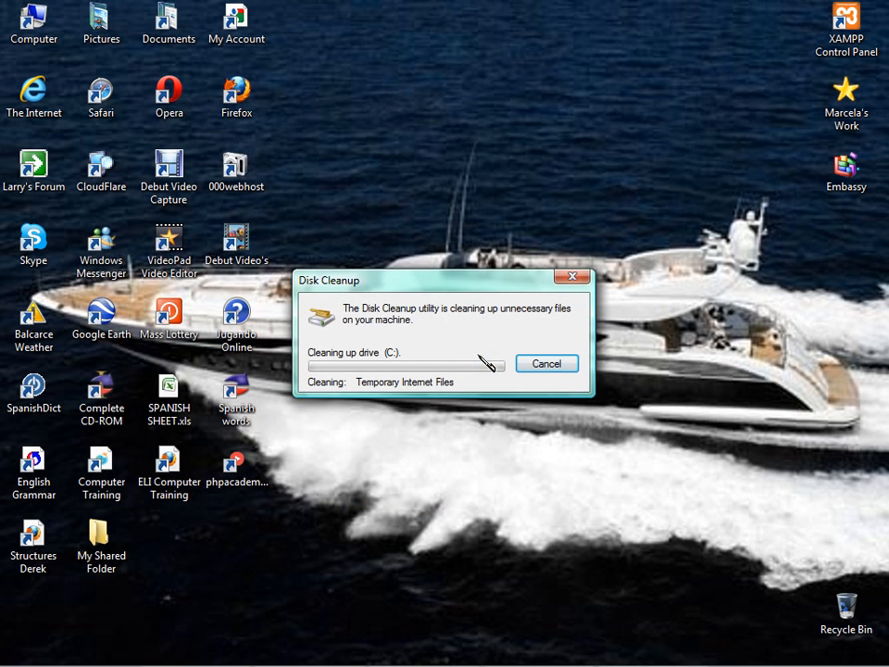
pyautogui.moveTo(381, 463)
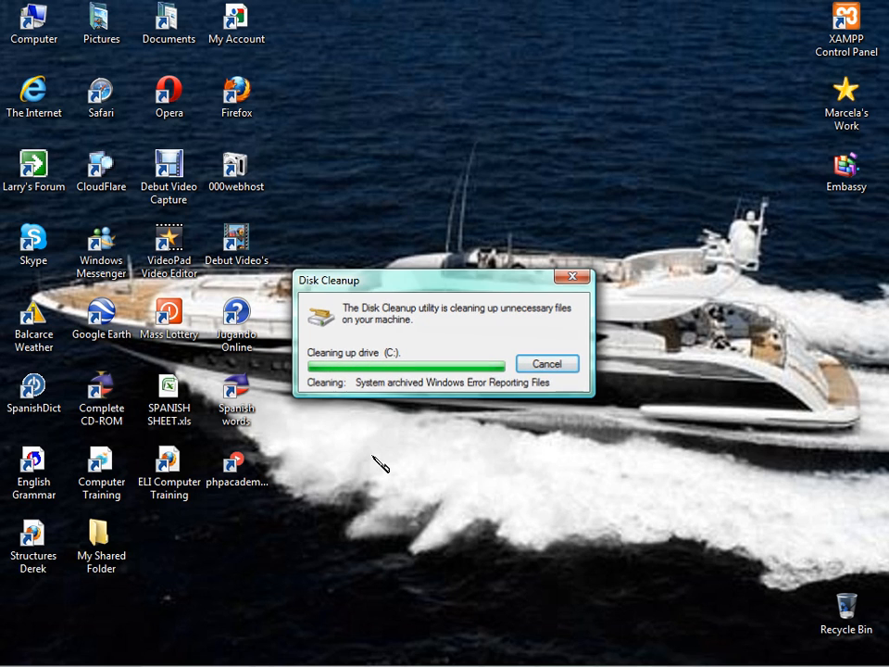
pyautogui.click(547, 363)
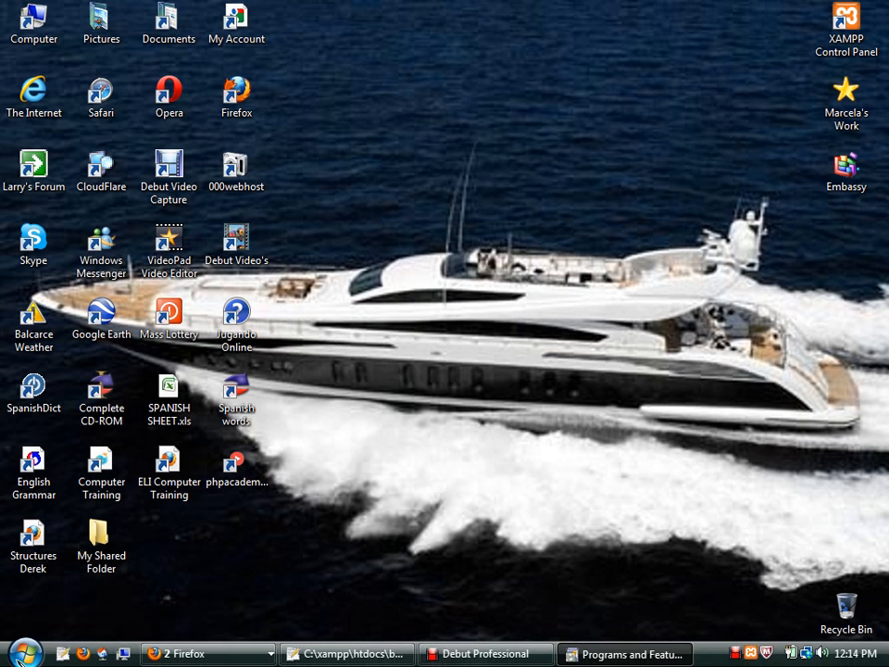
# Open Control Panel from the Start menu in Classic View.
pyautogui.click(18, 653)
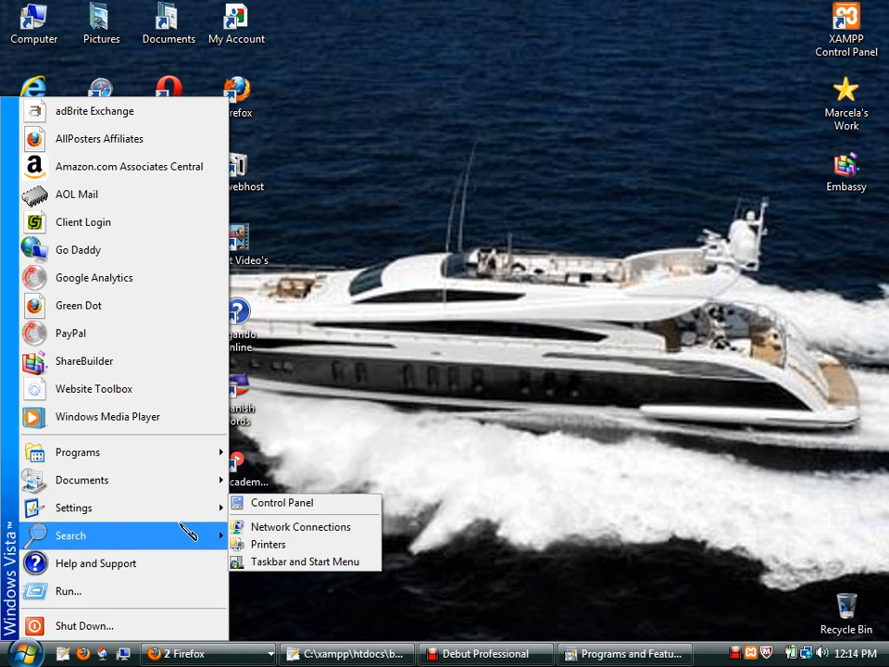
pyautogui.moveTo(262, 517)
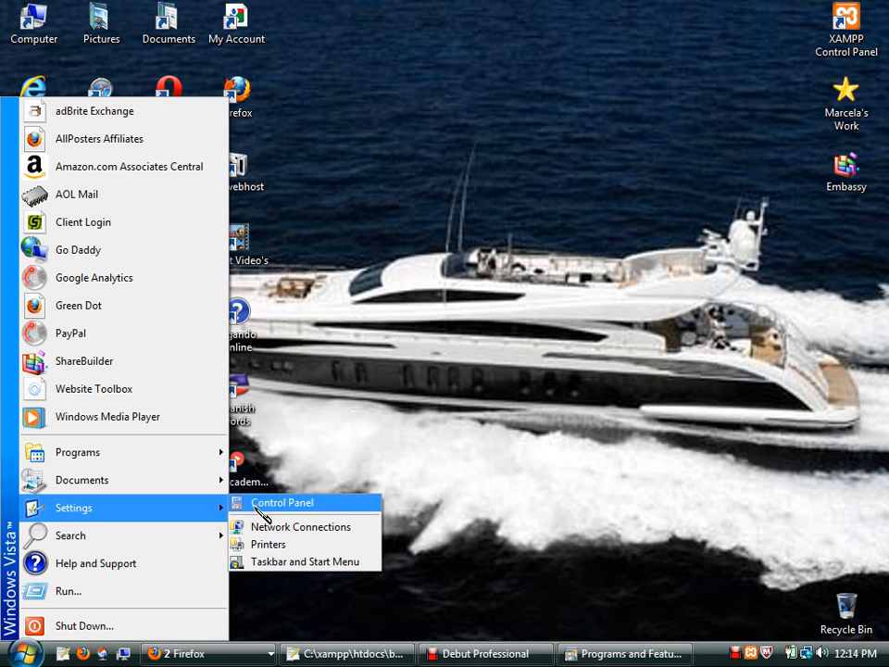
pyautogui.click(282, 502)
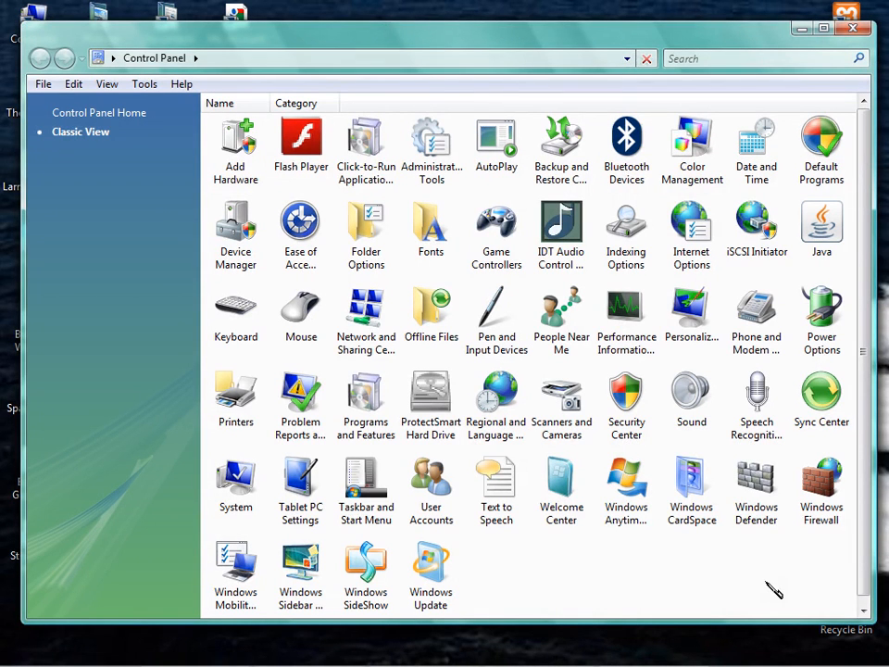
pyautogui.moveTo(757, 482)
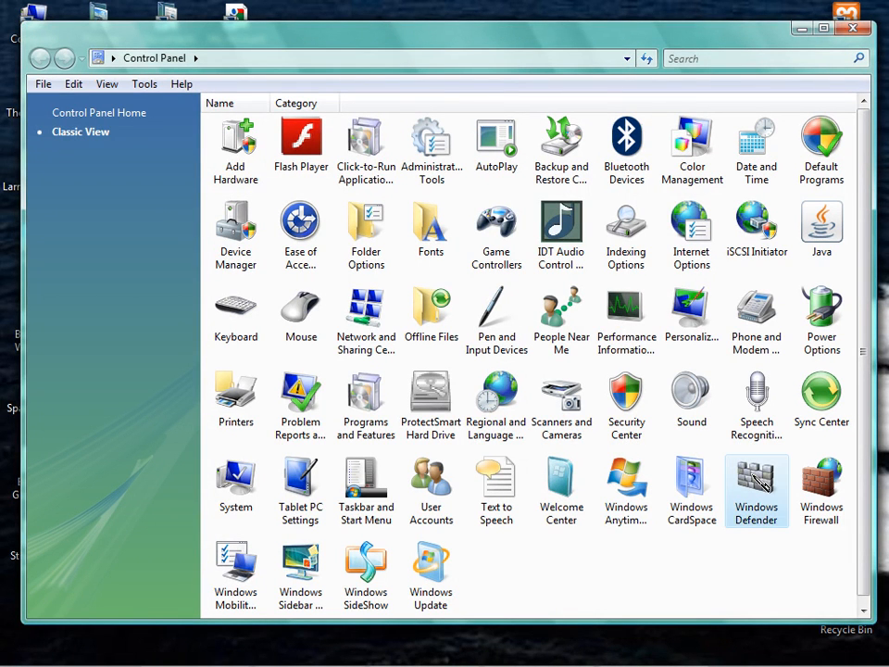
# Open Windows Defender's Software Explorer on Startup Programs, showing WeatherBug Desktop as Permitted.
pyautogui.doubleClick(756, 486)
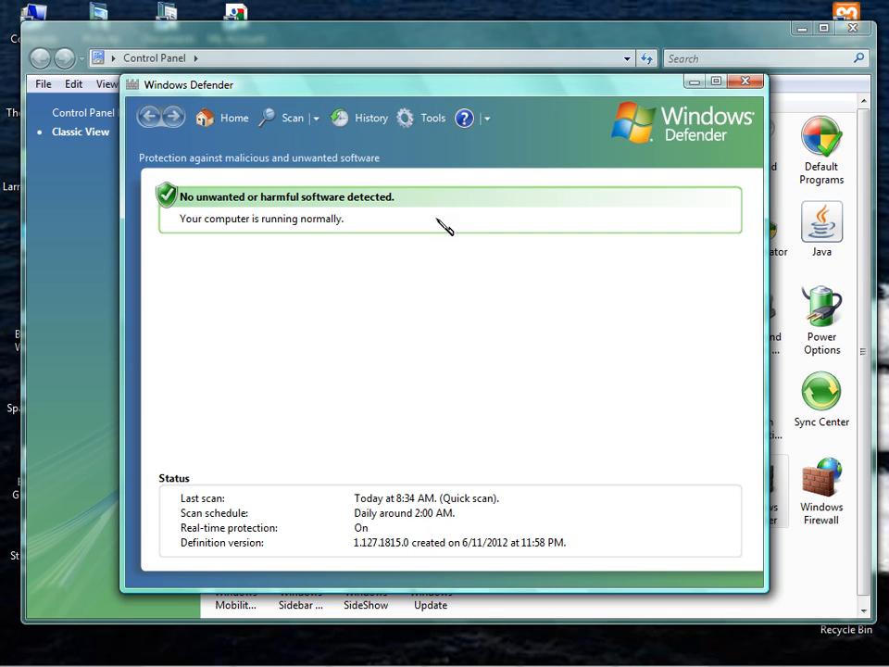
pyautogui.click(421, 117)
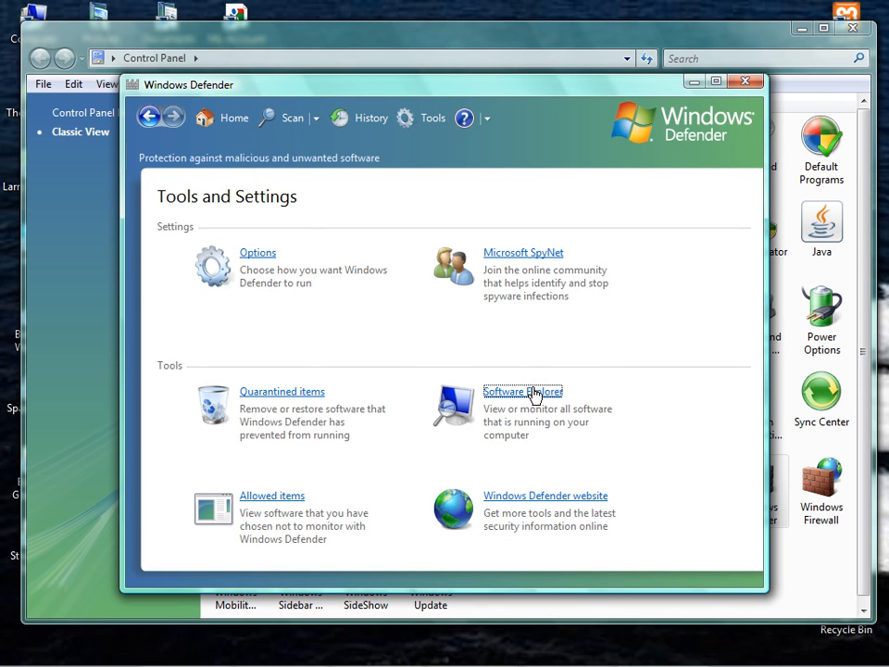
pyautogui.click(521, 391)
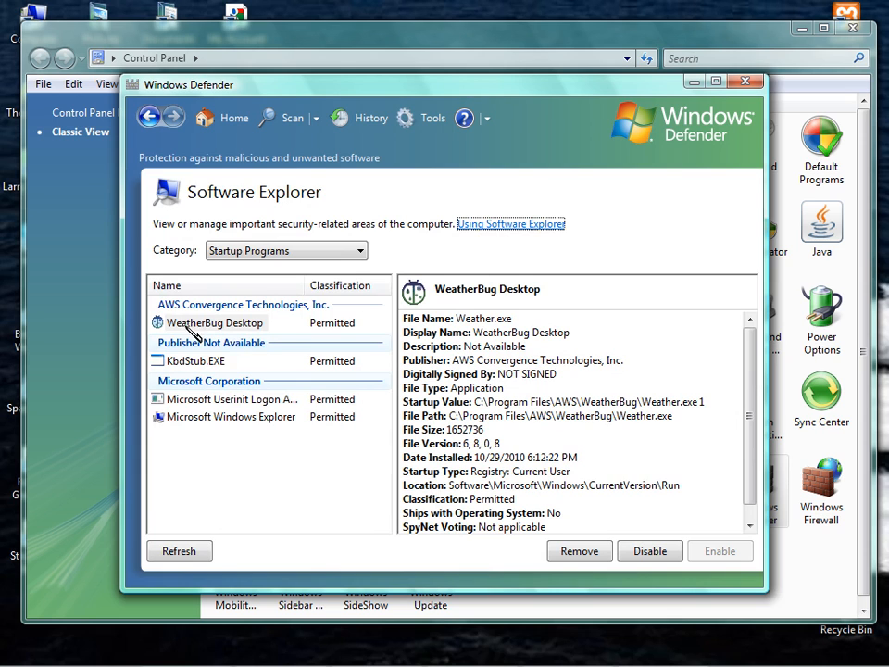
pyautogui.moveTo(218, 322)
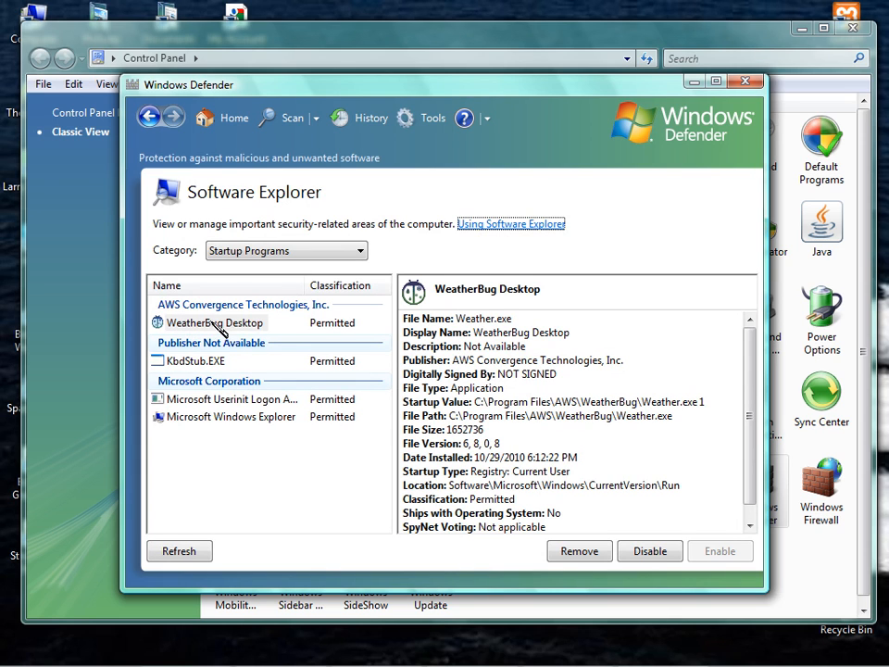
pyautogui.moveTo(253, 335)
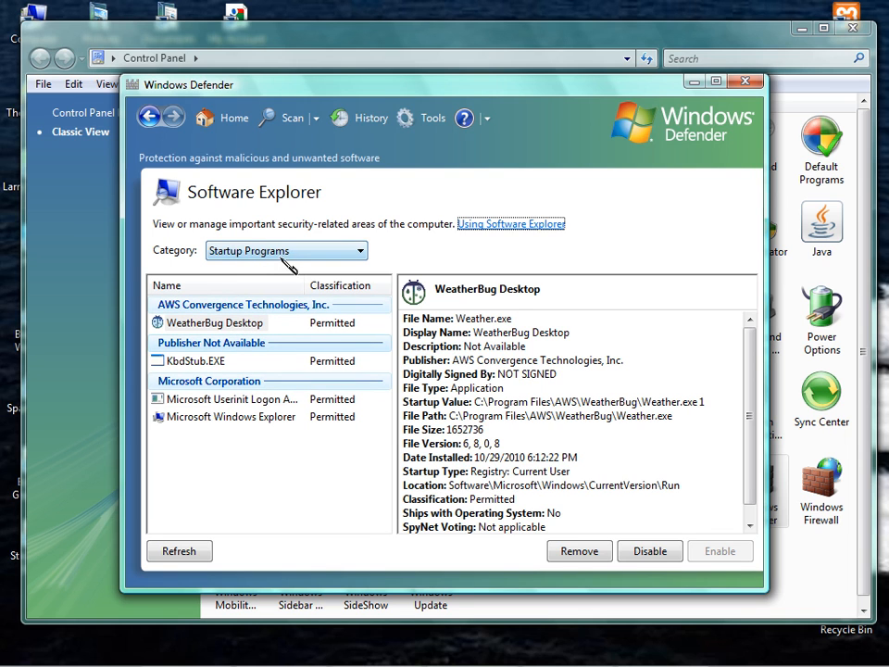
pyautogui.moveTo(366, 259)
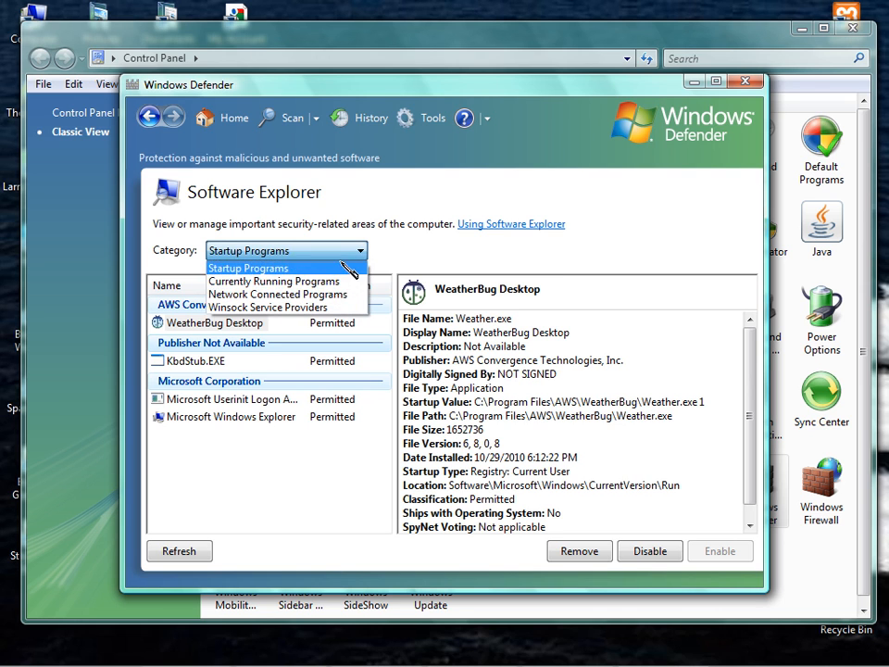
pyautogui.click(247, 268)
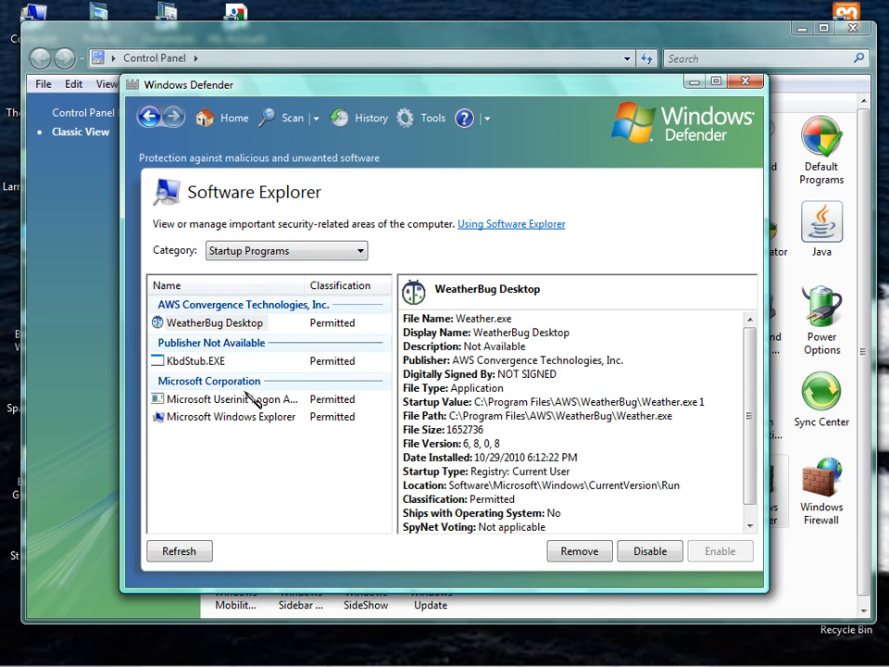
pyautogui.moveTo(250, 449)
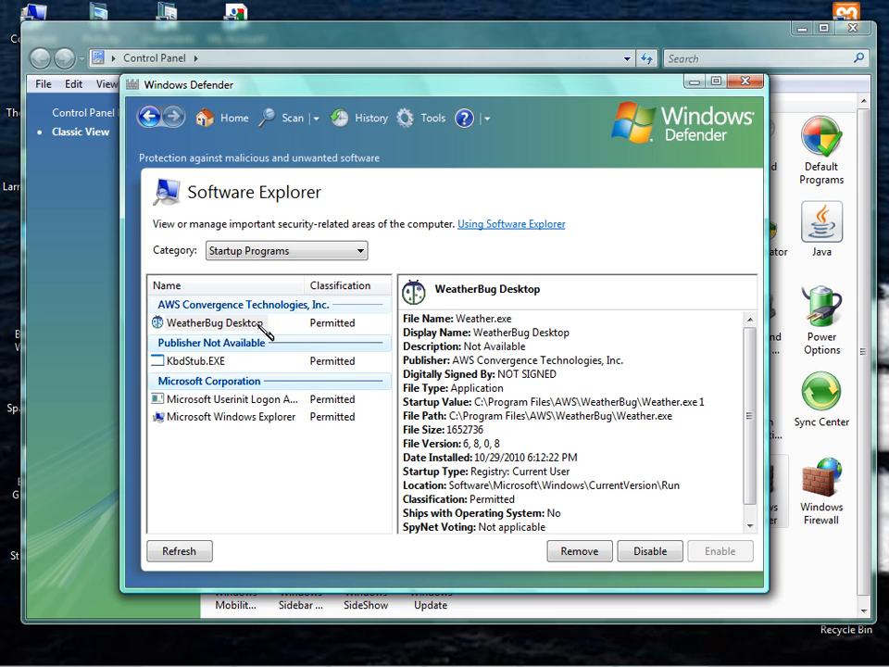
pyautogui.moveTo(257, 324)
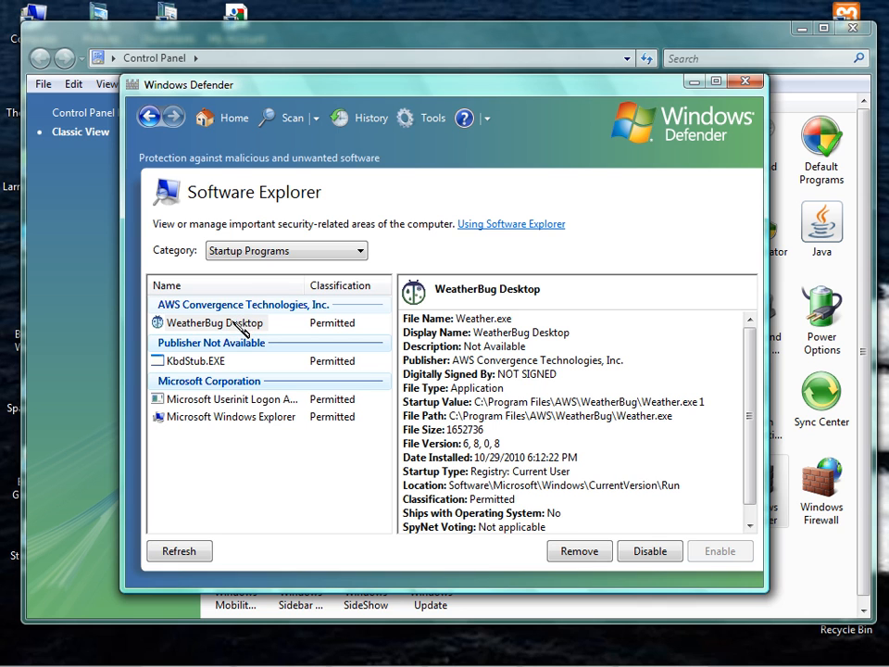
# Remove WeatherBug Desktop from startup programs, confirm, and close Windows Defender.
pyautogui.click(215, 322)
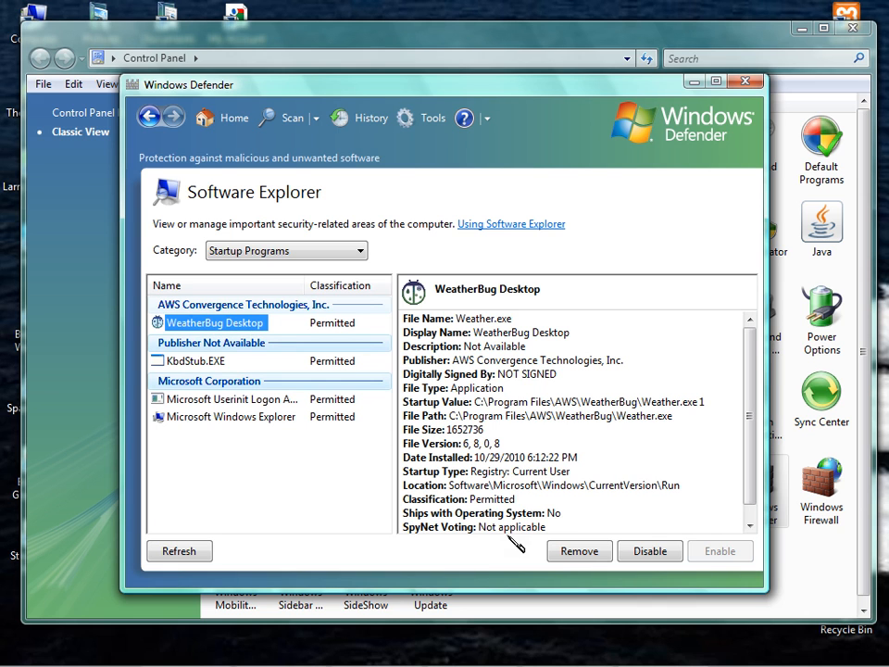
pyautogui.click(578, 551)
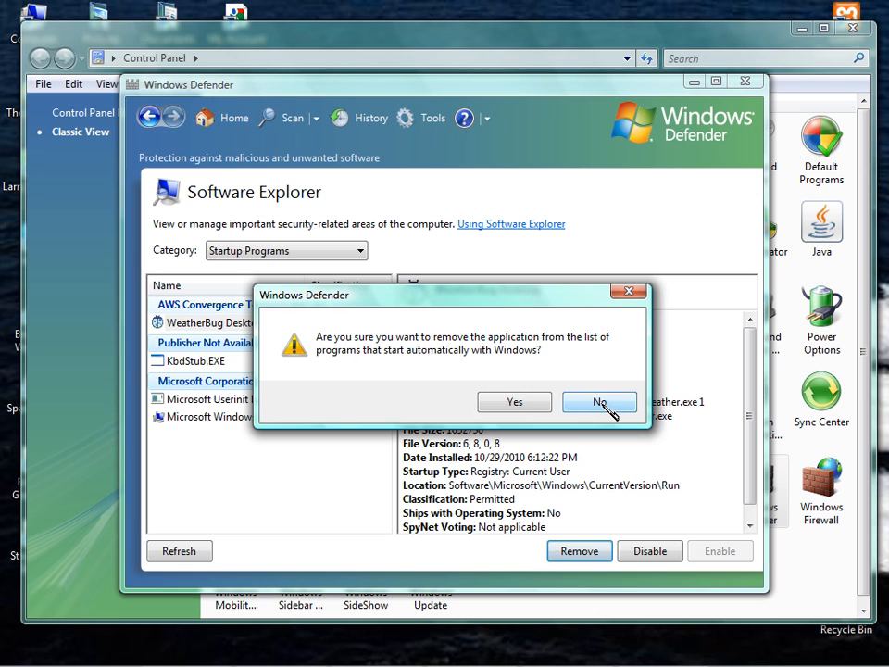
pyautogui.click(599, 402)
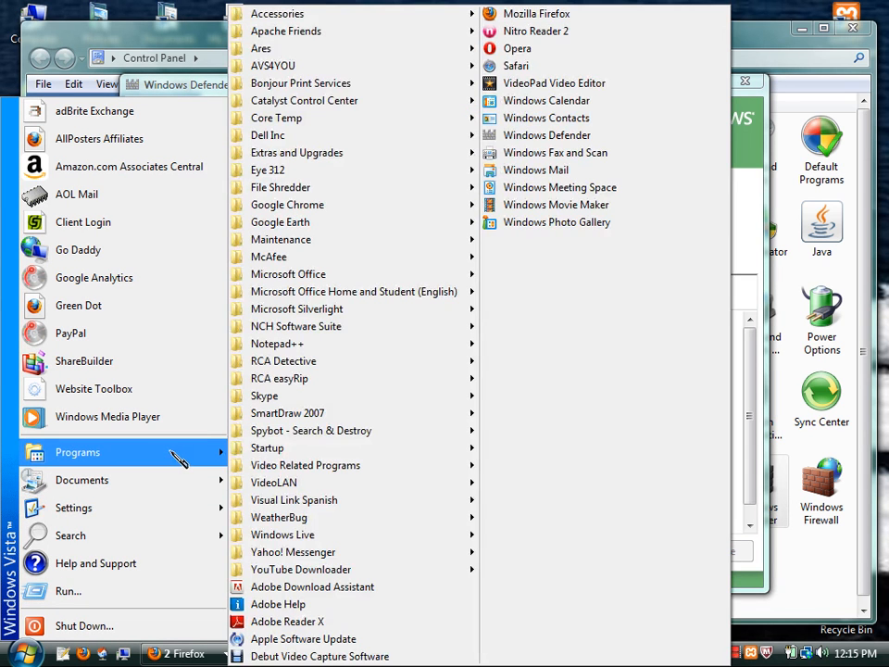
pyautogui.moveTo(277, 517)
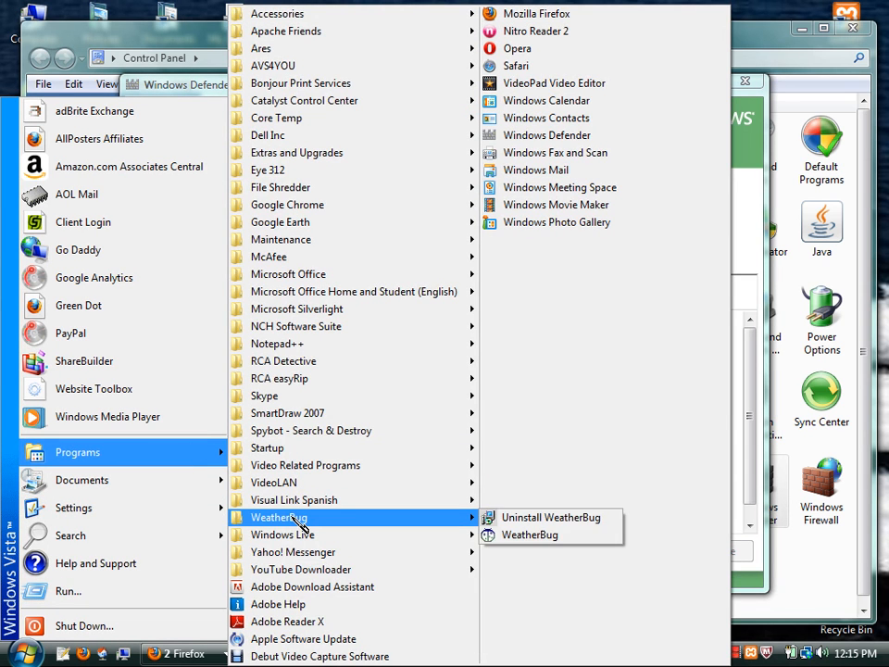
pyautogui.moveTo(530, 535)
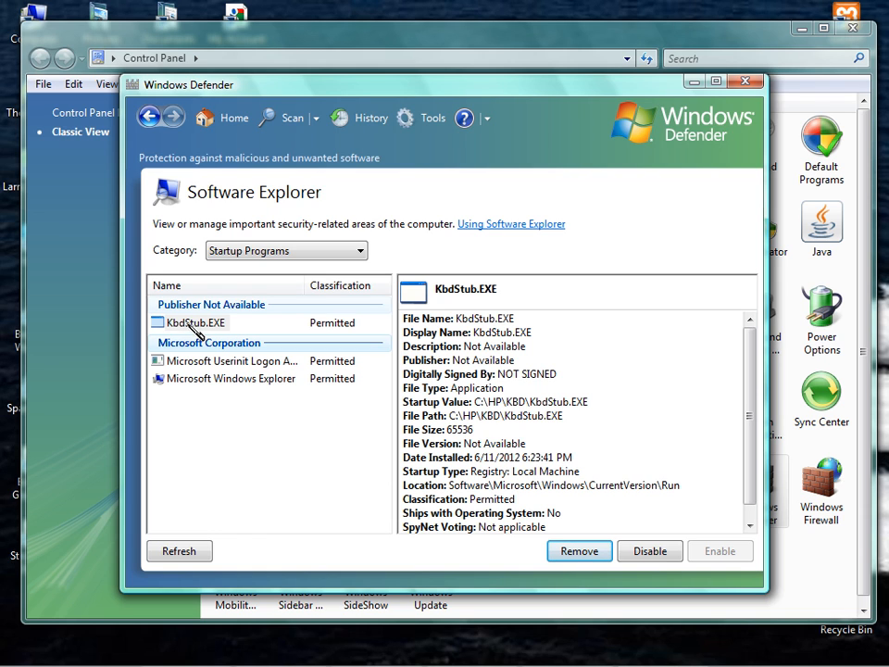
pyautogui.moveTo(360, 404)
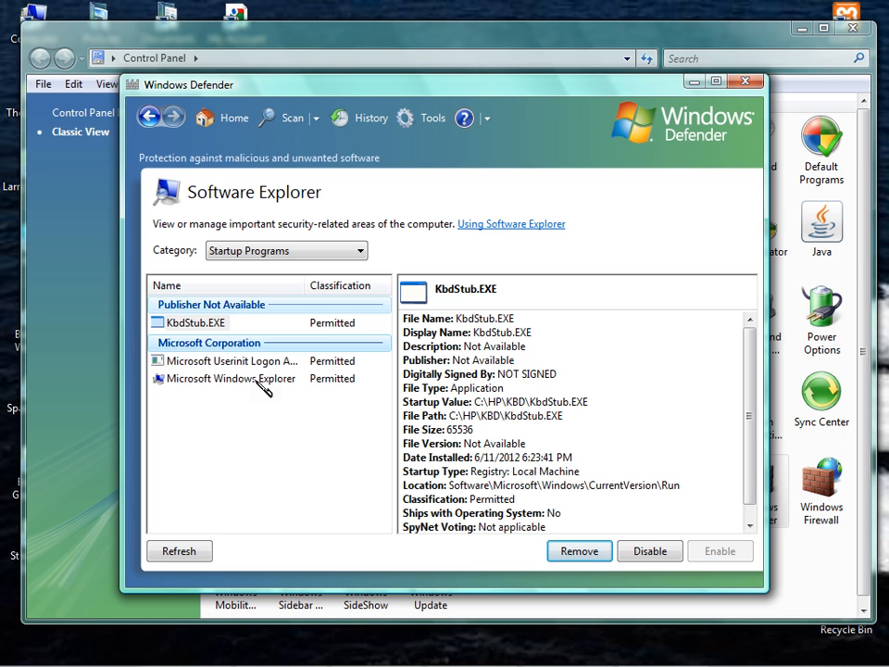
pyautogui.moveTo(778, 74)
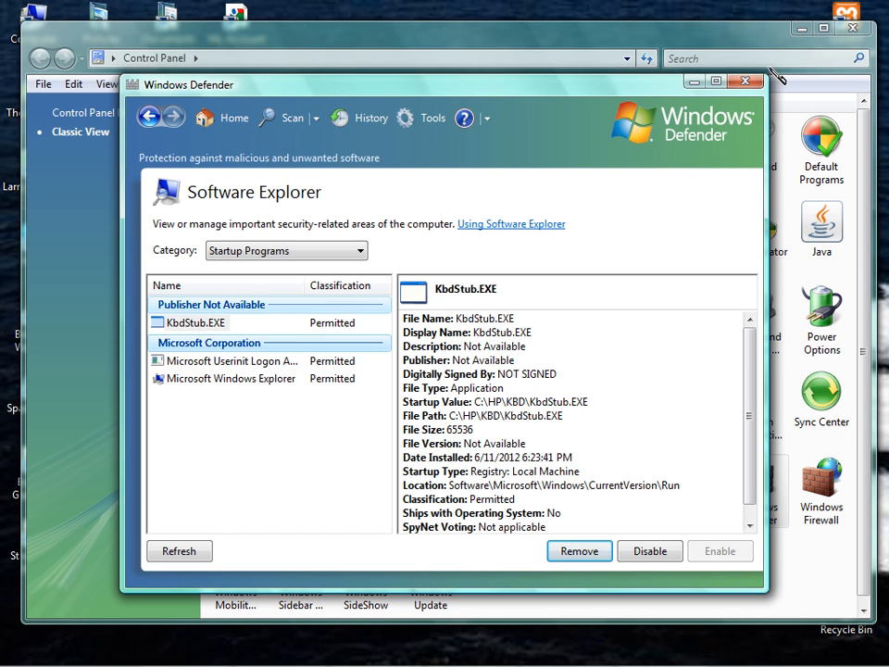
pyautogui.click(745, 80)
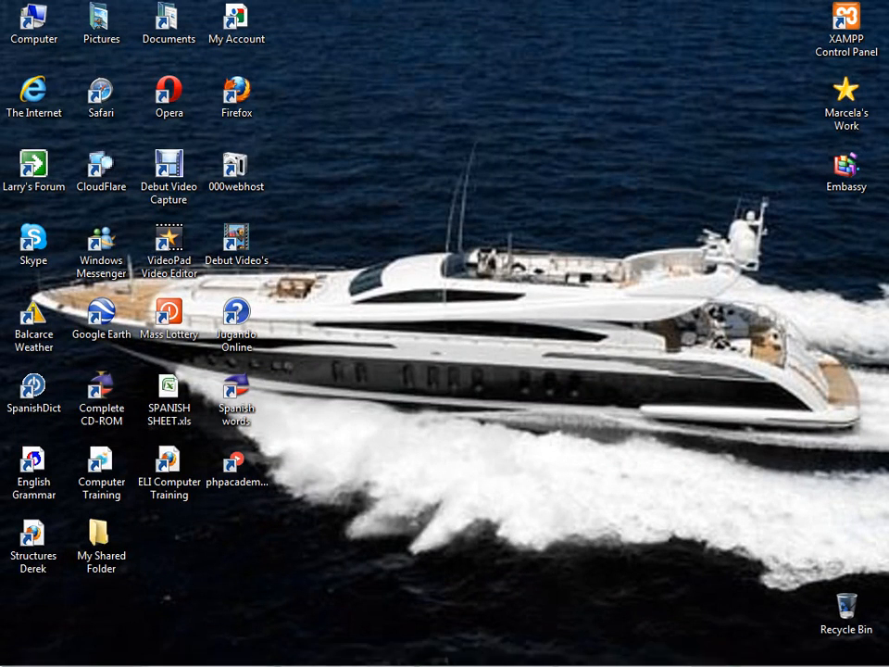
# Open the empty Startup folder from Start > Programs in its own window.
pyautogui.click(21, 653)
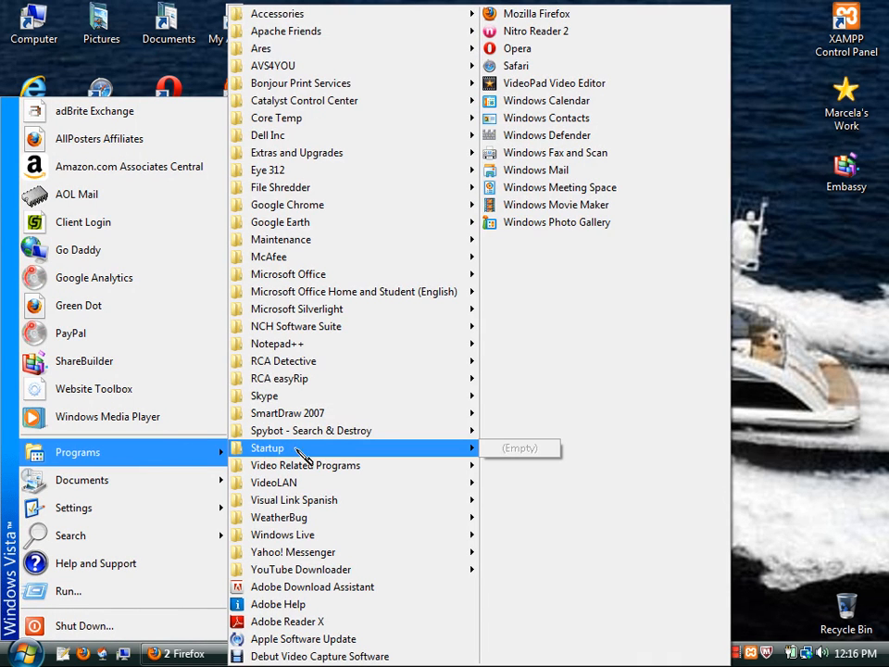
pyautogui.moveTo(328, 461)
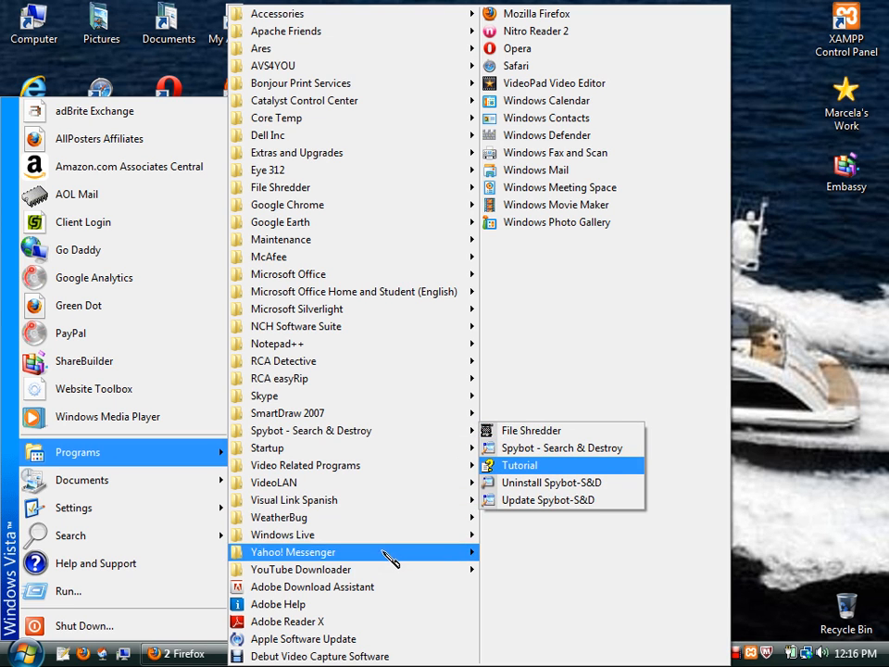
pyautogui.moveTo(279, 517)
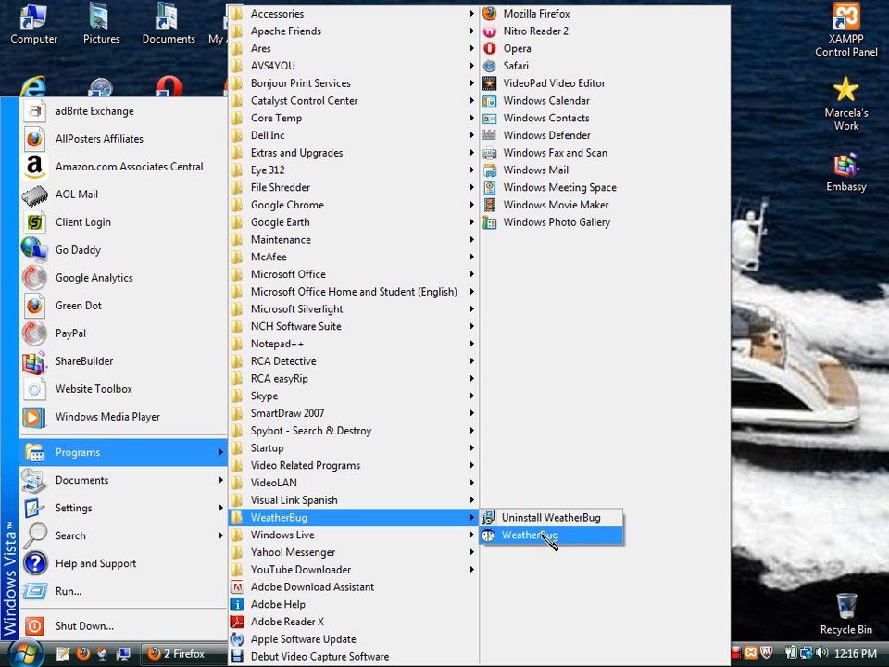
pyautogui.rightClick(528, 534)
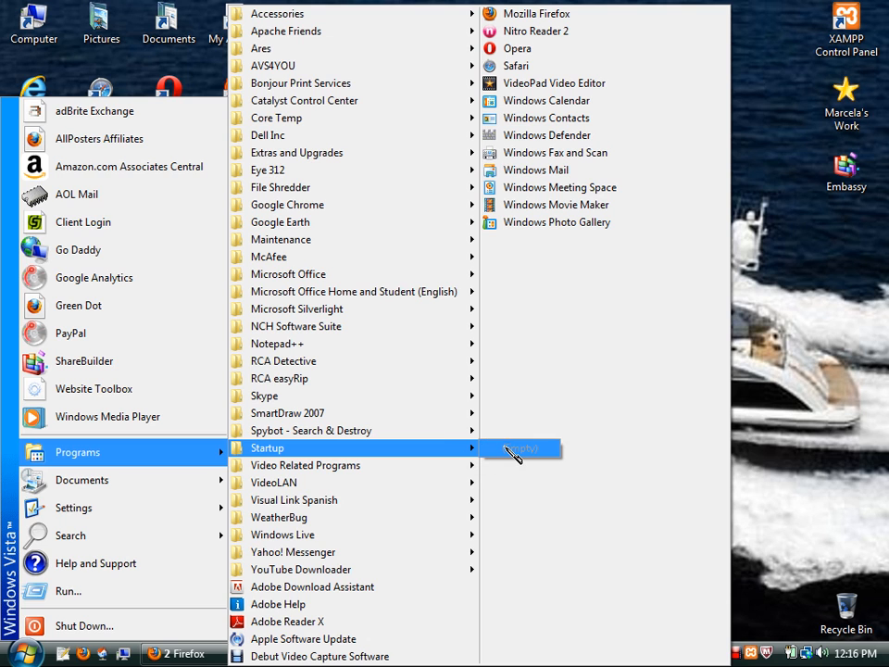
pyautogui.moveTo(477, 470)
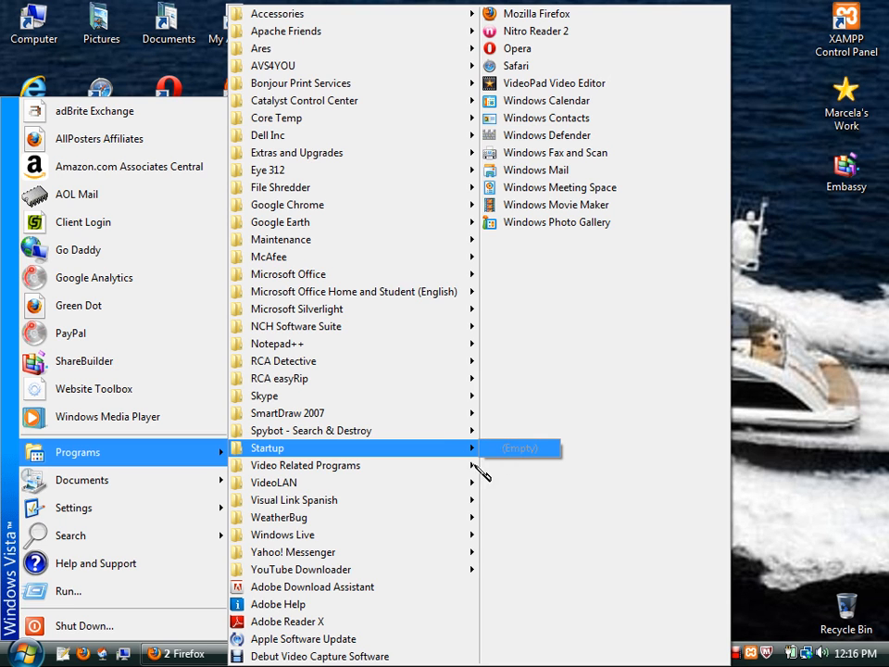
pyautogui.moveTo(407, 454)
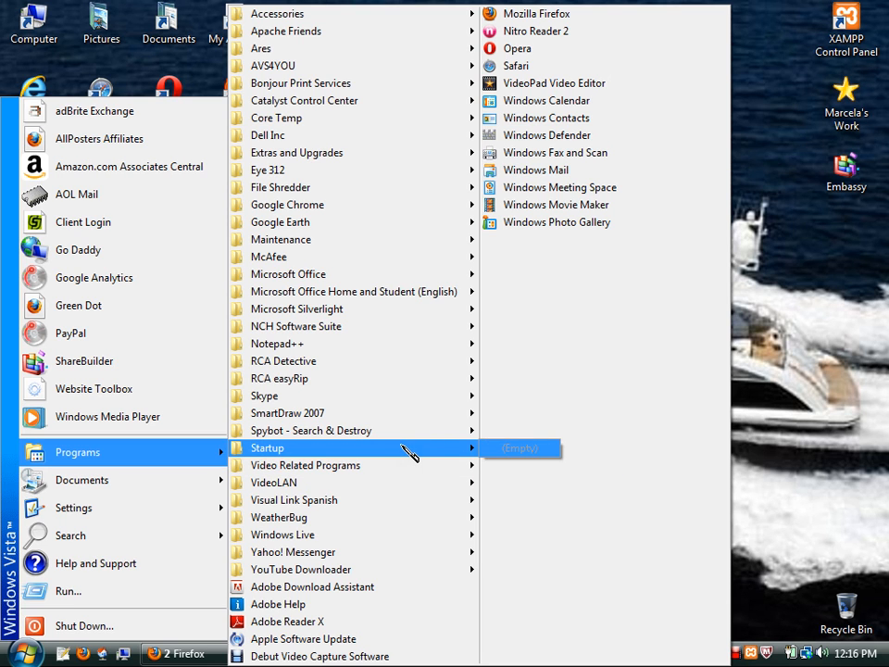
pyautogui.rightClick(267, 447)
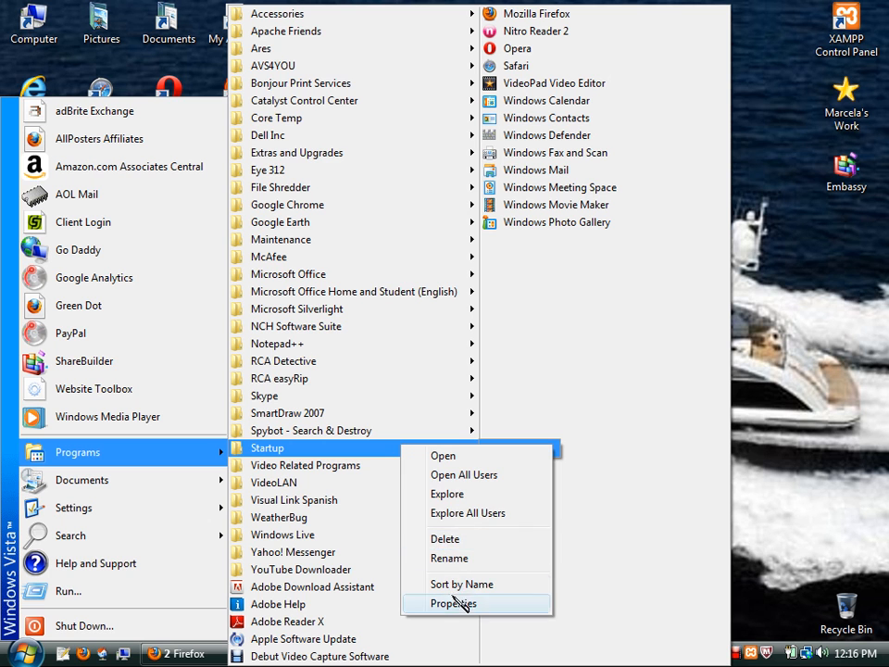
pyautogui.moveTo(454, 455)
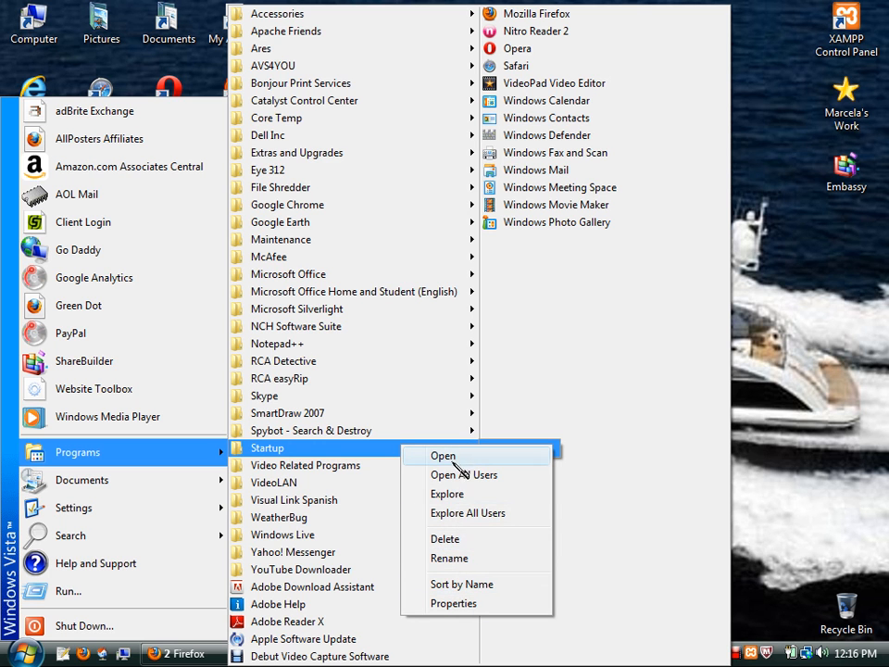
pyautogui.click(443, 455)
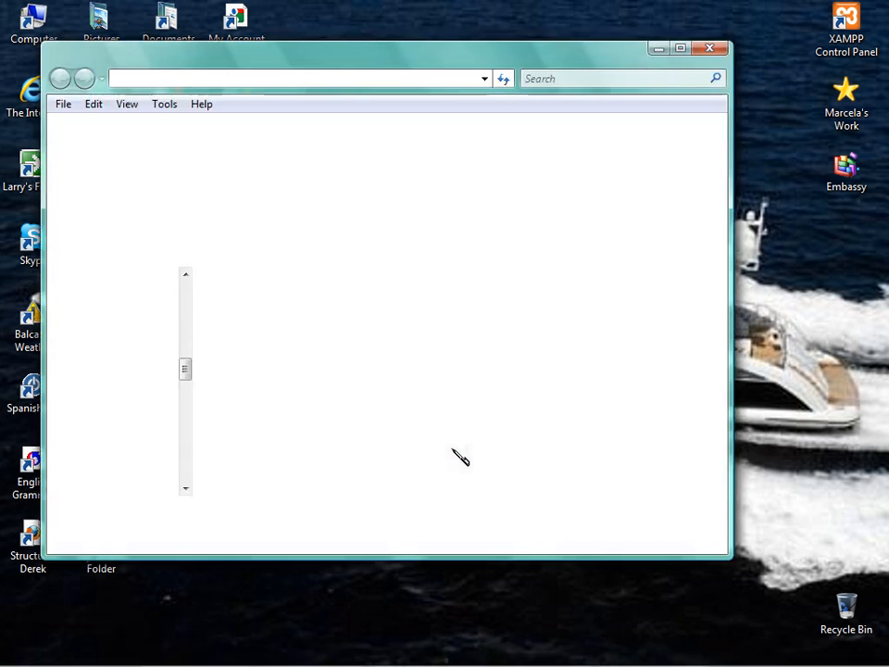
# Close the Startup window and delete WeatherBug from Start > Programs > Startup, confirming deletion.
pyautogui.rightClick(462, 457)
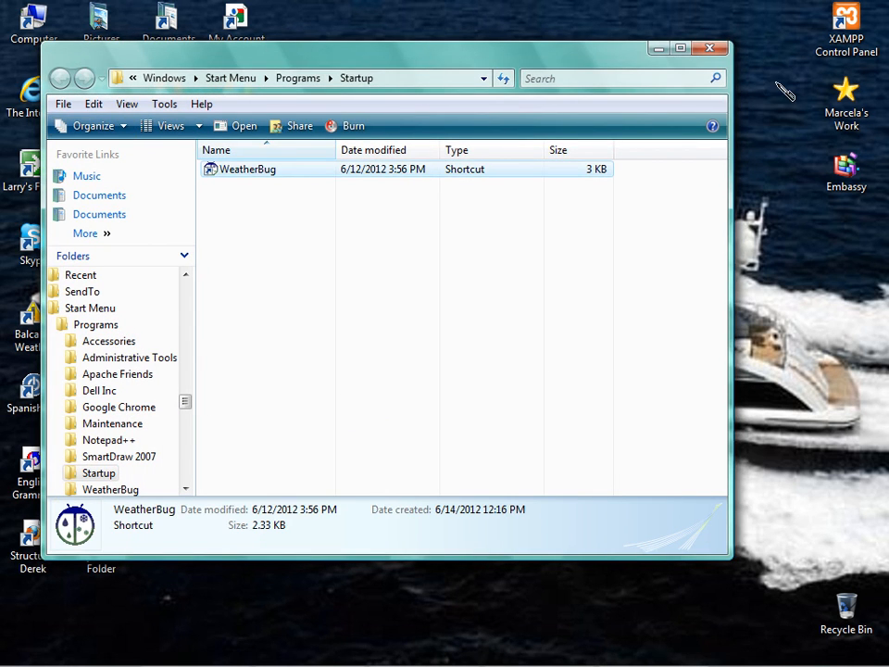
pyautogui.click(708, 48)
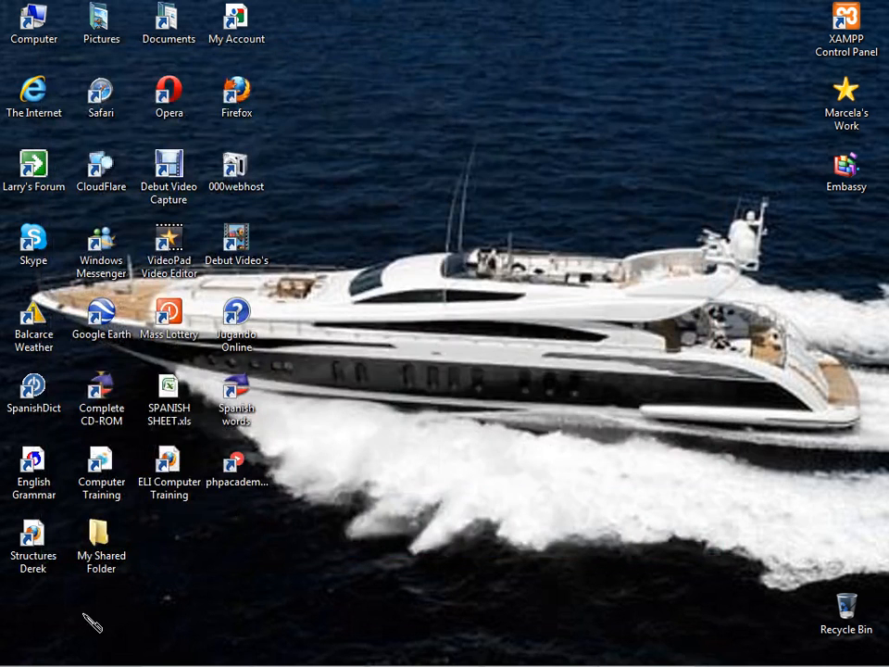
pyautogui.click(23, 653)
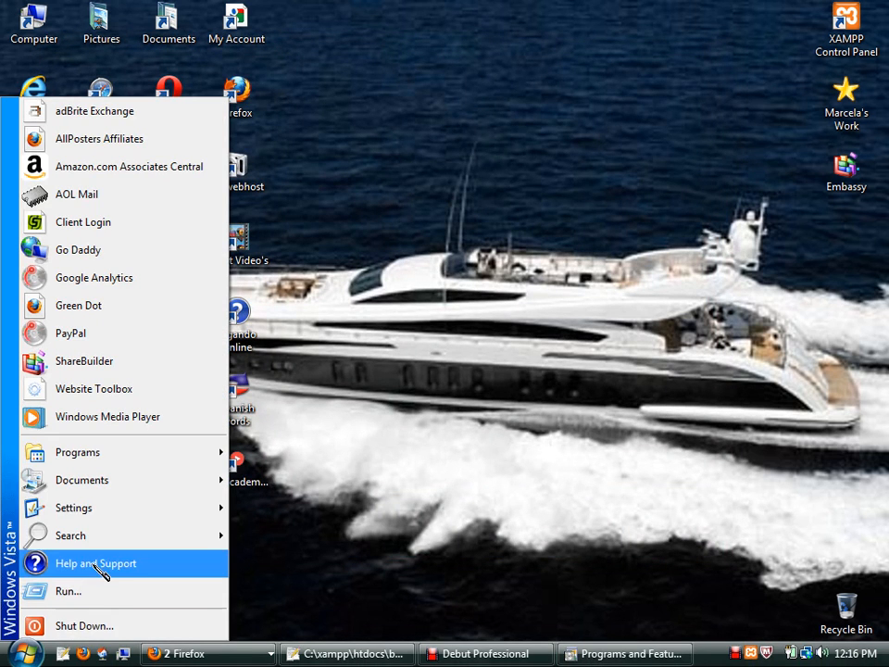
pyautogui.click(78, 452)
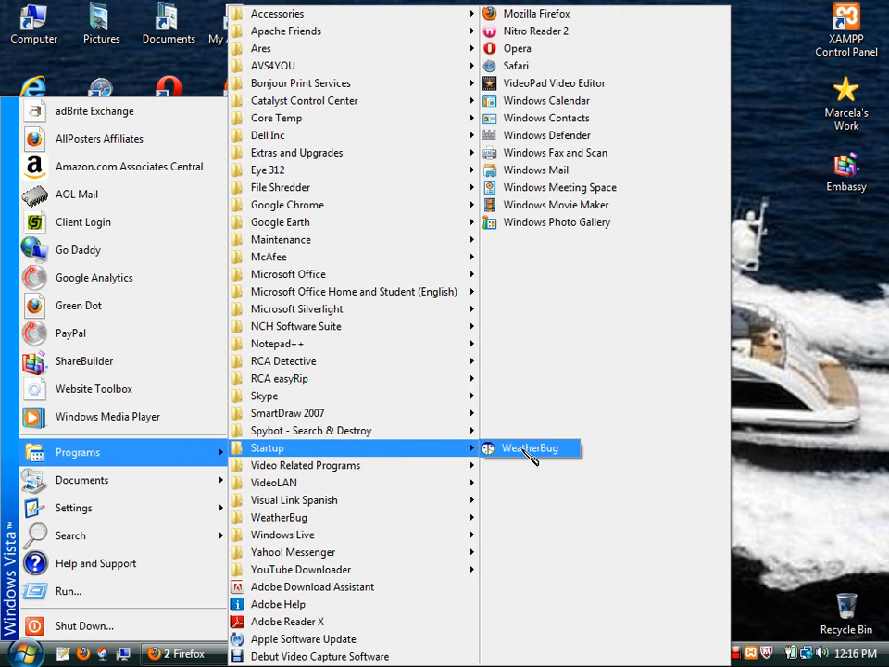
pyautogui.moveTo(551, 465)
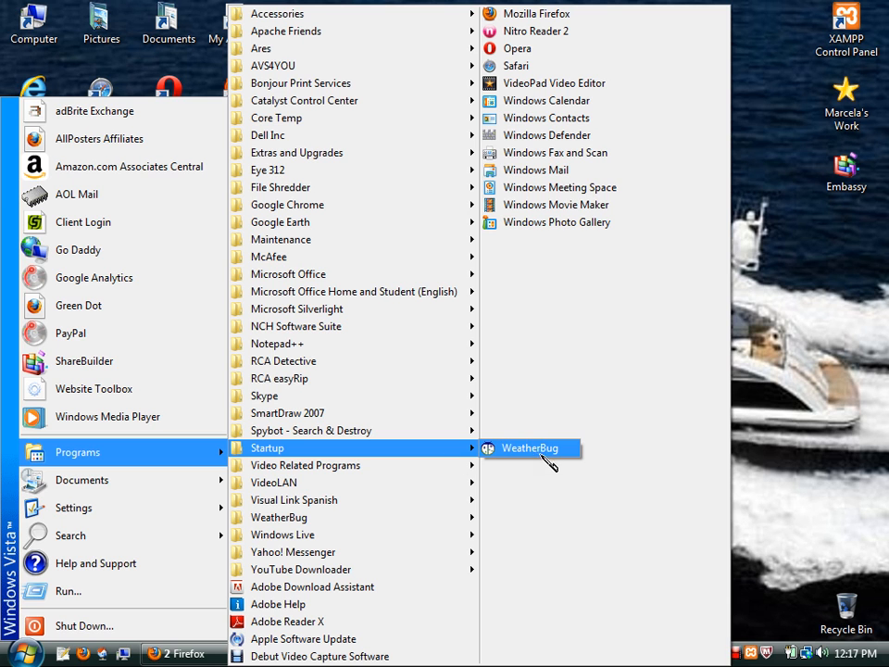
pyautogui.rightClick(530, 447)
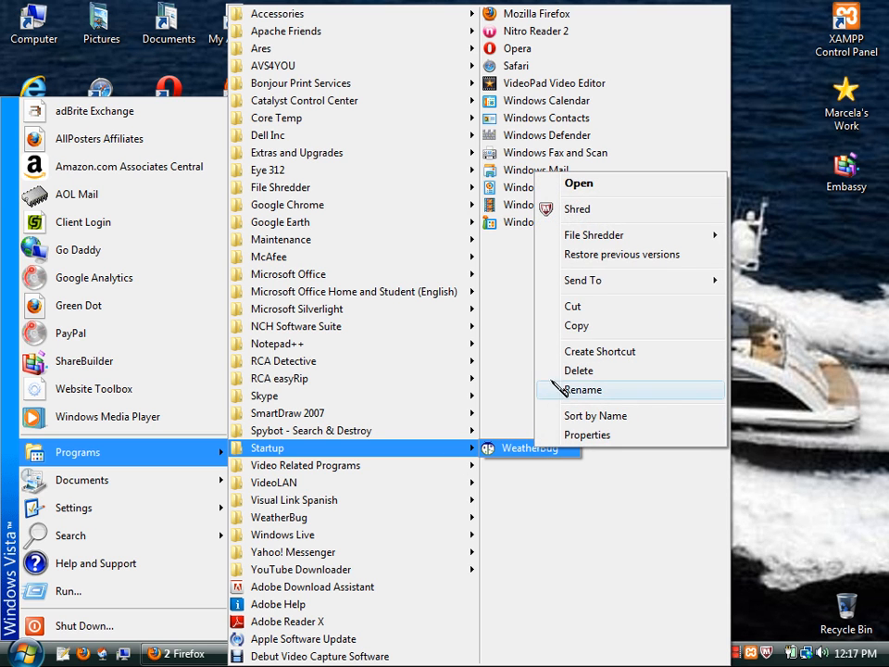
pyautogui.click(578, 370)
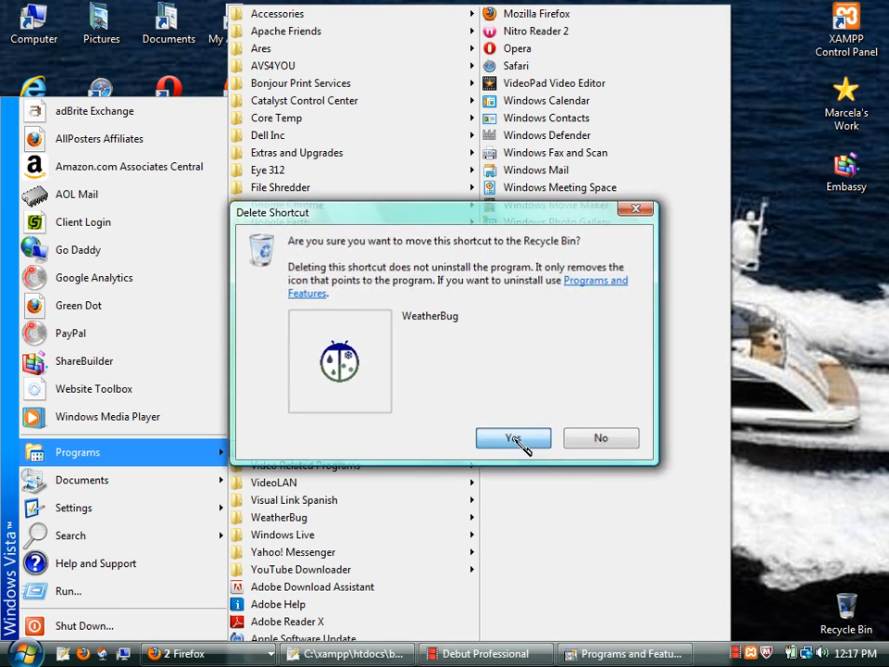
pyautogui.click(513, 438)
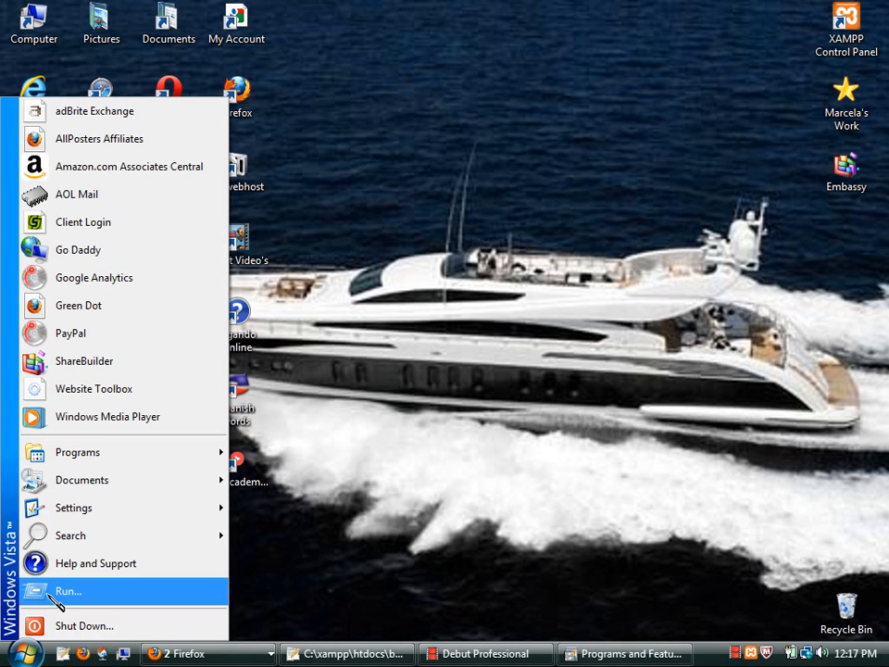
# Enter %temp% in the Run box to open the temporary files folder.
pyautogui.click(68, 591)
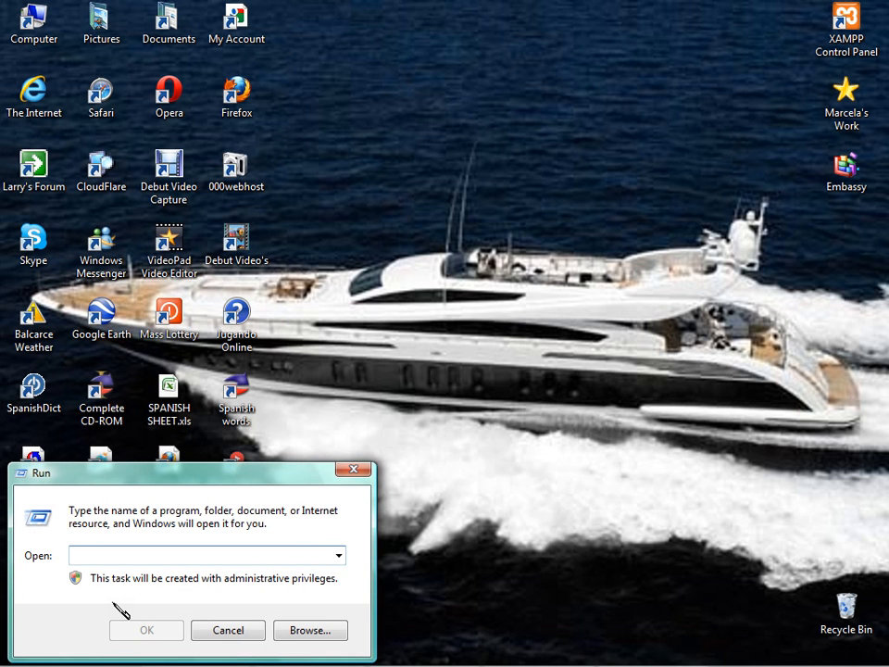
pyautogui.write('%')
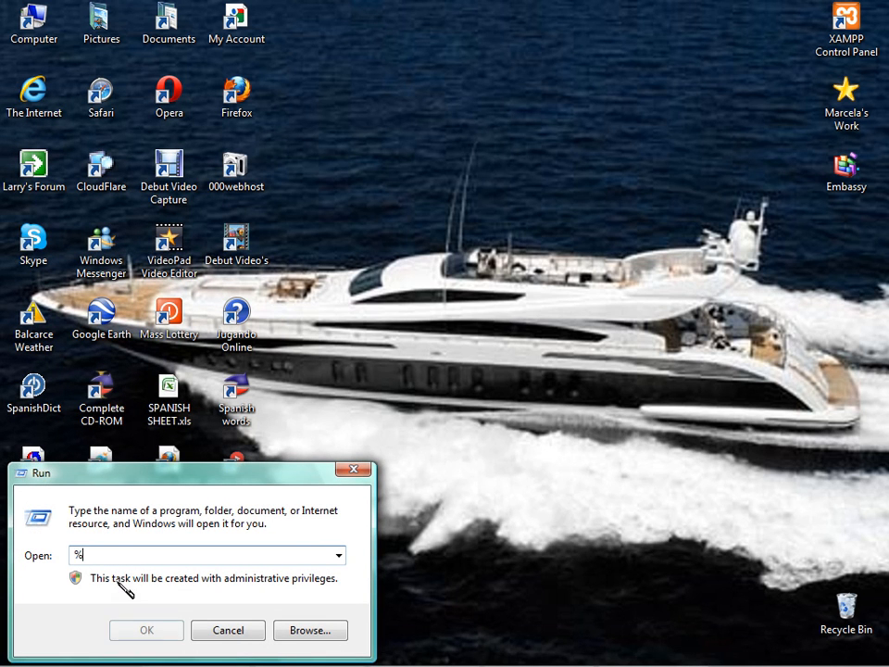
pyautogui.write('t')
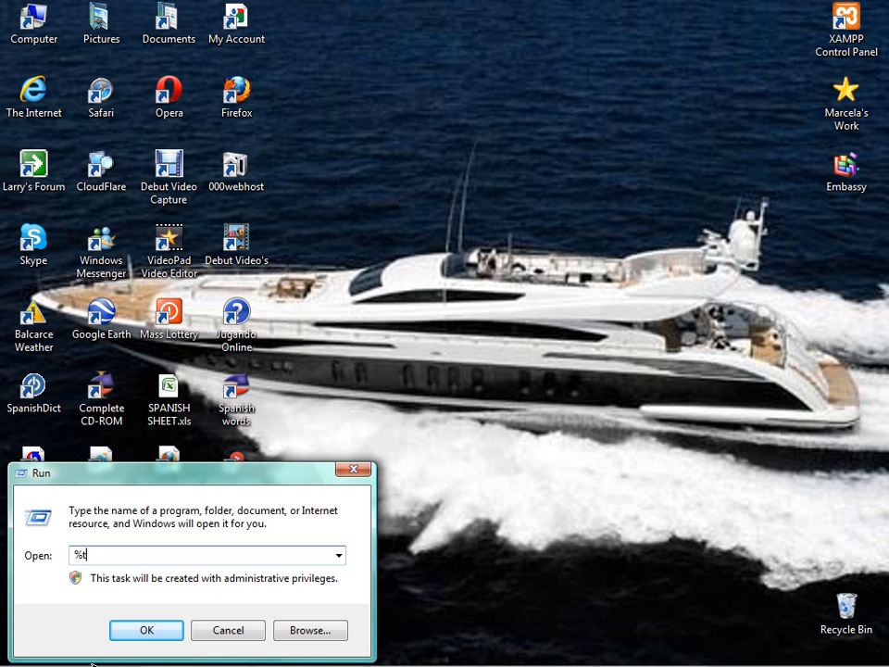
pyautogui.write('emp')
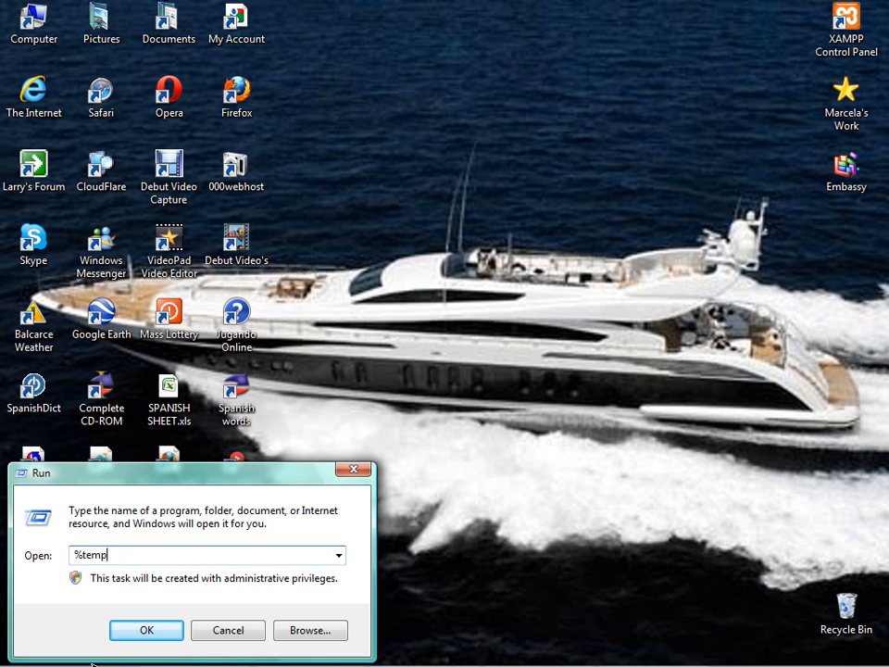
pyautogui.write('%')
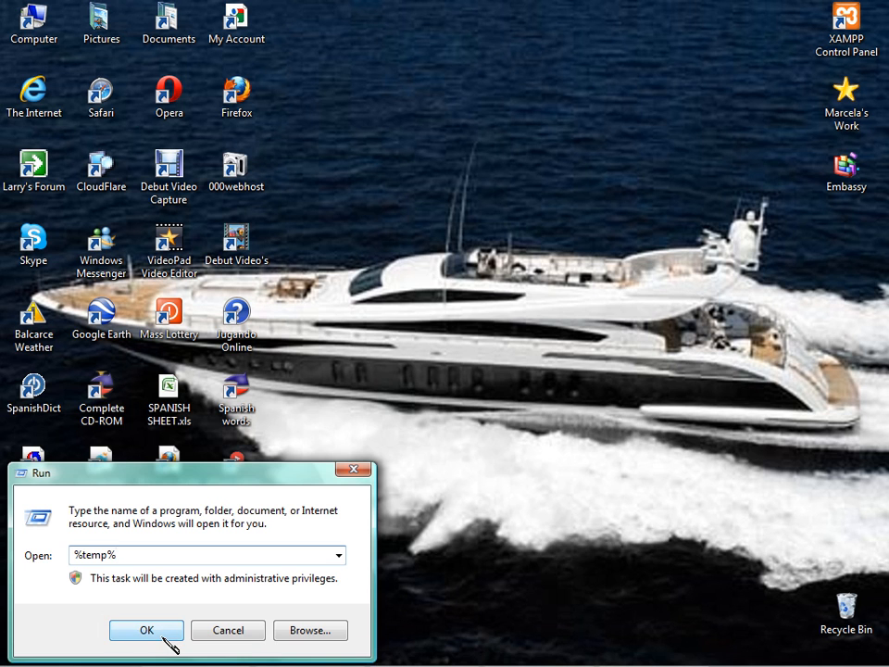
pyautogui.click(147, 630)
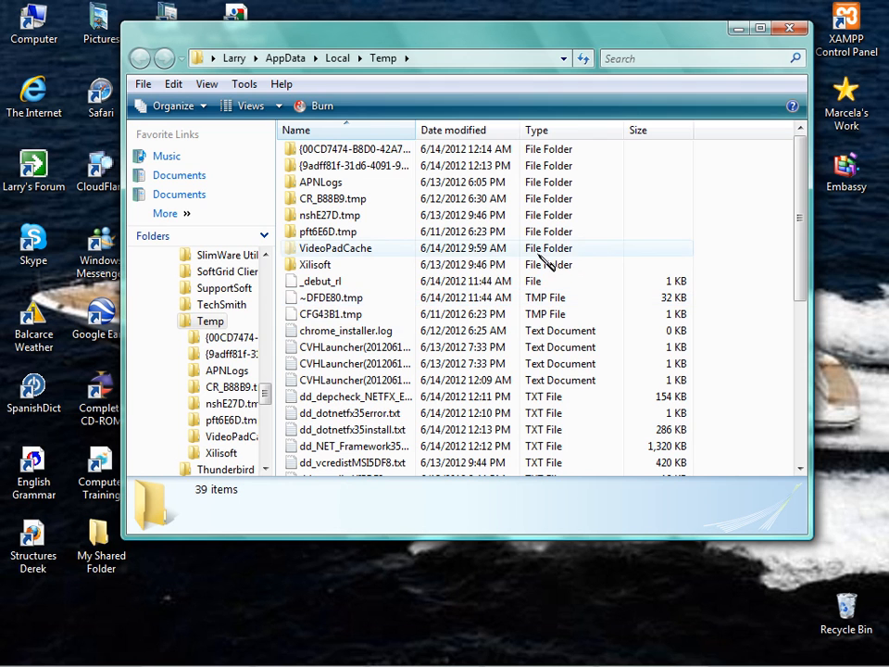
pyautogui.moveTo(634, 262)
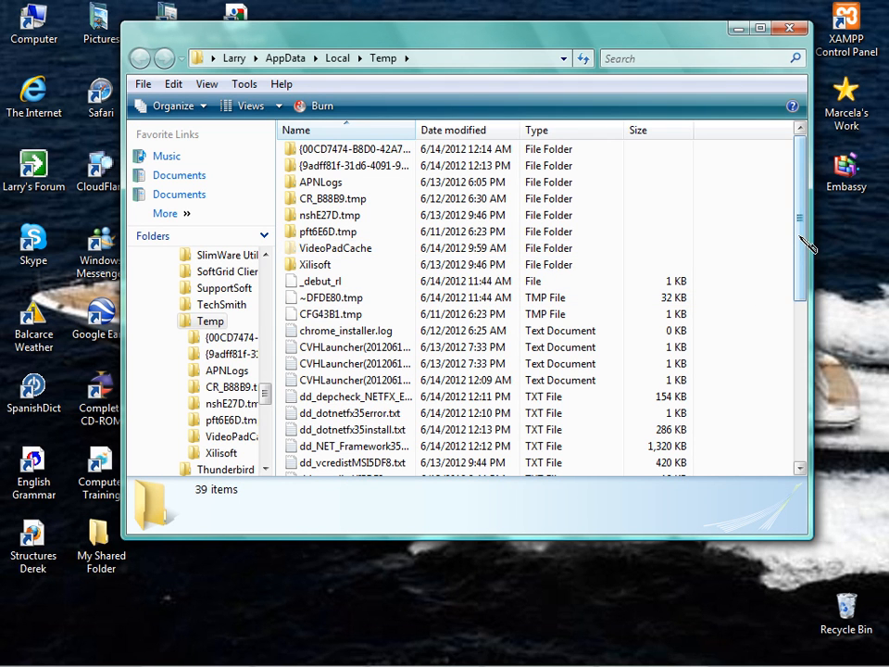
# Select all 39 Temp items and delete them, confirming the Recycle Bin prompt.
pyautogui.scroll(-3)
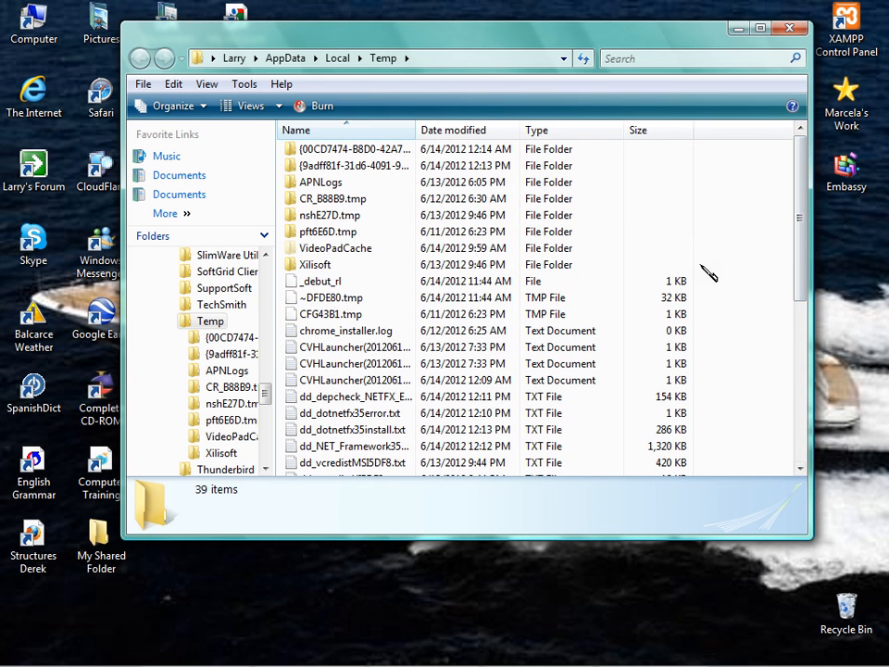
pyautogui.moveTo(167, 105)
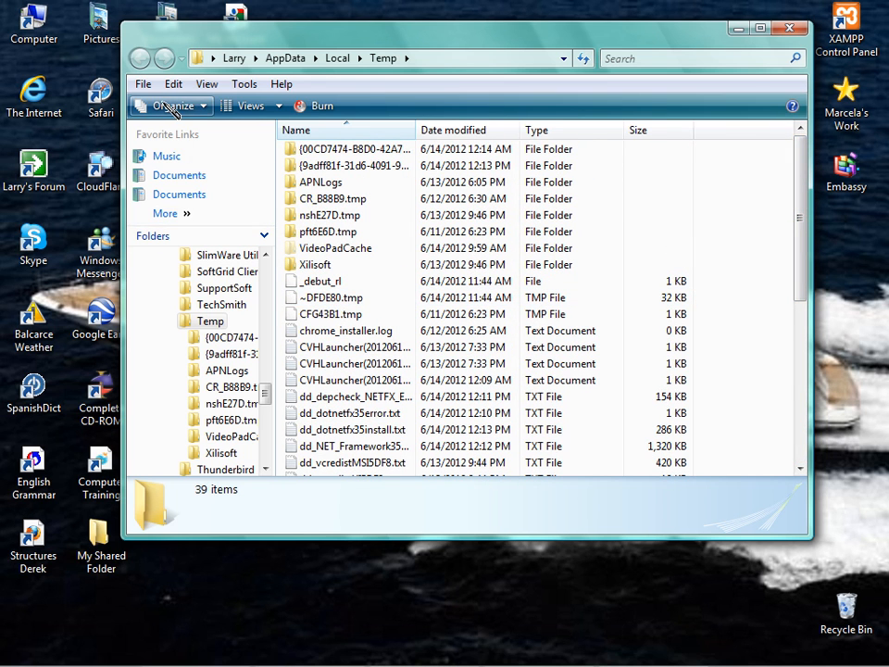
pyautogui.click(170, 104)
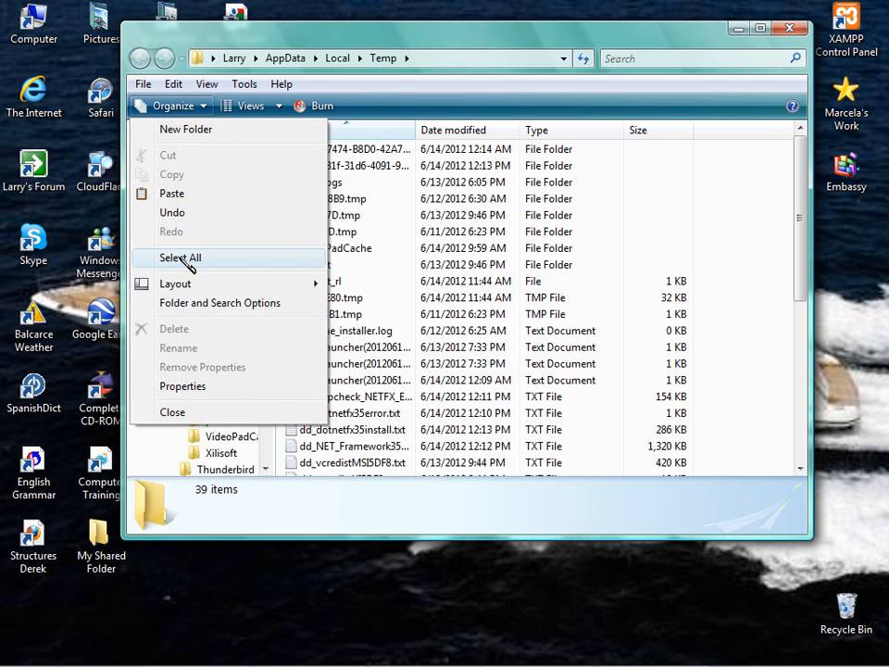
pyautogui.click(180, 258)
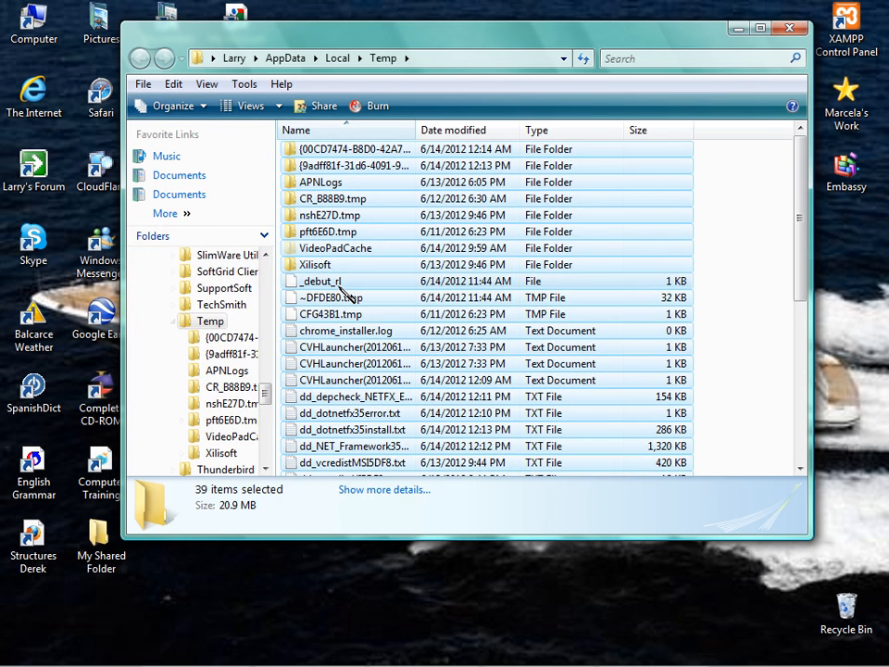
pyautogui.rightClick(343, 296)
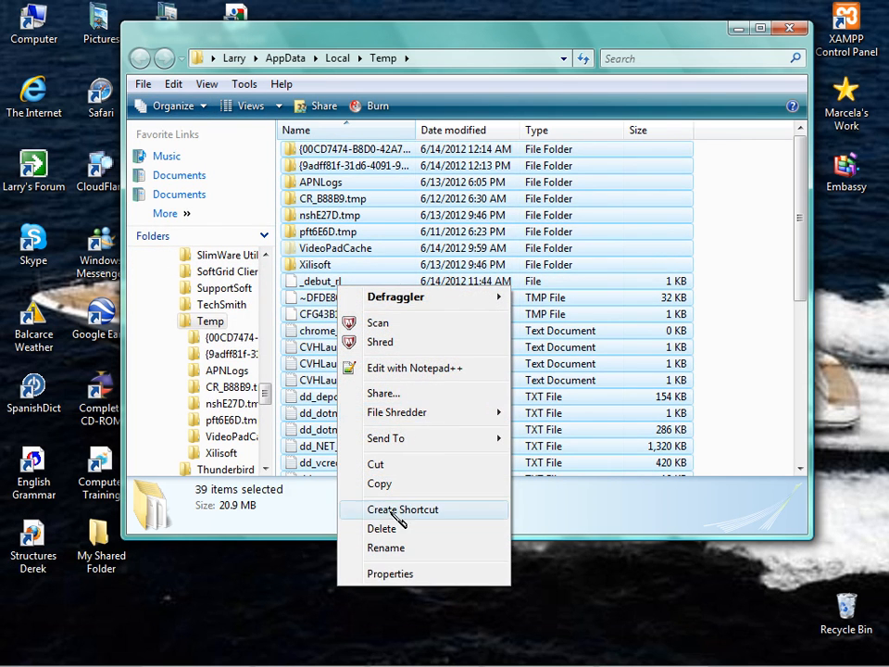
pyautogui.click(382, 528)
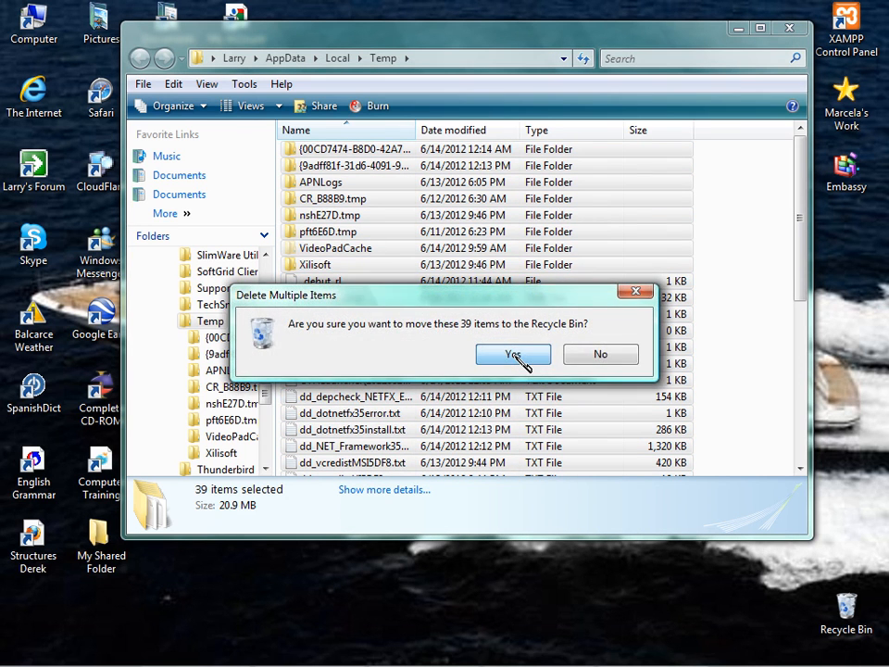
pyautogui.click(512, 354)
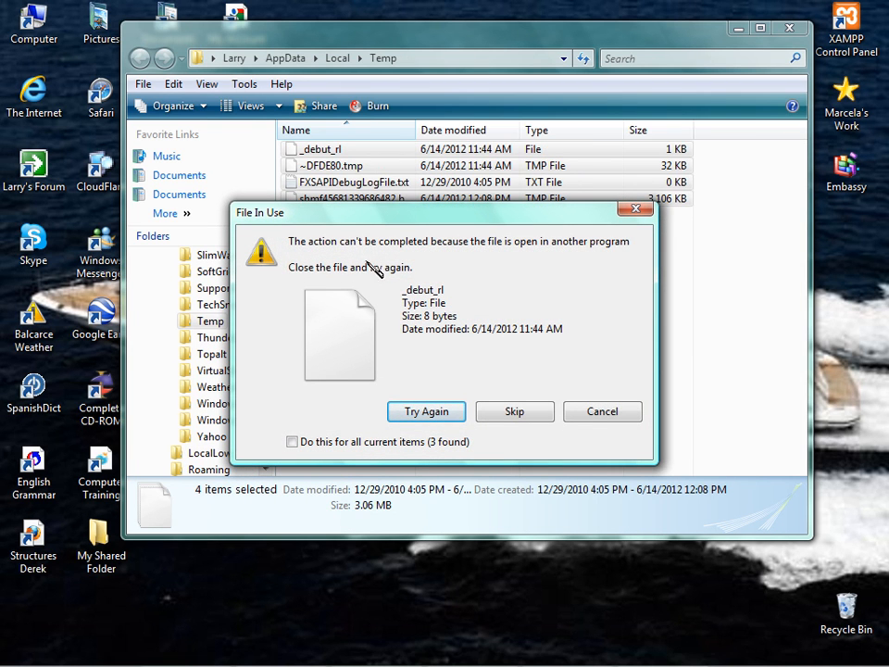
pyautogui.moveTo(556, 248)
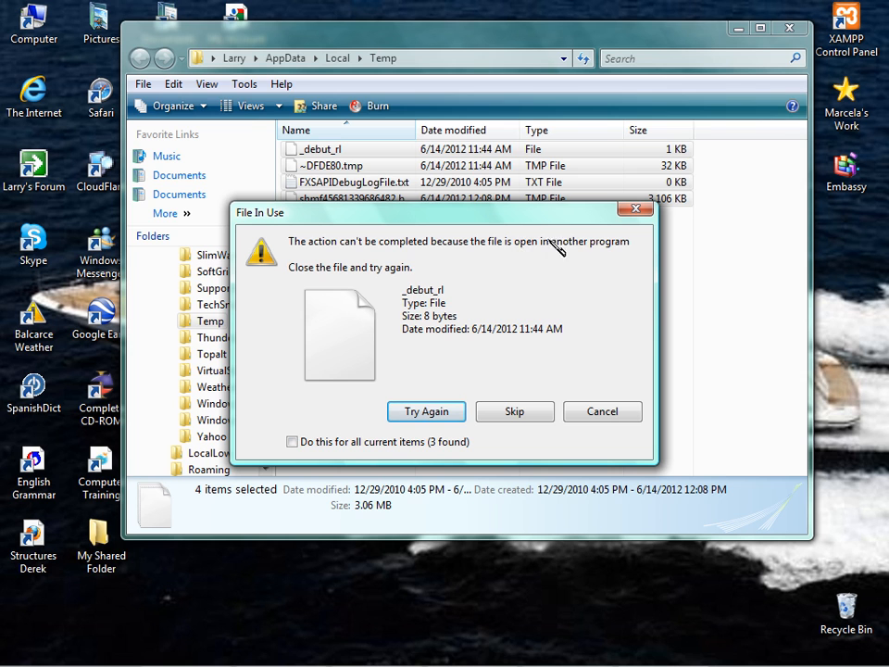
pyautogui.moveTo(514, 336)
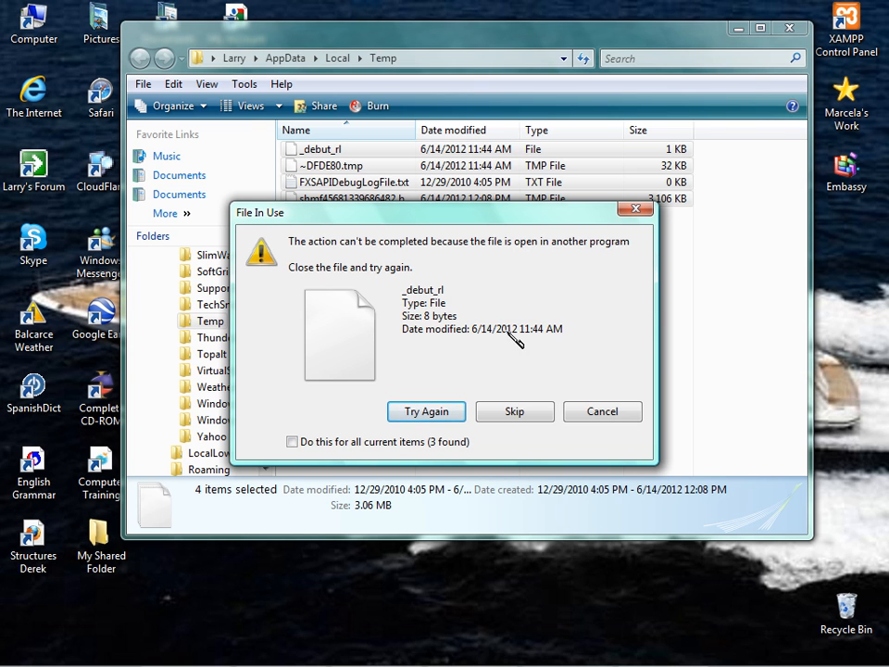
# Skip the in-use files for all remaining items and close the Temp window.
pyautogui.click(514, 412)
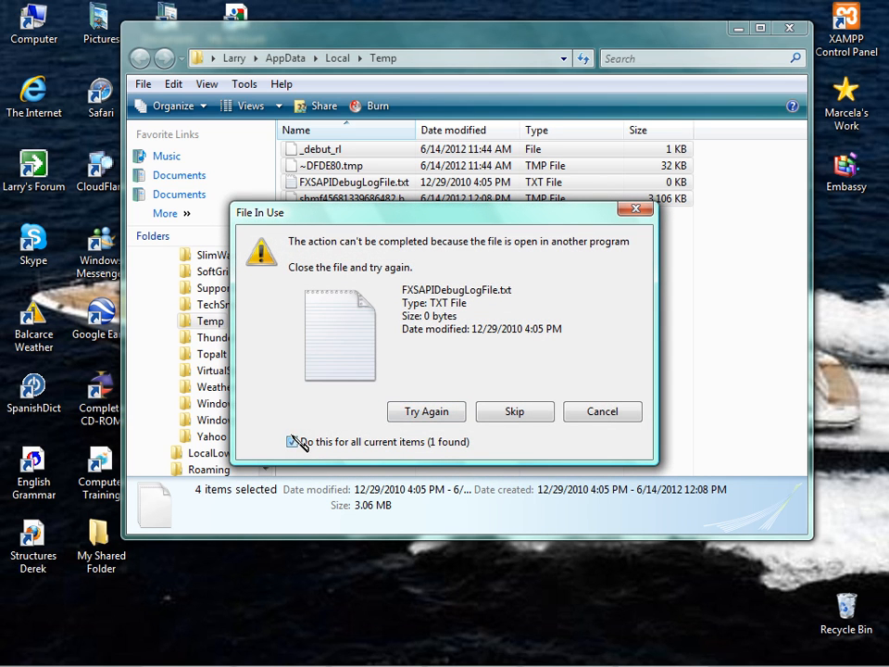
pyautogui.click(292, 442)
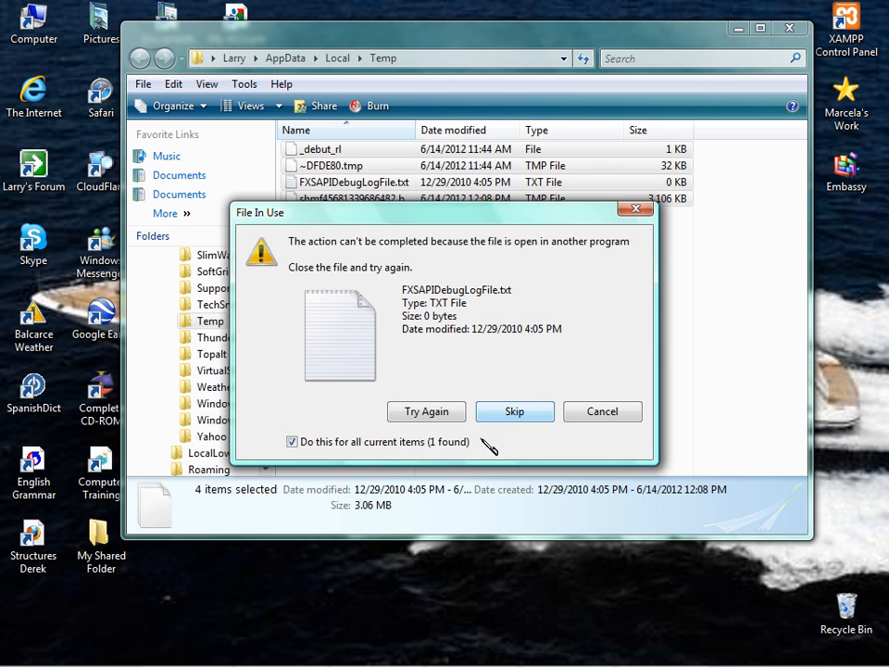
pyautogui.click(514, 411)
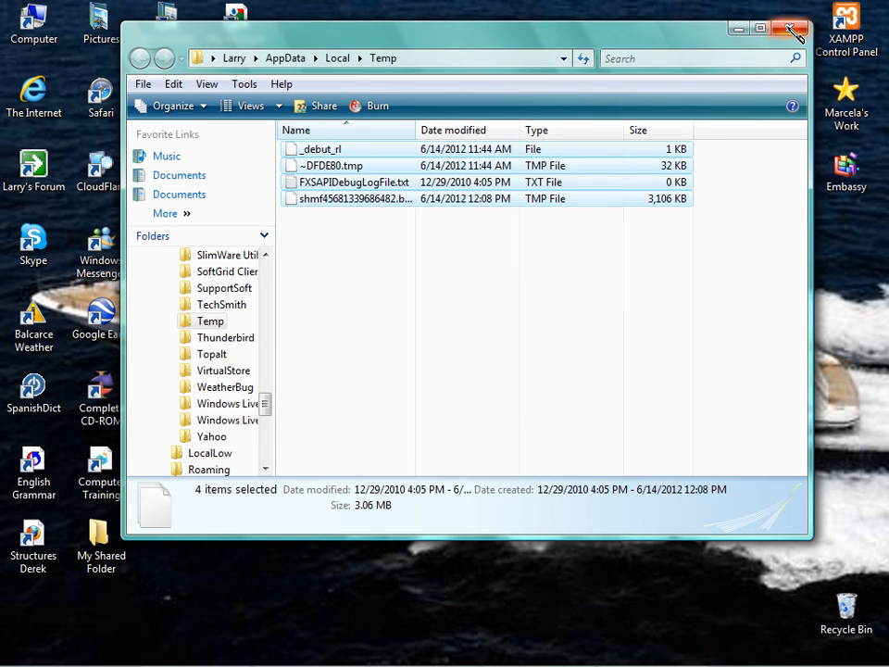
pyautogui.moveTo(791, 30)
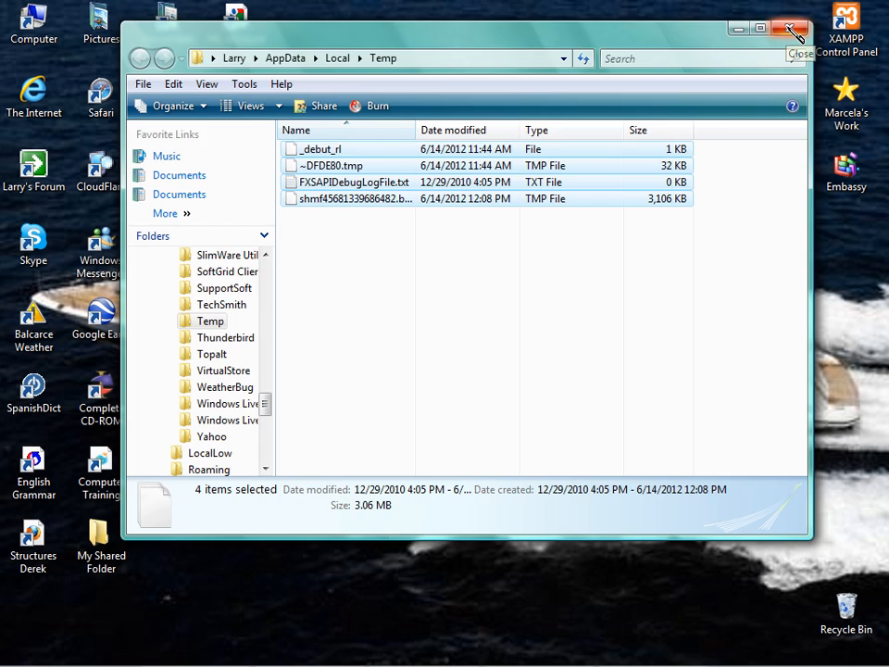
pyautogui.click(791, 27)
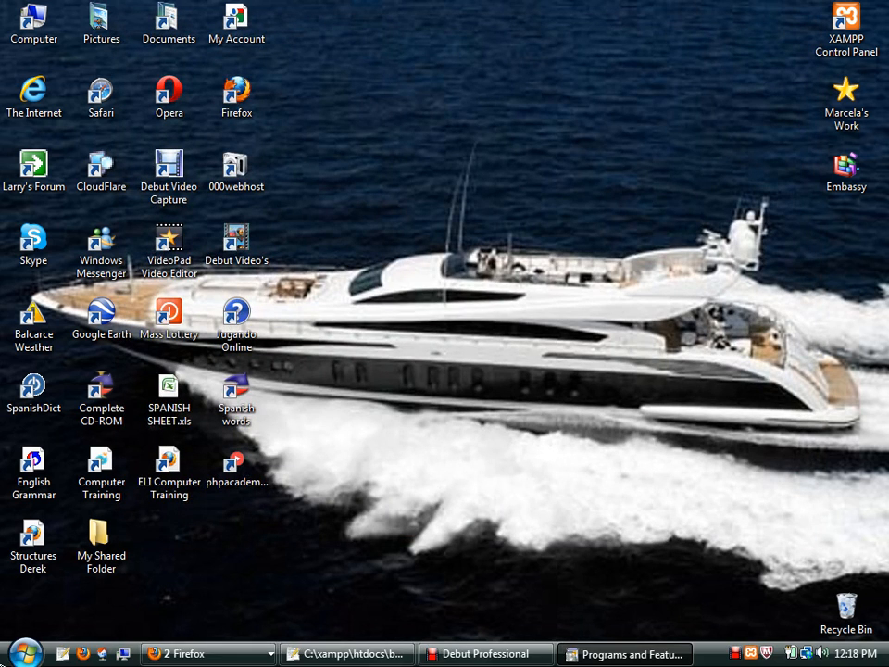
# Run the msconfig command from the Start menu's Run box, fixing a typo.
pyautogui.click(21, 653)
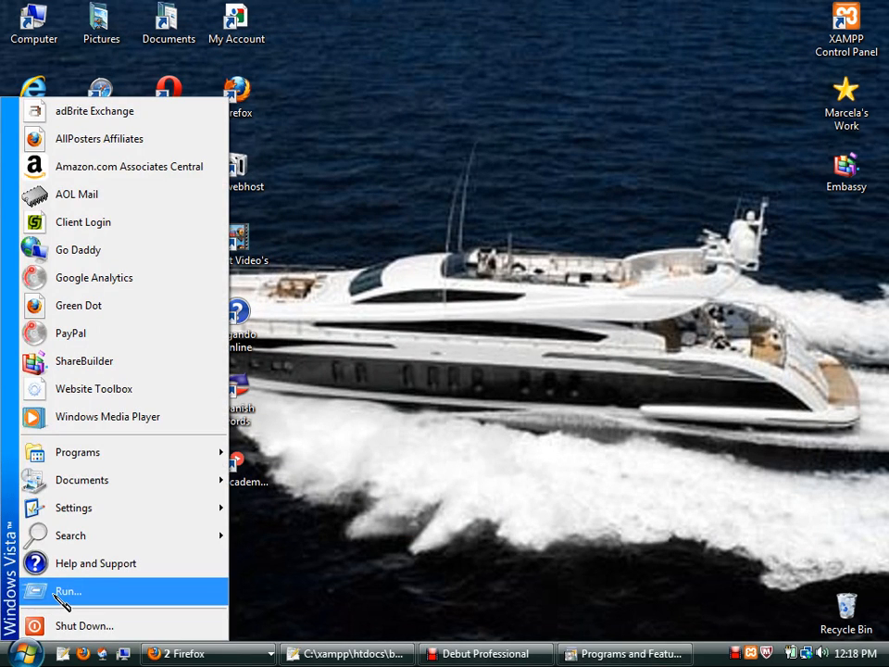
pyautogui.click(66, 591)
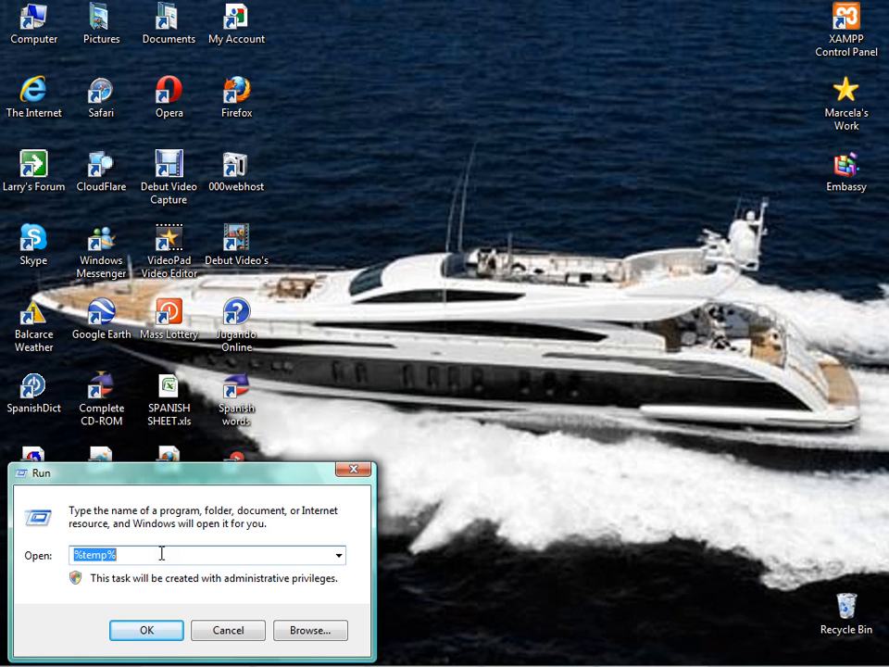
pyautogui.write('m')
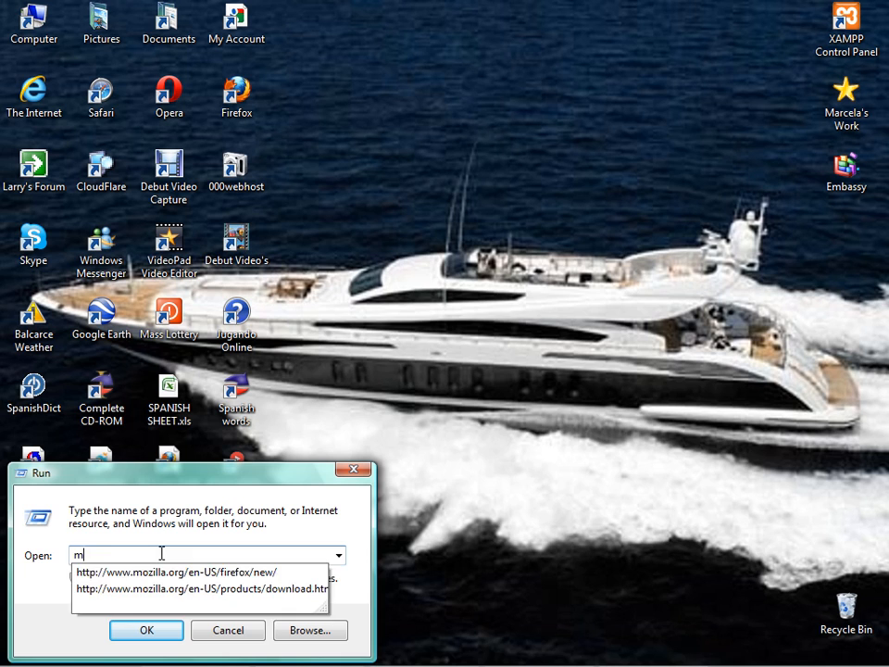
pyautogui.write('scon')
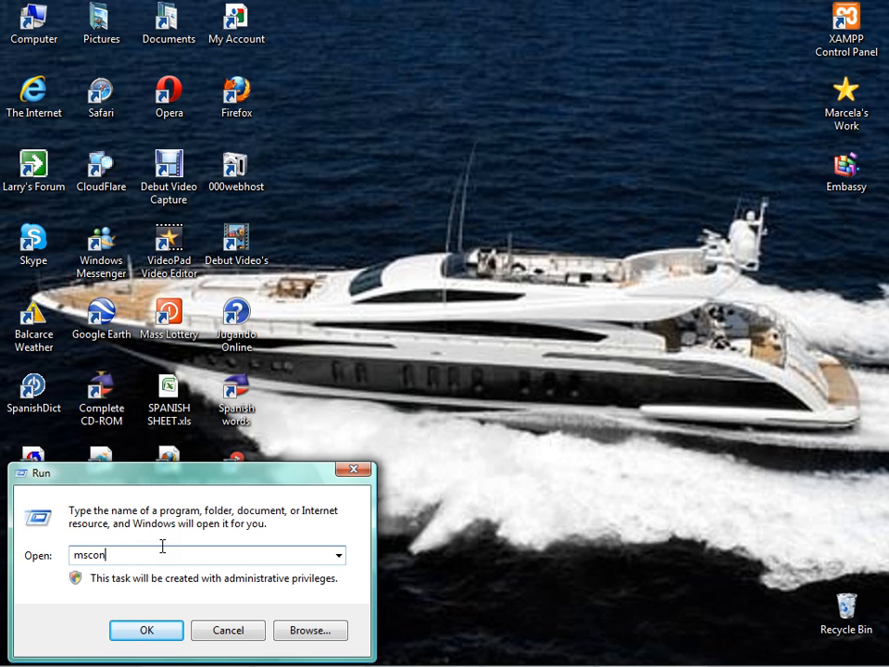
pyautogui.press('Backspace')
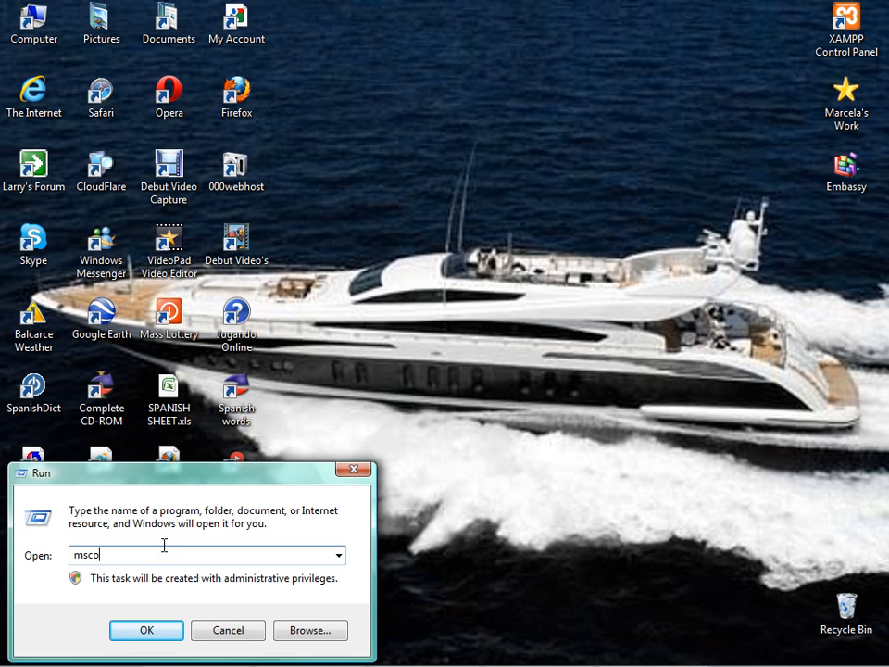
pyautogui.write('nfig')
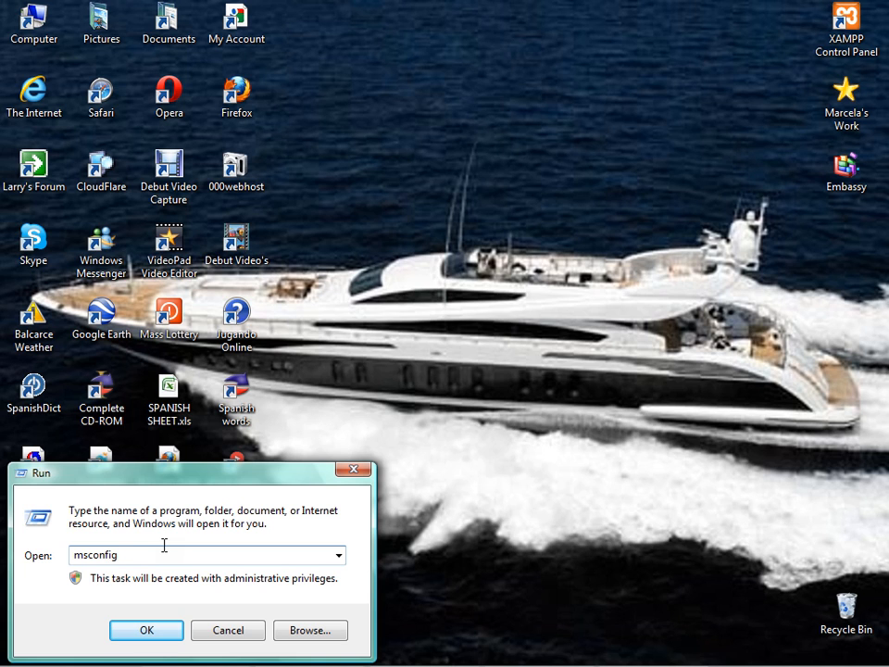
pyautogui.click(146, 630)
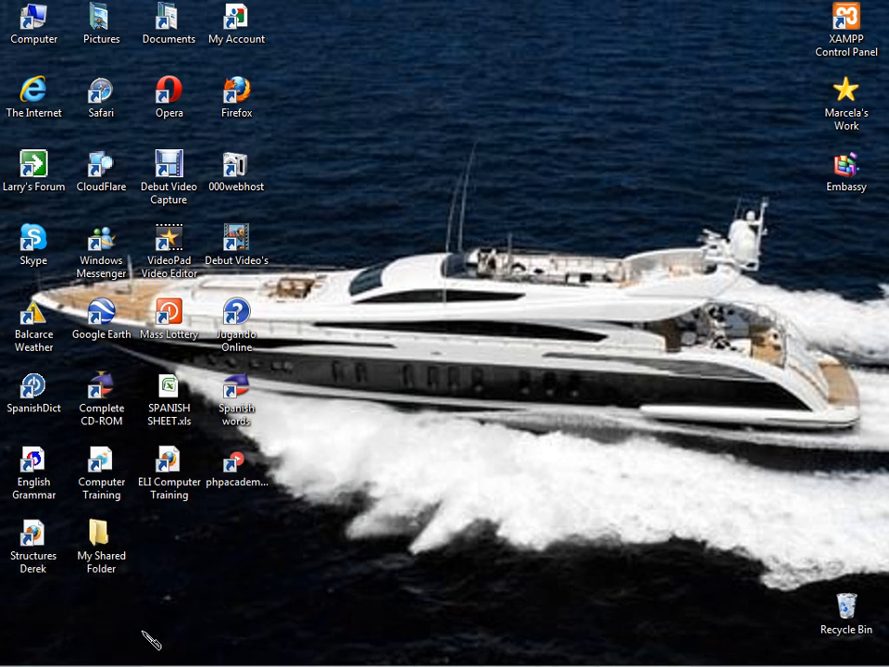
pyautogui.moveTo(414, 364)
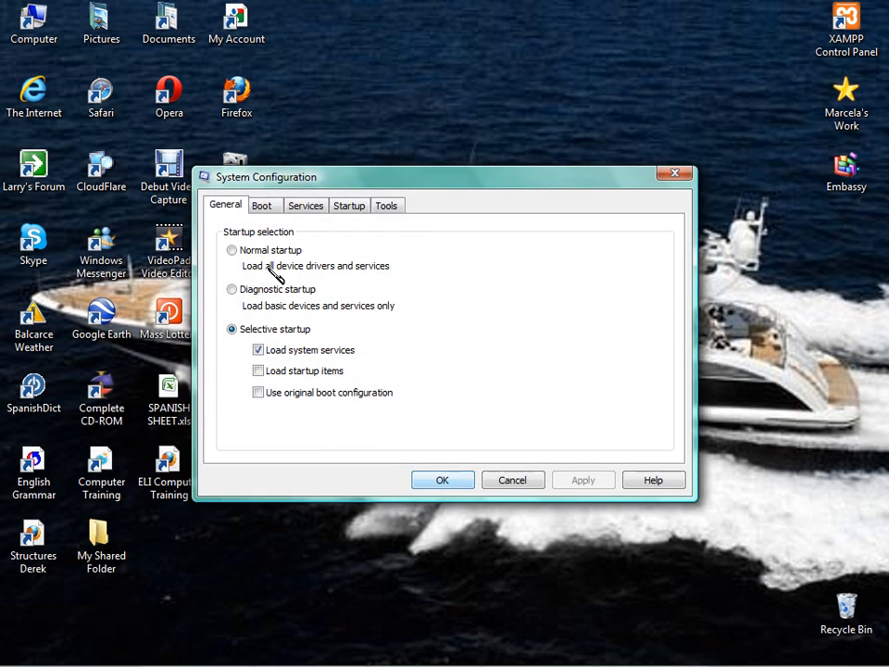
# Tick Adobe Reader and Acrobat Manager on the Startup tab, then close System Configuration.
pyautogui.click(349, 205)
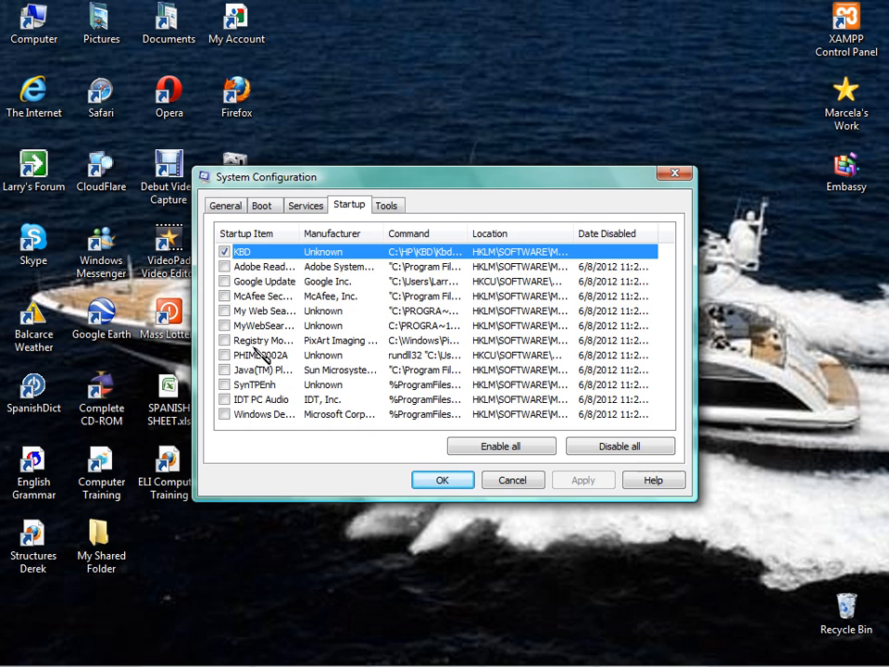
pyautogui.moveTo(269, 398)
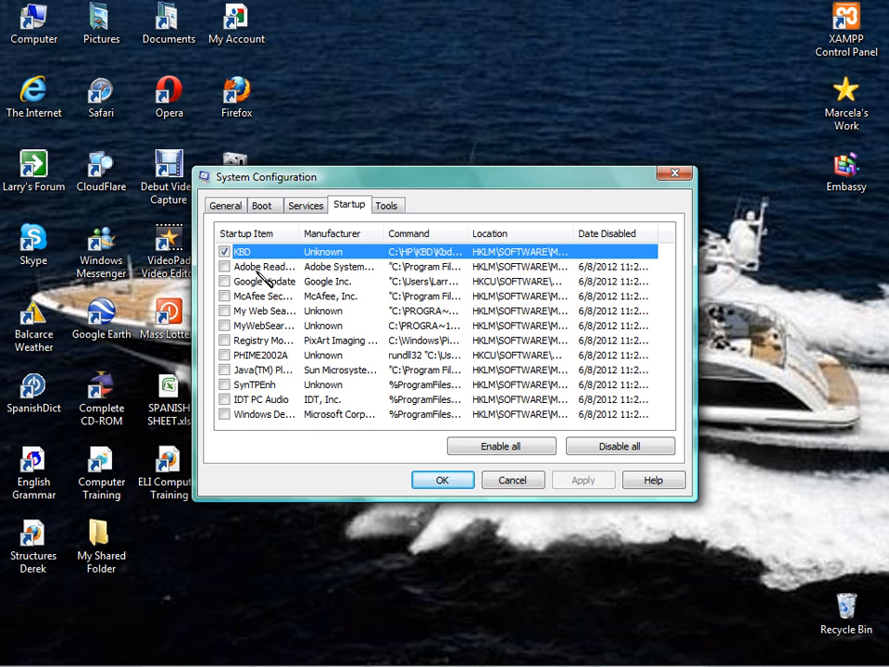
pyautogui.moveTo(268, 282)
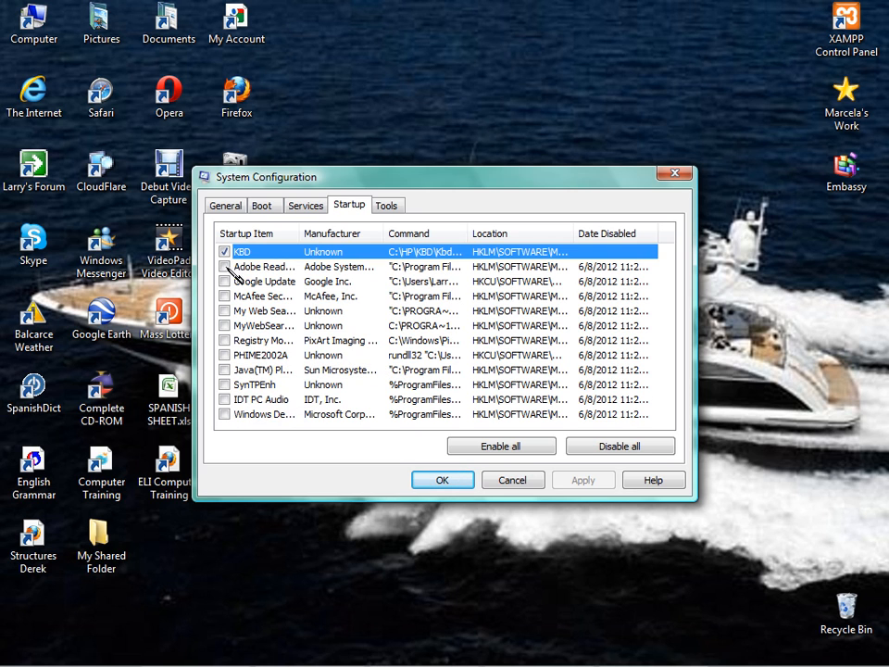
pyautogui.moveTo(264, 266)
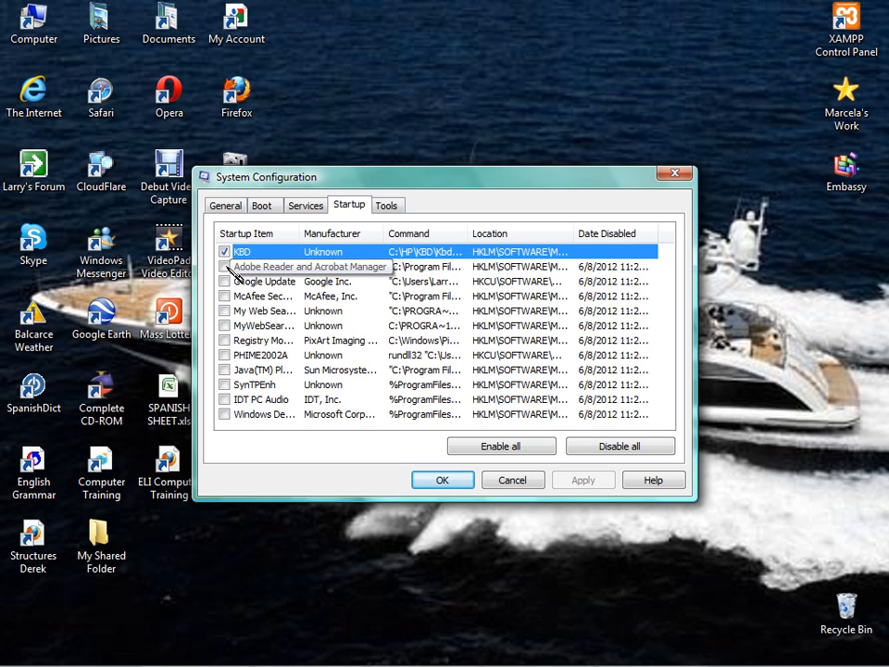
pyautogui.click(226, 267)
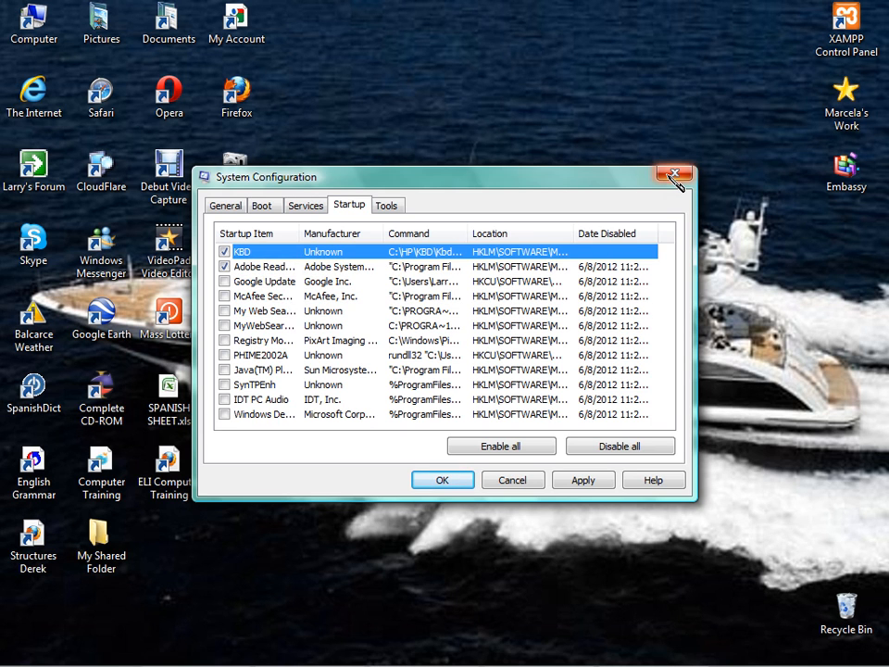
pyautogui.click(674, 176)
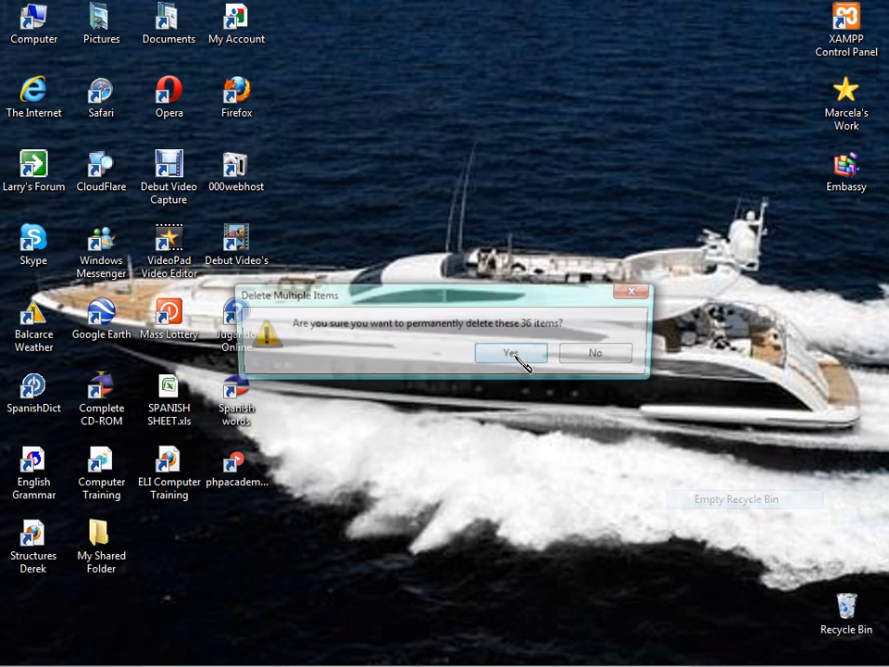
# Confirm permanently deleting the 36 Recycle Bin items.
pyautogui.click(510, 353)
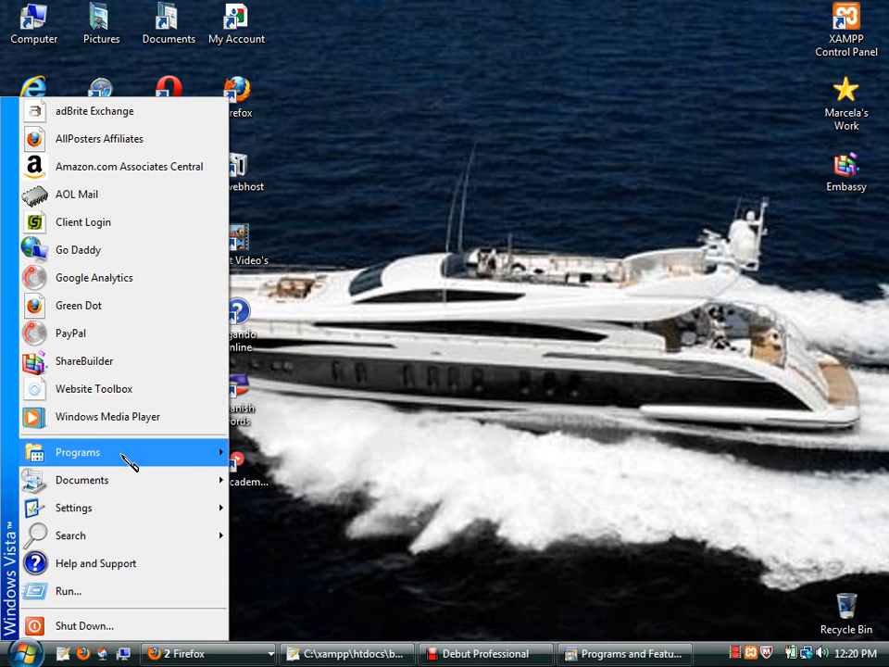
# Launch Disk Defragmenter from Programs > Accessories > System Tools.
pyautogui.click(78, 452)
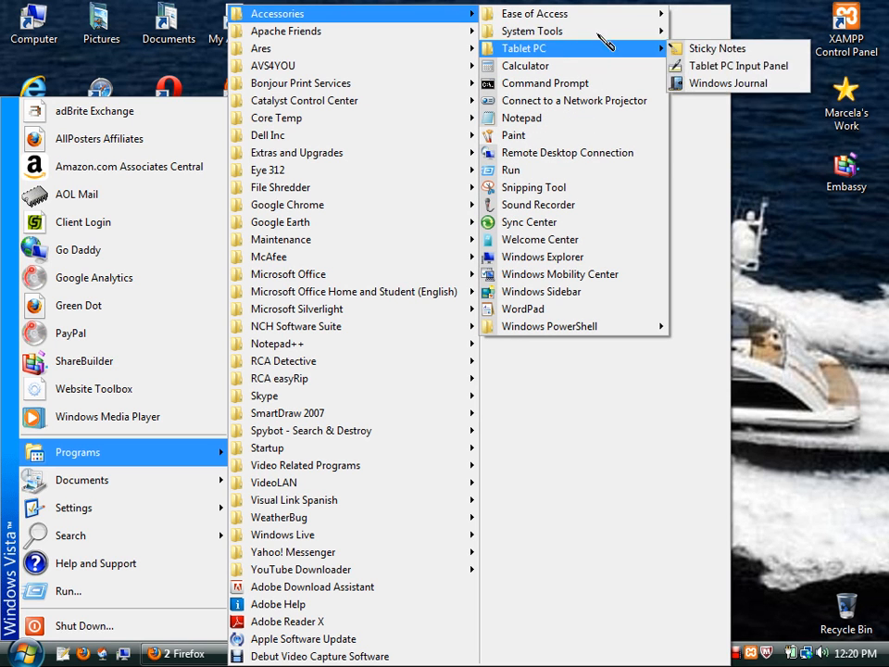
pyautogui.moveTo(532, 30)
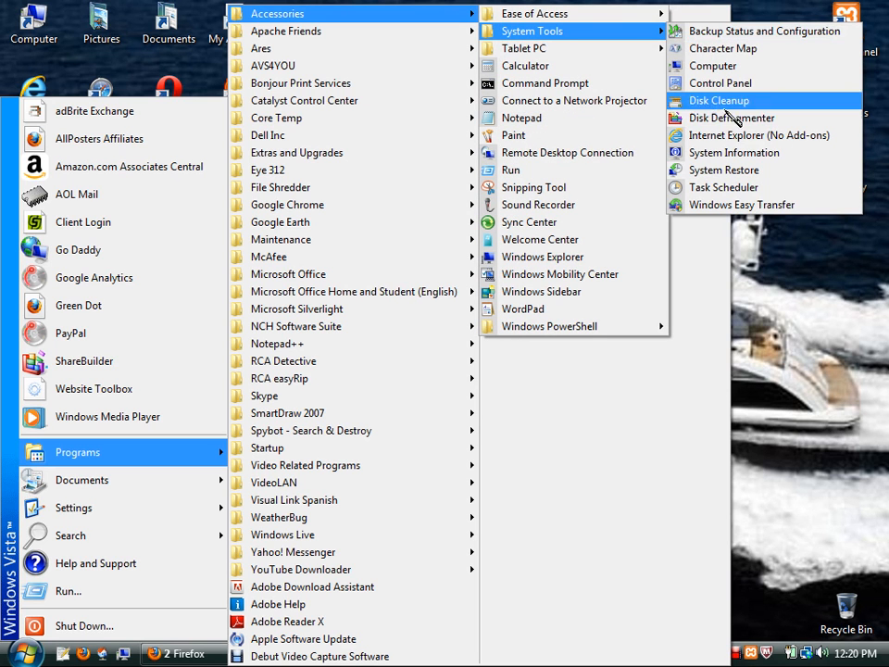
pyautogui.moveTo(732, 118)
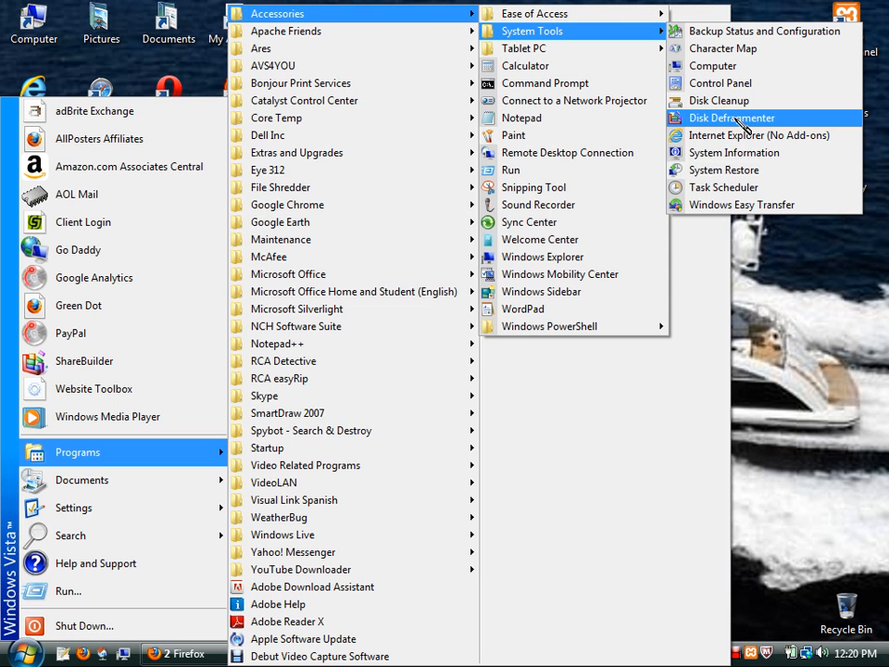
pyautogui.click(732, 117)
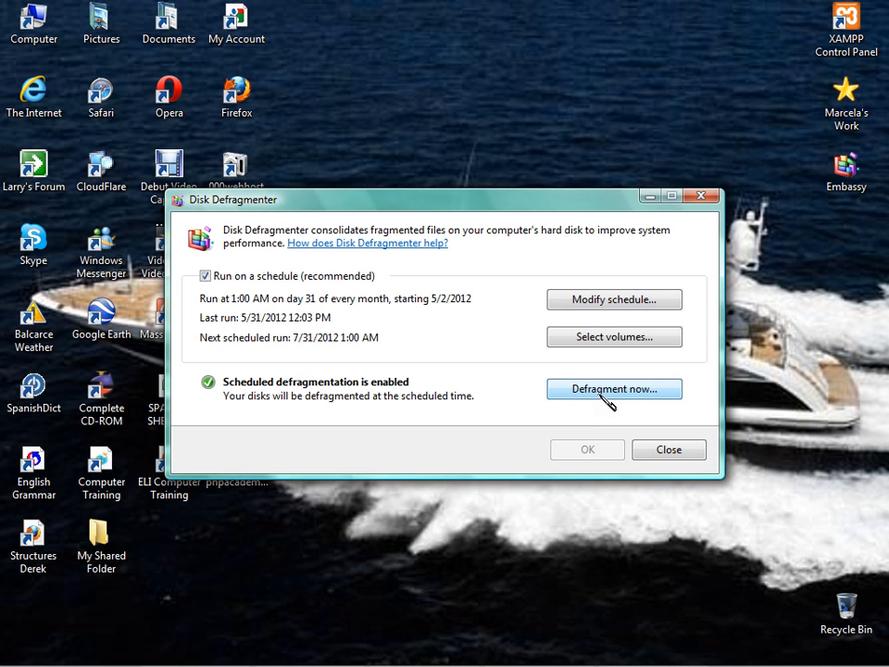
pyautogui.moveTo(445, 565)
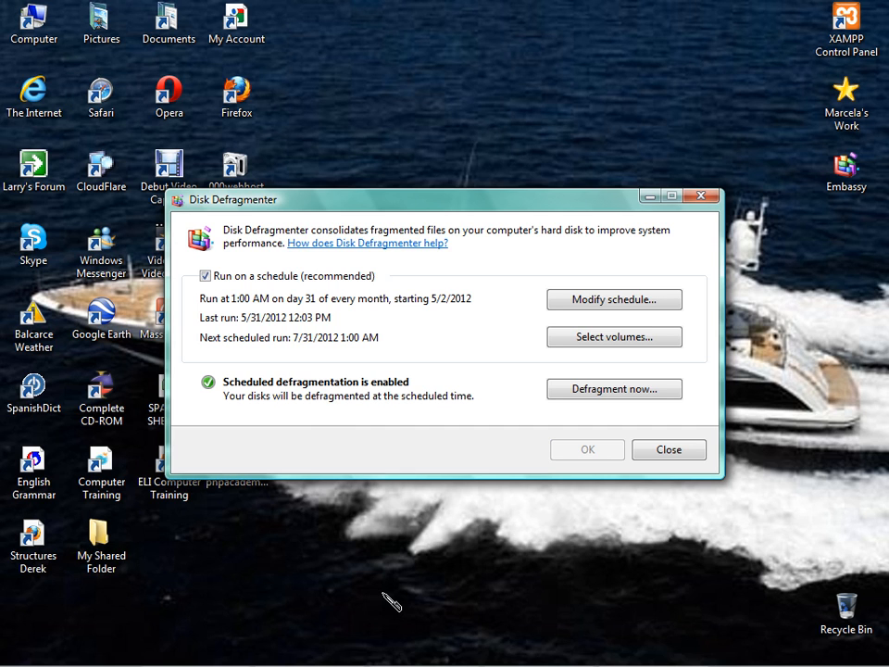
pyautogui.moveTo(366, 500)
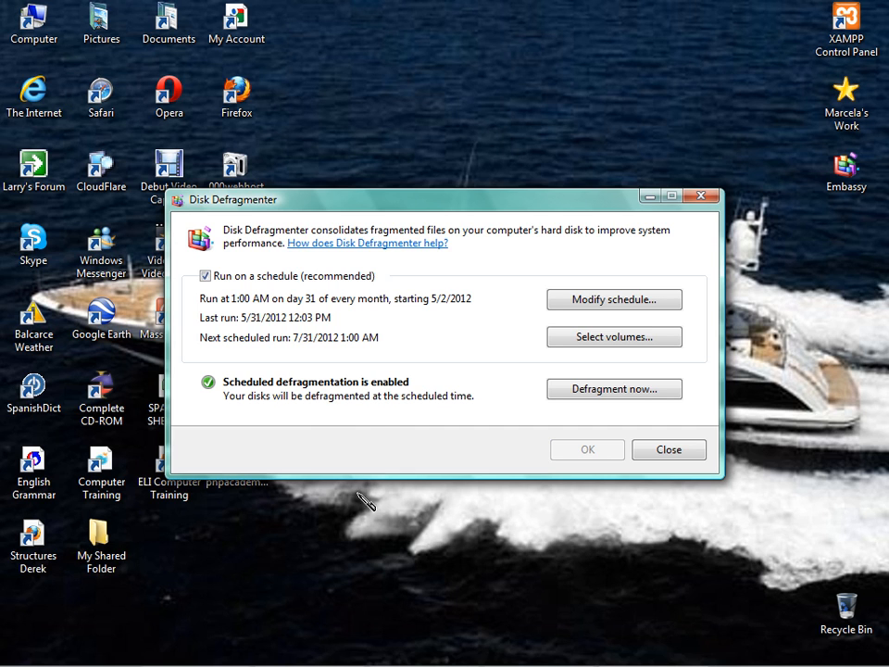
pyautogui.moveTo(322, 387)
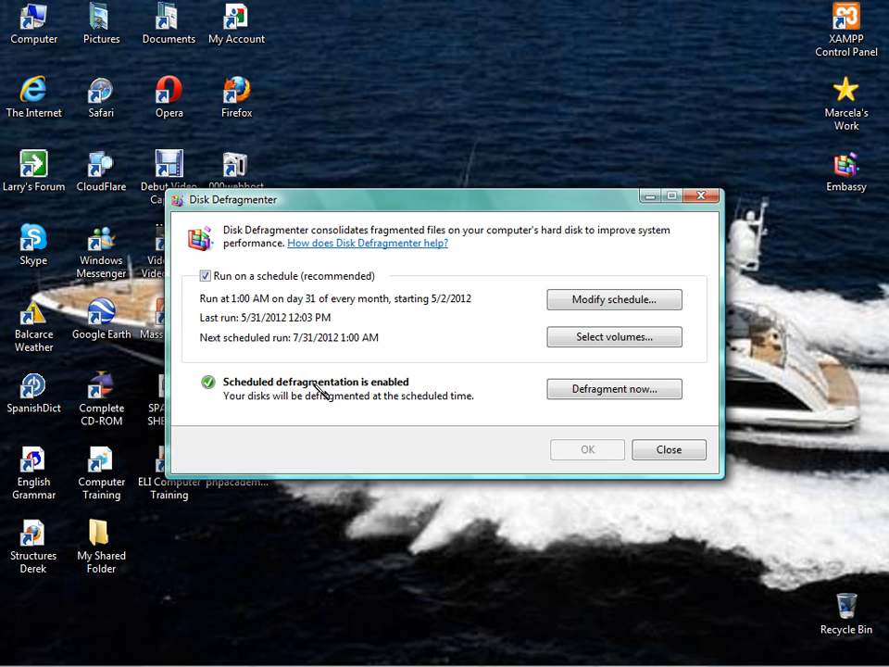
pyautogui.moveTo(334, 394)
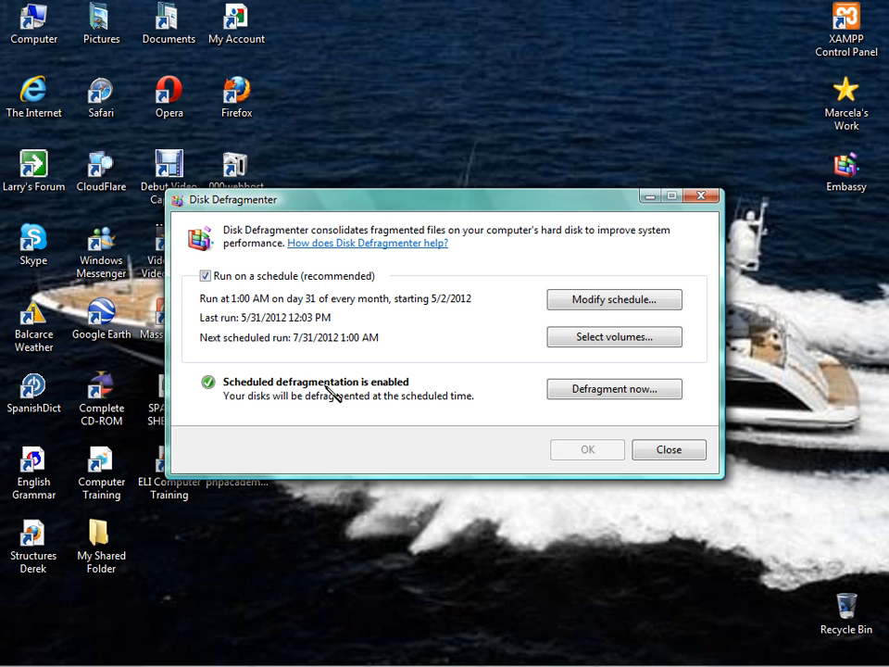
pyautogui.moveTo(607, 264)
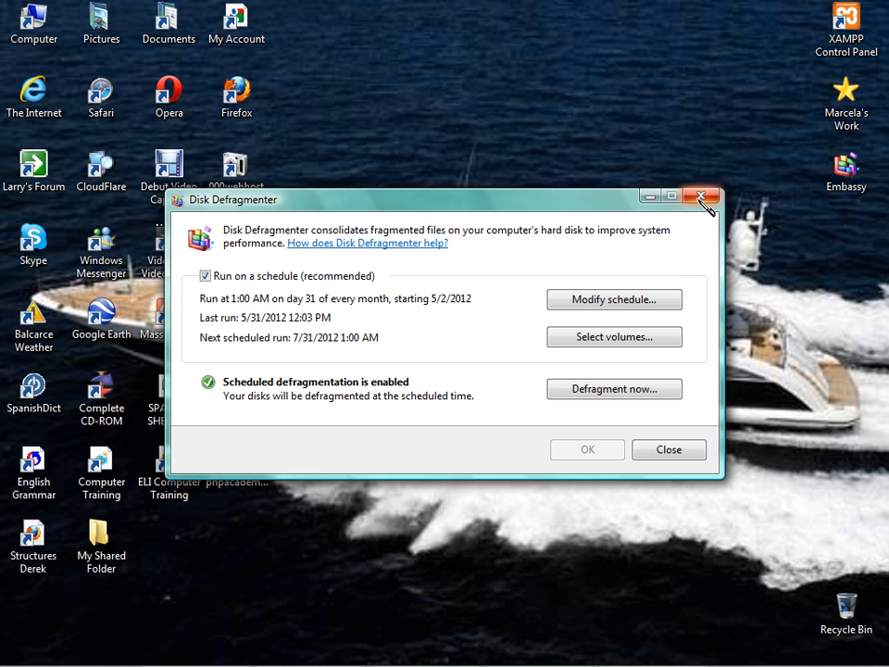
# Close Disk Defragmenter, open Documents > TUNE UP PROGRAMS, and select the Defraggler shortcut.
pyautogui.click(701, 197)
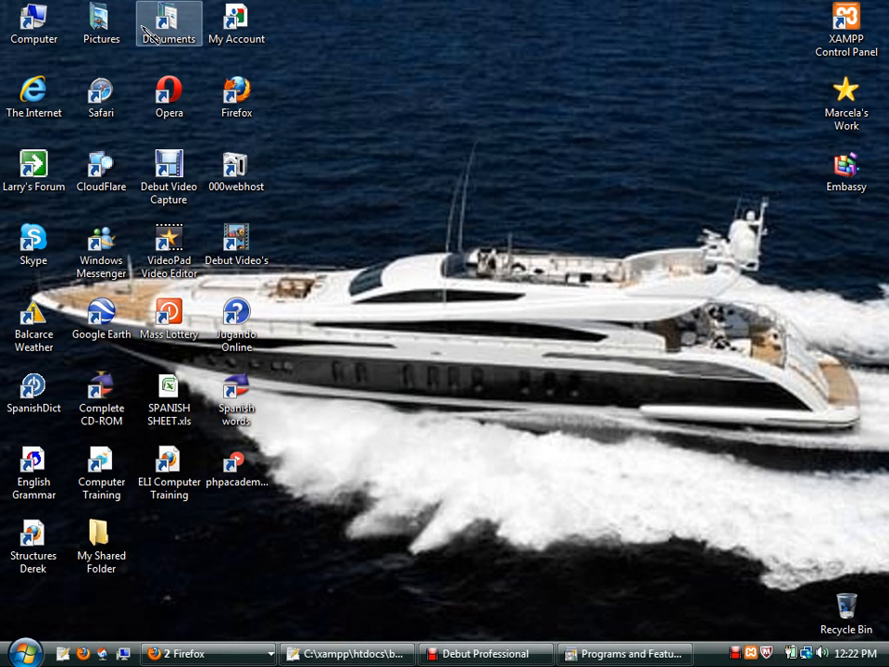
pyautogui.doubleClick(169, 21)
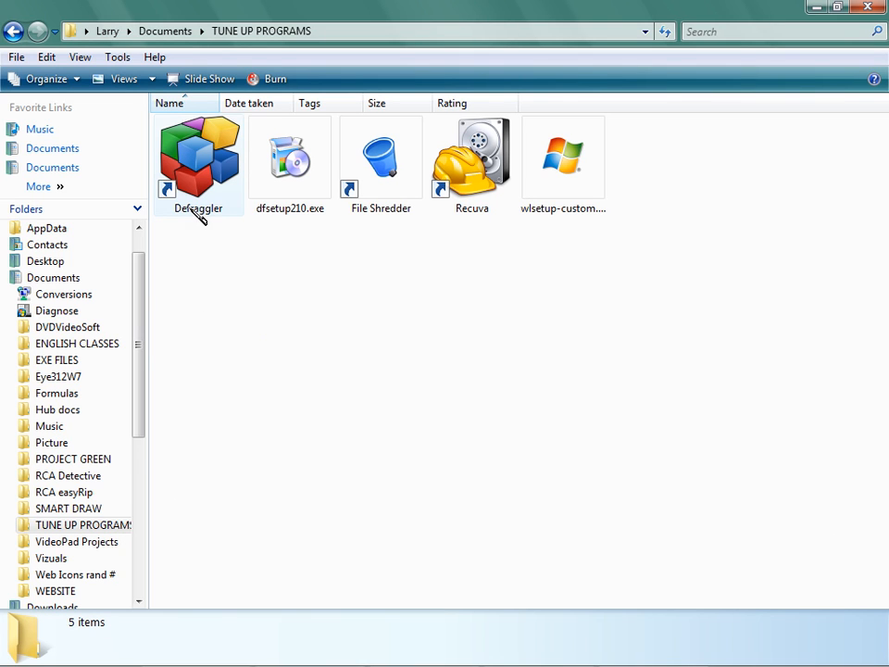
pyautogui.moveTo(199, 199)
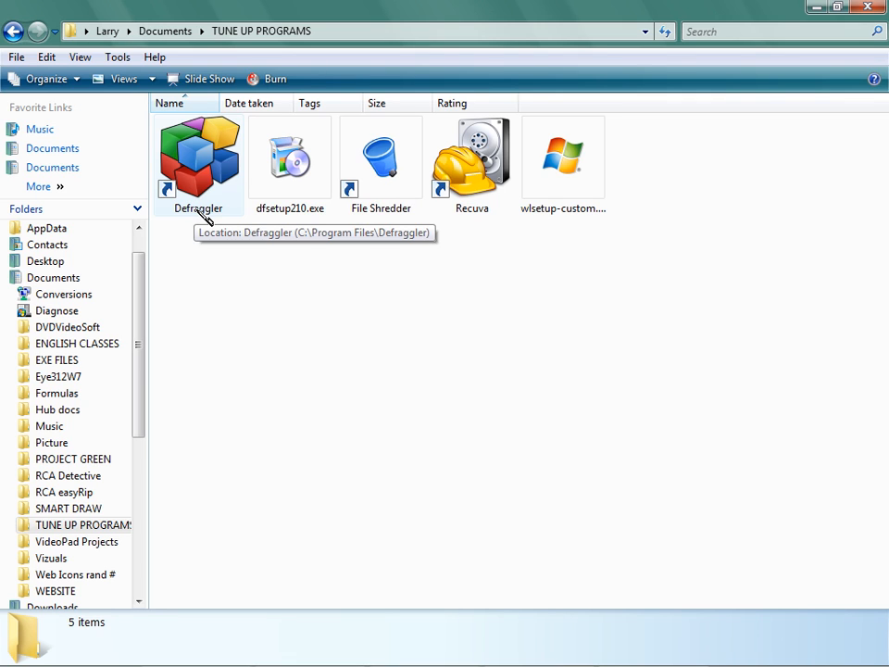
pyautogui.click(198, 155)
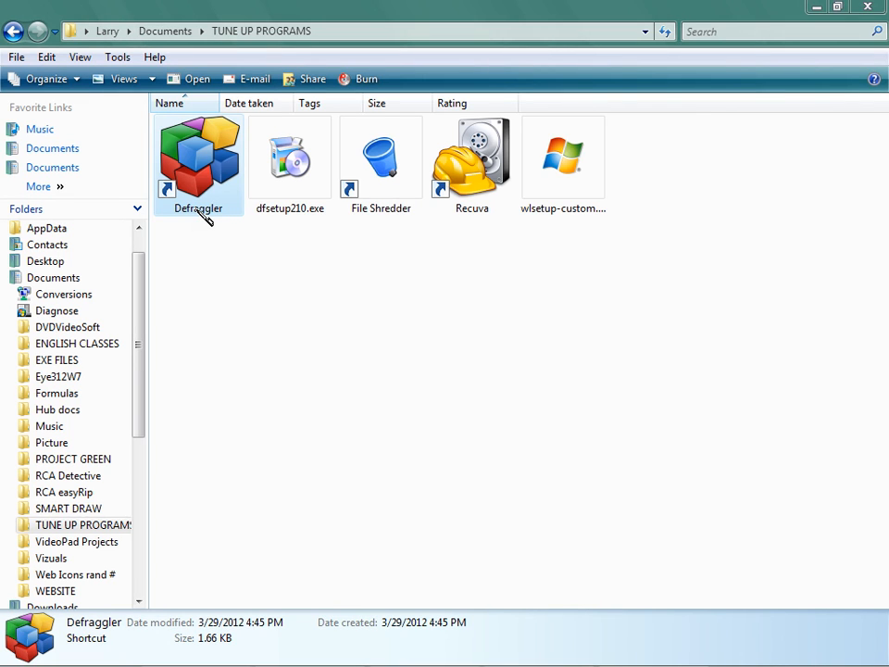
# Launch Defraggler and decline the new-version download offer.
pyautogui.doubleClick(197, 158)
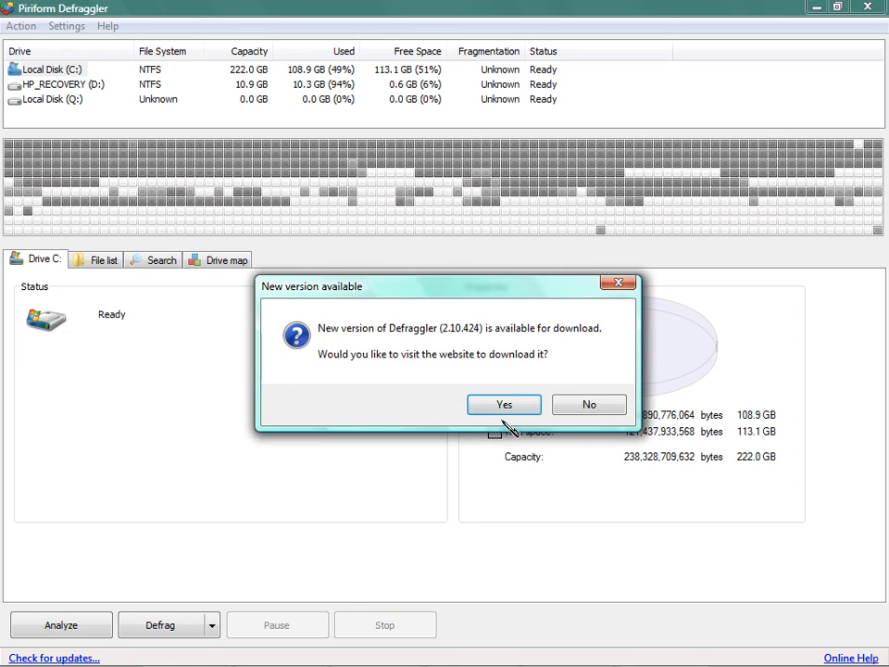
pyautogui.moveTo(589, 404)
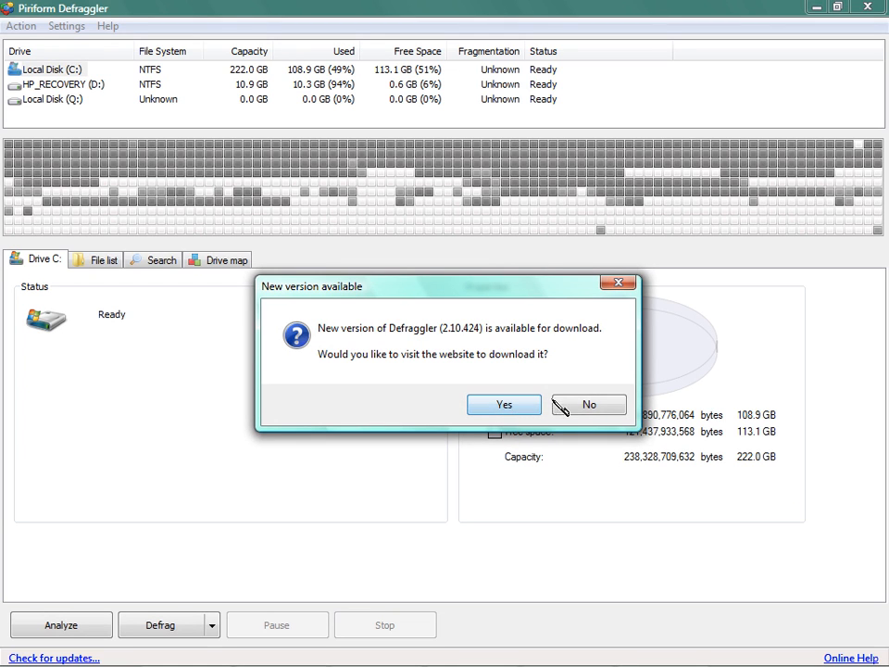
pyautogui.click(588, 404)
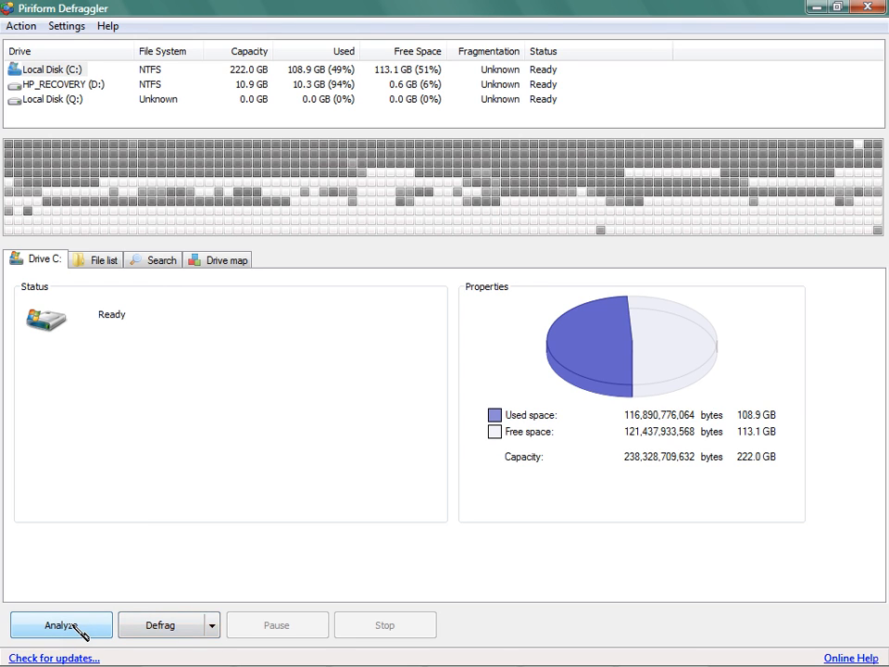
# Analyze drive C:, finding 840 fragmented files, 6,866 fragments and 9% fragmentation.
pyautogui.click(60, 625)
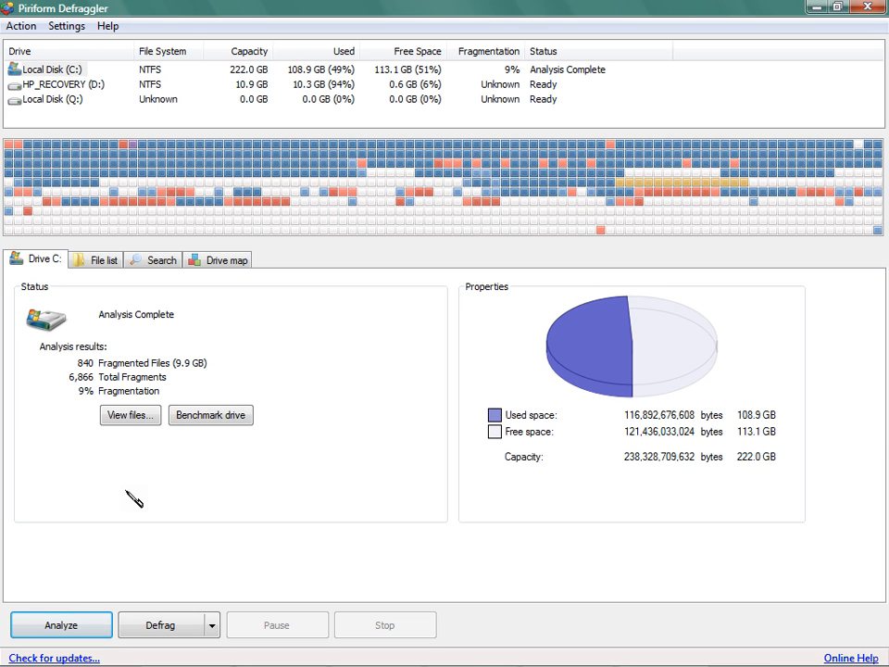
pyautogui.moveTo(106, 213)
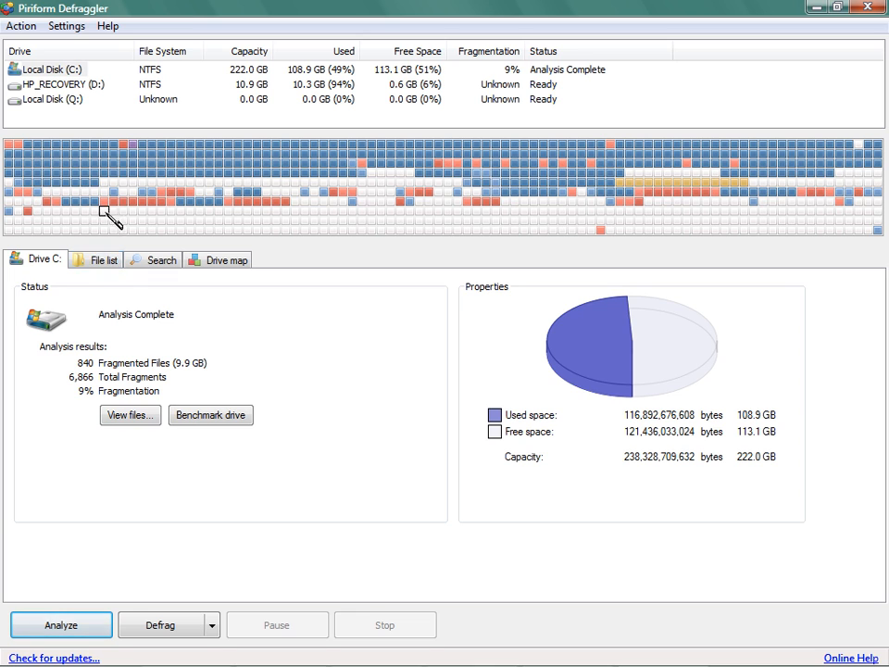
pyautogui.moveTo(144, 215)
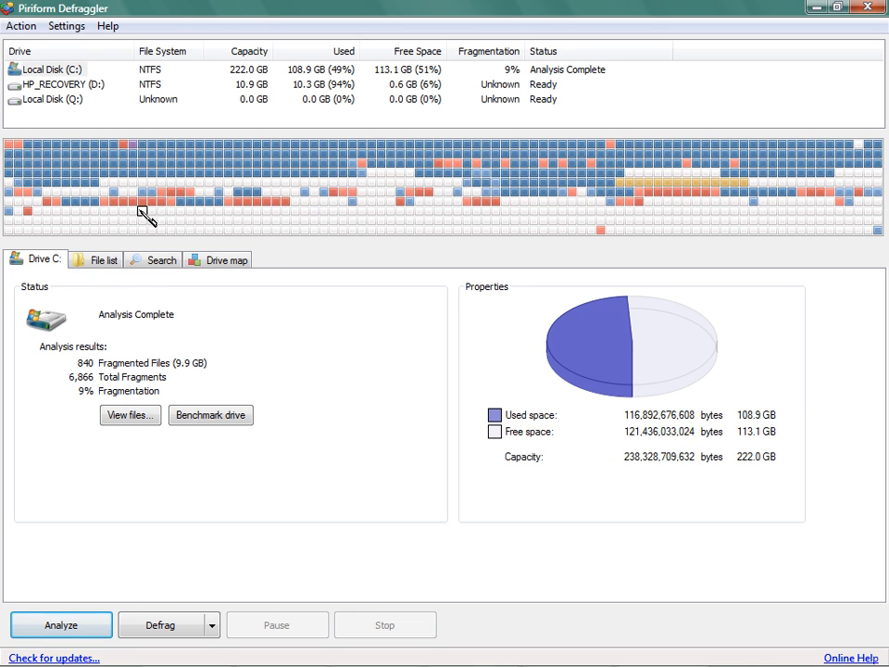
pyautogui.moveTo(176, 247)
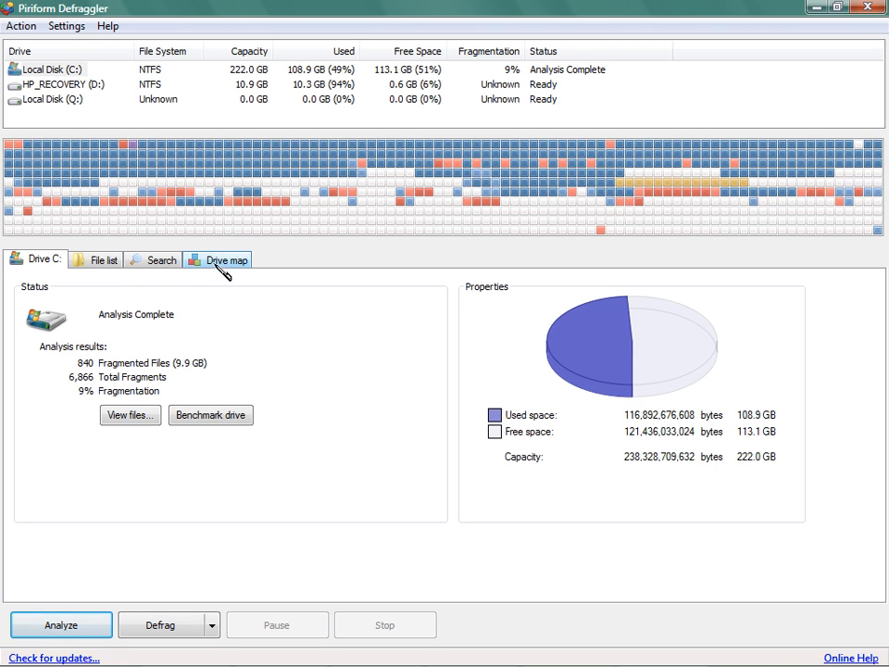
# Show the drive map legend for fragmented, unfragmented, empty and page file blocks.
pyautogui.click(226, 259)
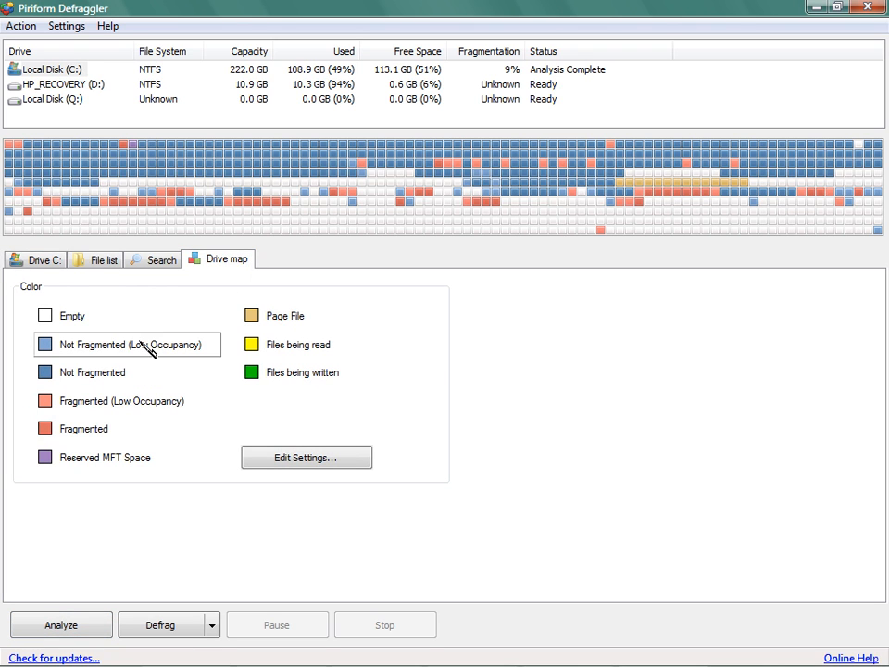
pyautogui.moveTo(79, 468)
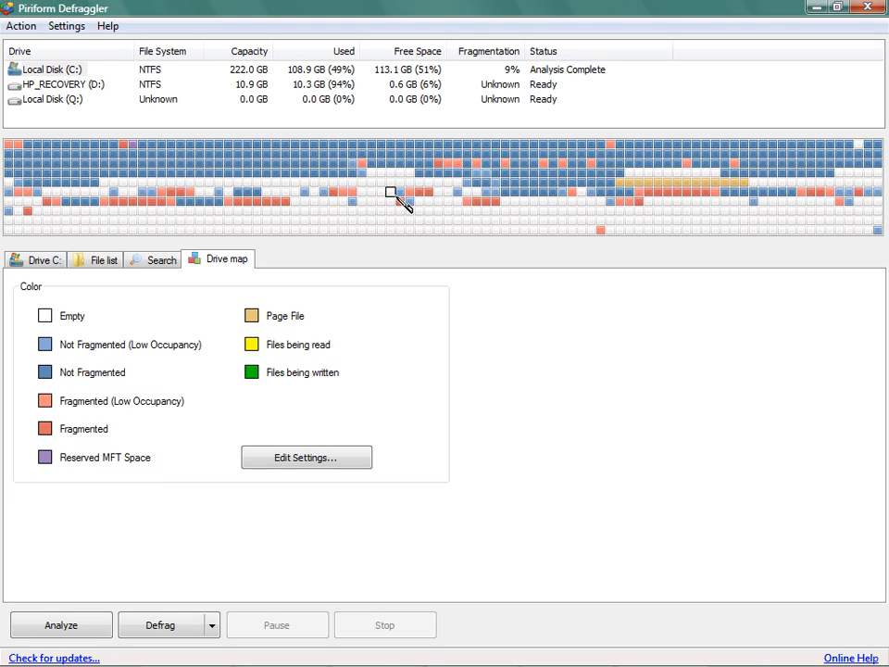
pyautogui.moveTo(440, 222)
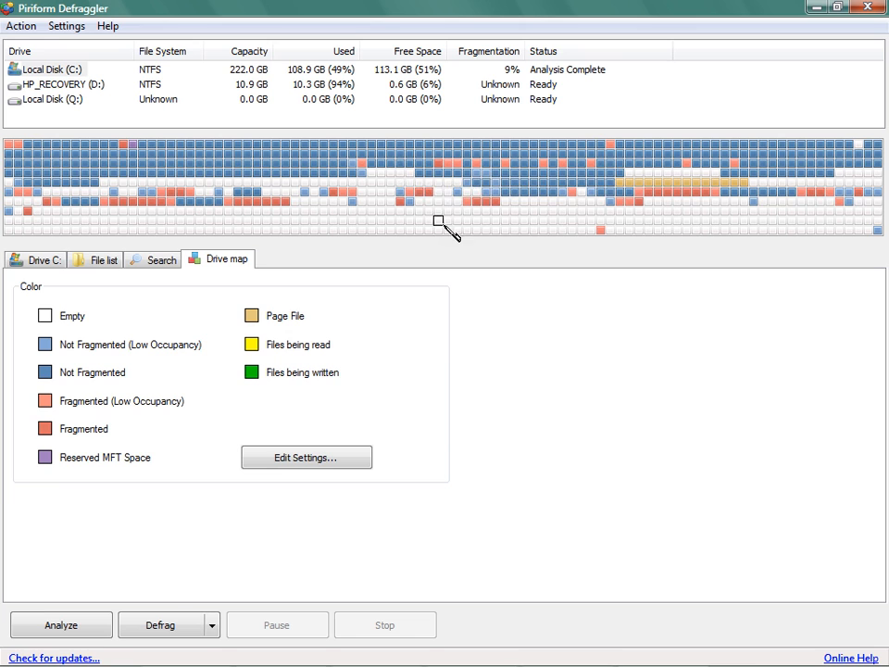
pyautogui.moveTo(449, 174)
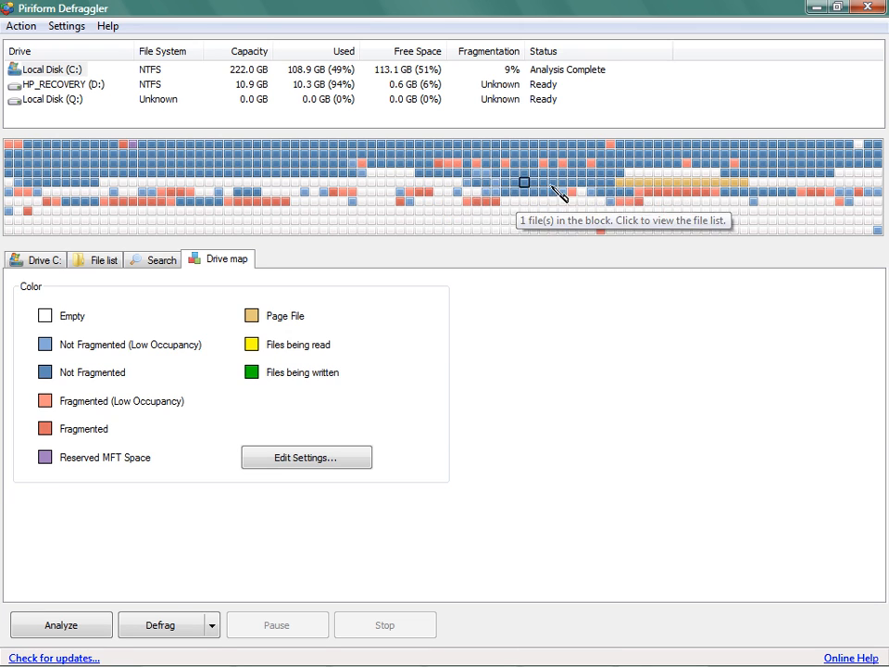
pyautogui.moveTo(658, 193)
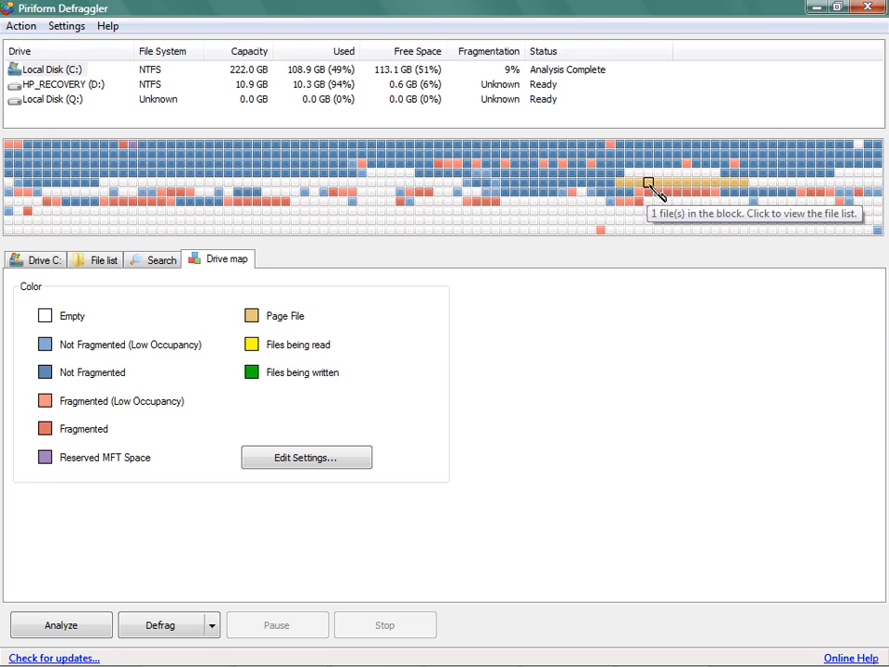
pyautogui.moveTo(707, 183)
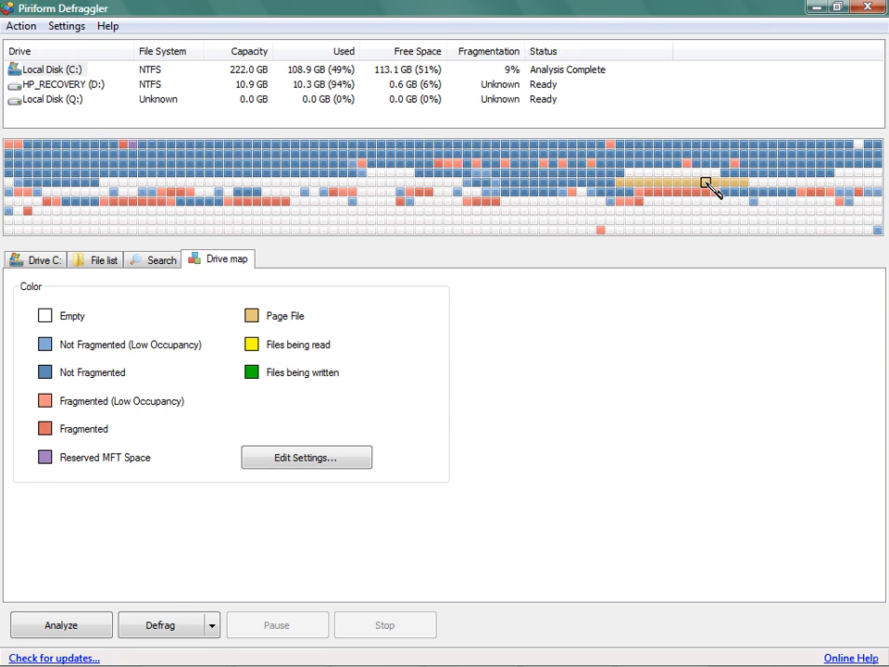
pyautogui.moveTo(306, 239)
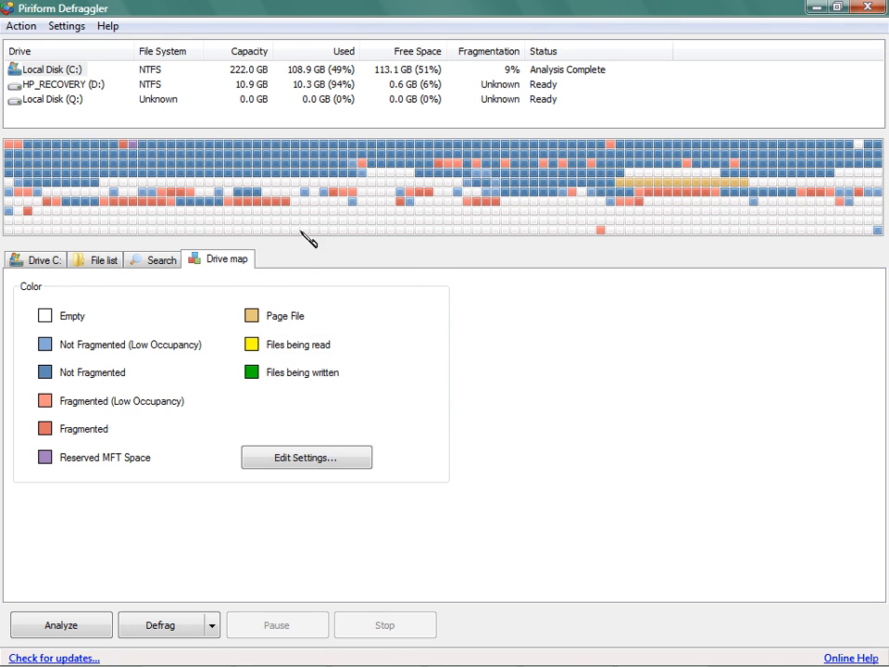
pyautogui.moveTo(306, 176)
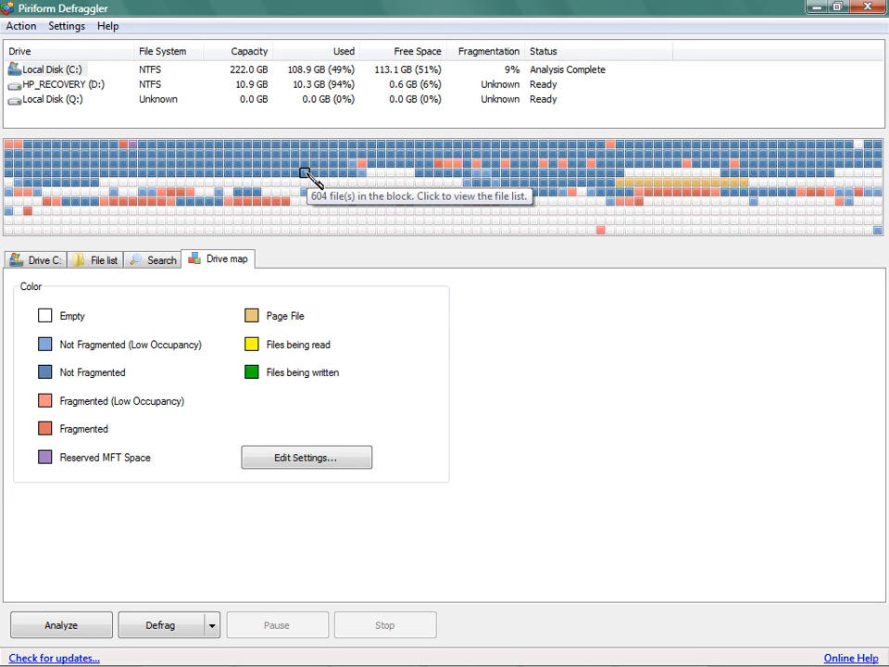
pyautogui.moveTo(296, 184)
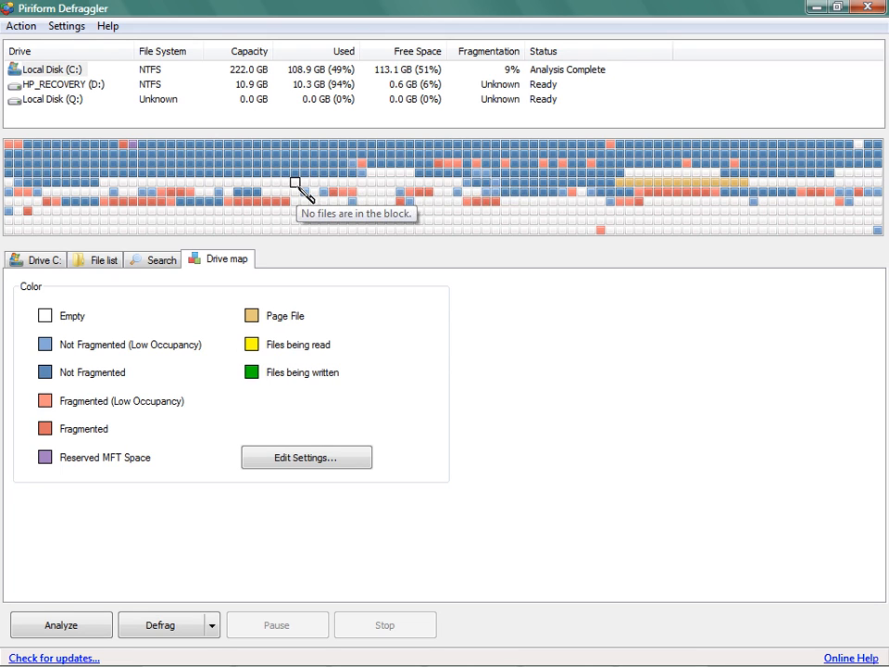
pyautogui.moveTo(364, 205)
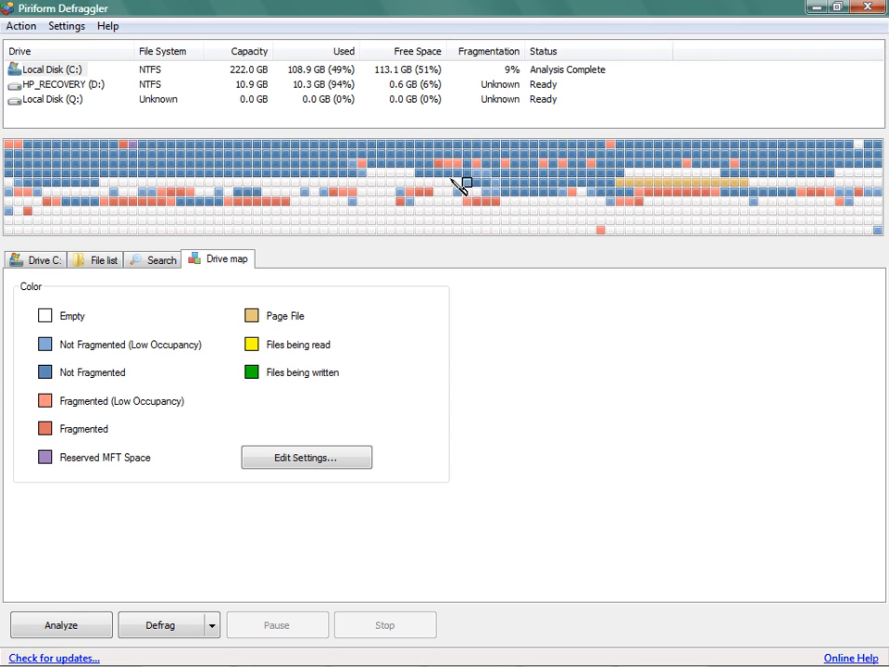
pyautogui.moveTo(440, 172)
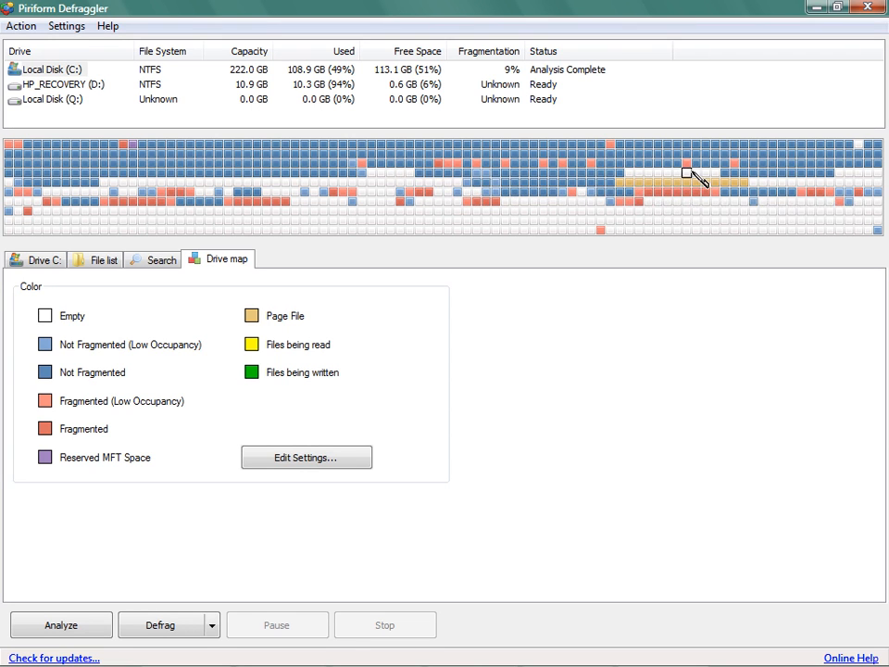
pyautogui.moveTo(861, 176)
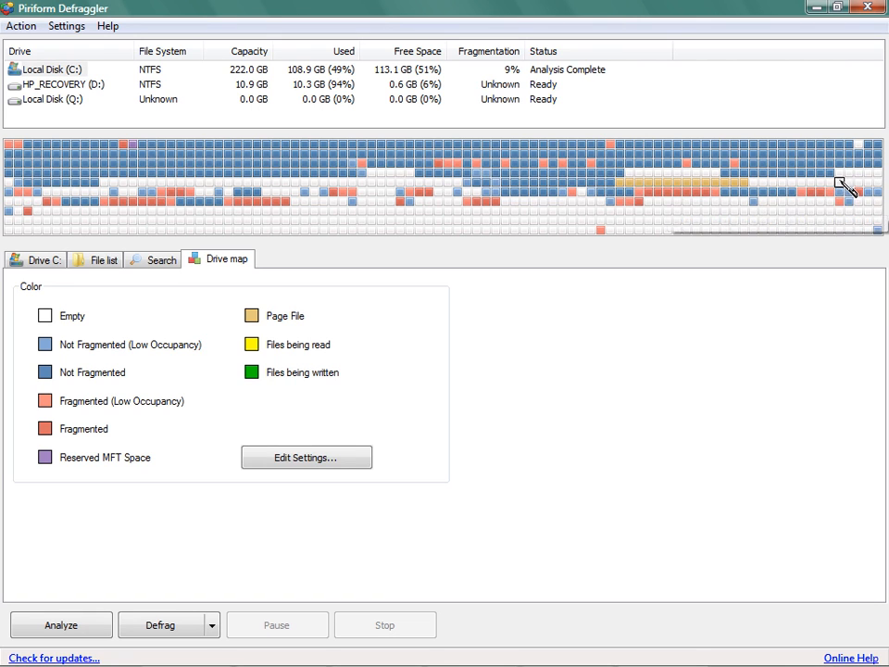
pyautogui.moveTo(849, 178)
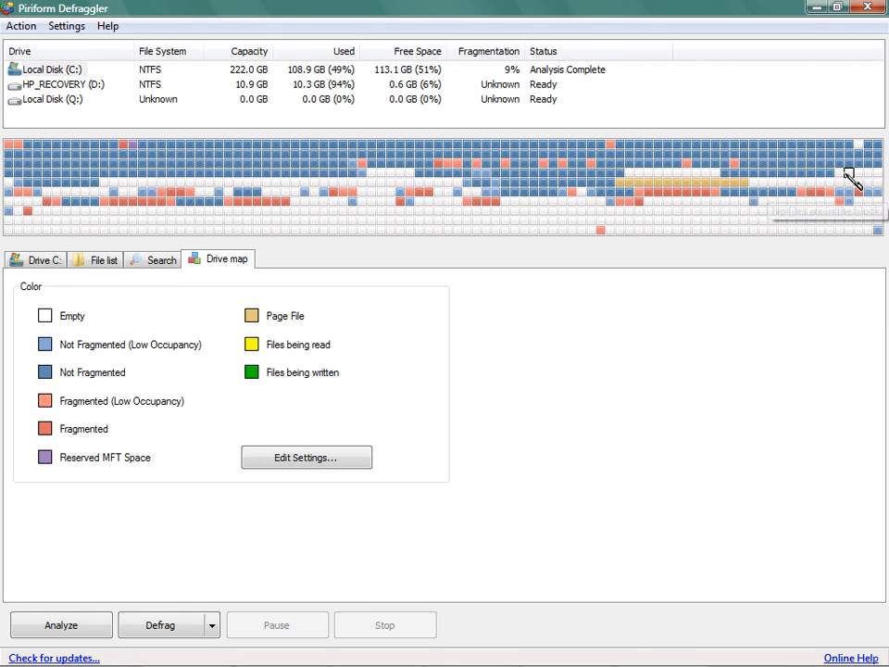
pyautogui.moveTo(586, 206)
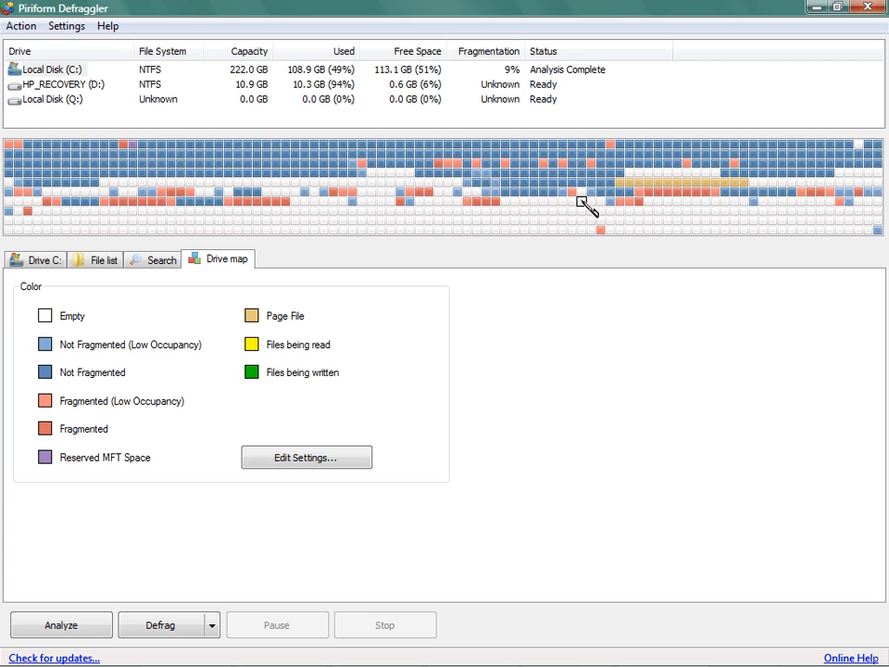
pyautogui.moveTo(292, 166)
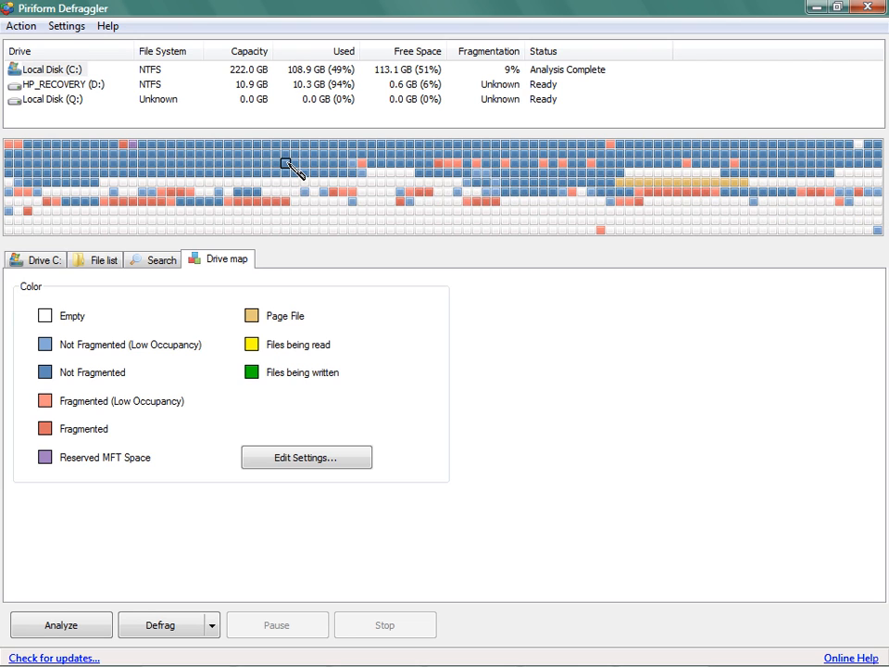
pyautogui.moveTo(290, 167)
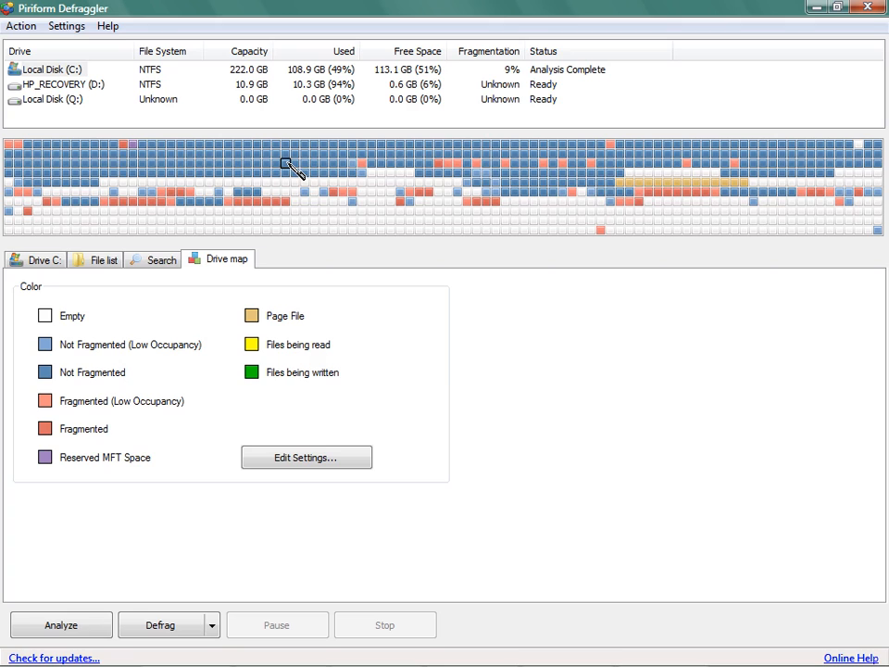
pyautogui.moveTo(176, 624)
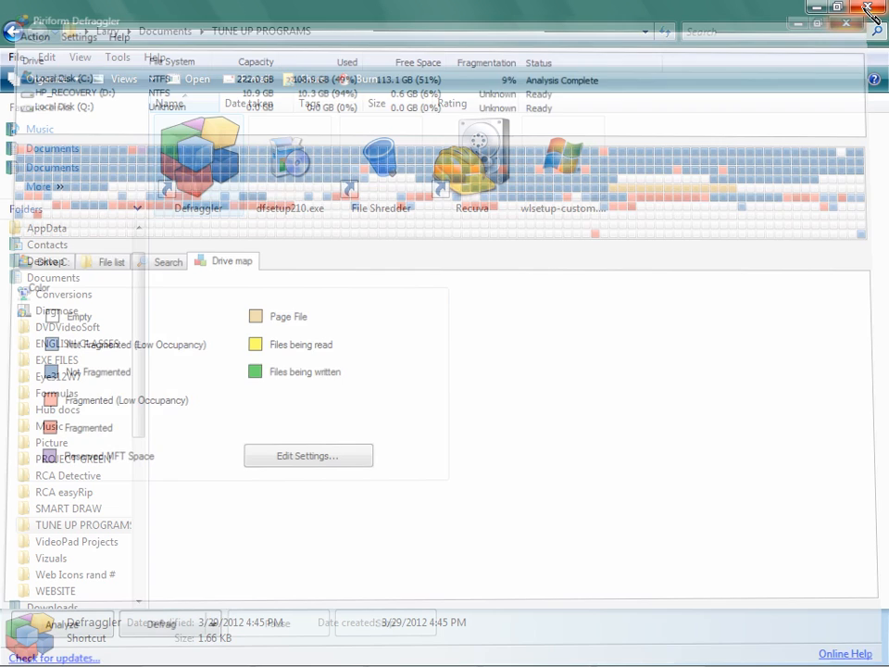
# Close Defraggler and launch File Shredder from the TUNE UP PROGRAMS folder.
pyautogui.click(871, 9)
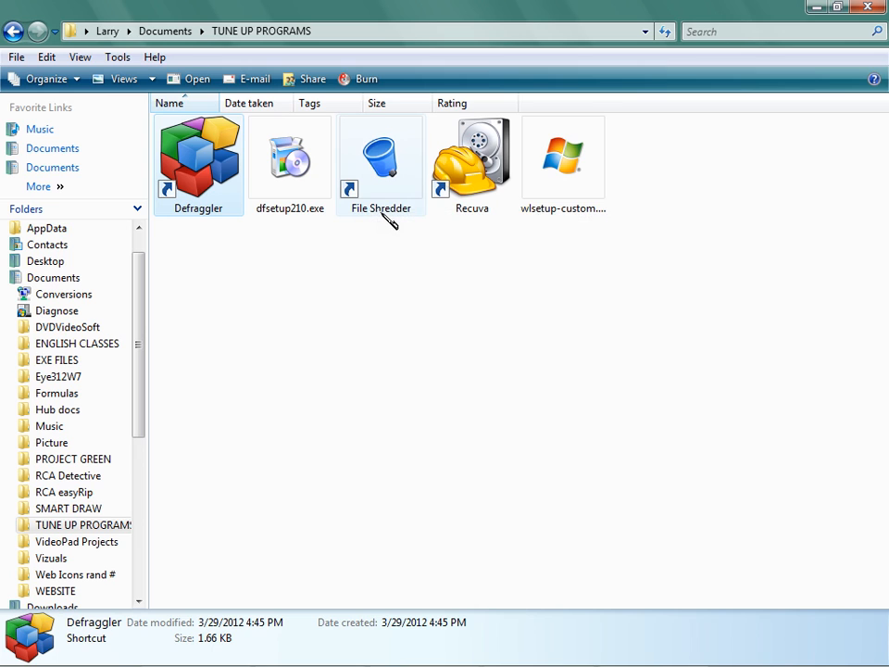
pyautogui.click(198, 157)
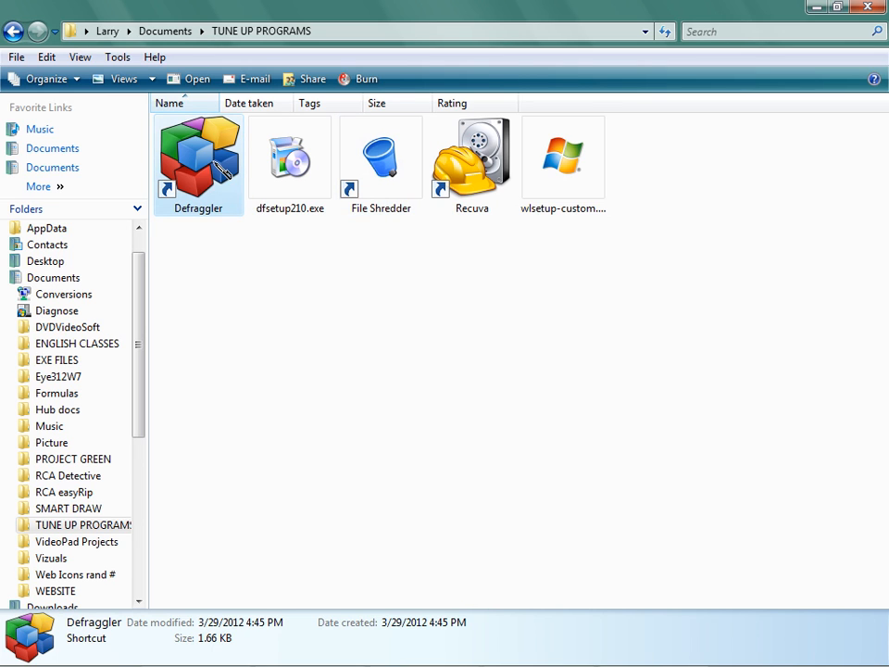
pyautogui.moveTo(210, 171)
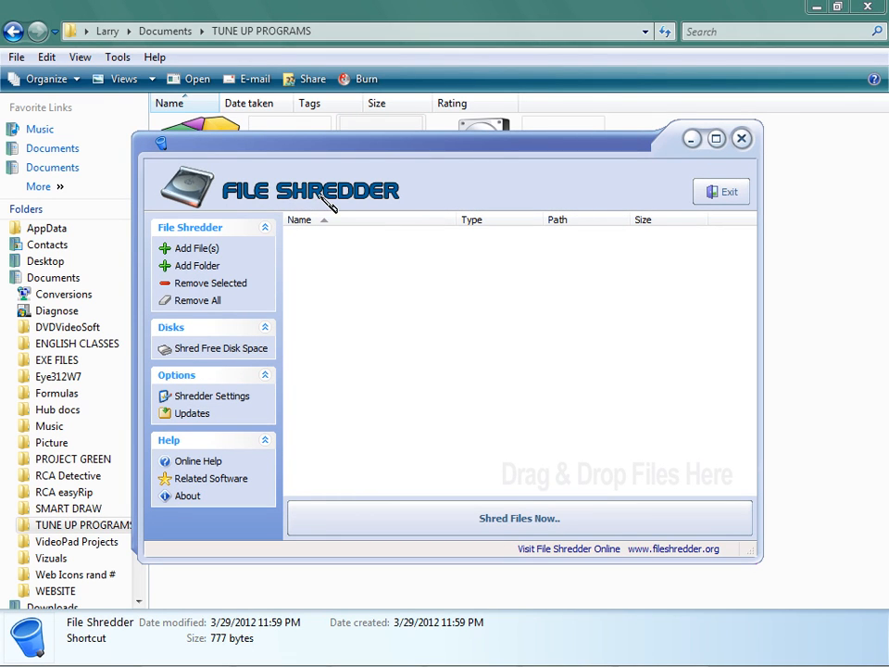
pyautogui.moveTo(290, 232)
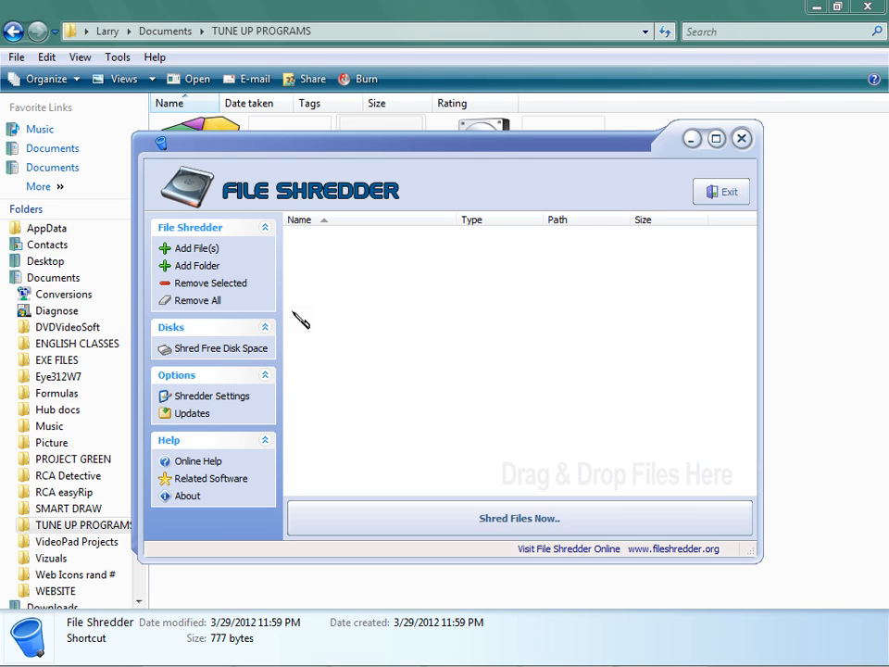
pyautogui.moveTo(340, 313)
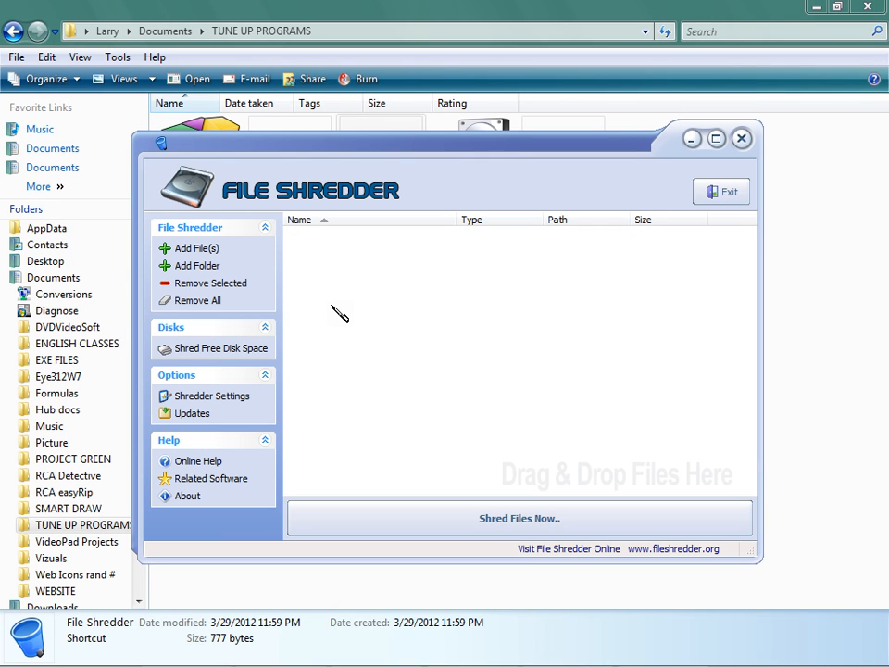
pyautogui.moveTo(267, 433)
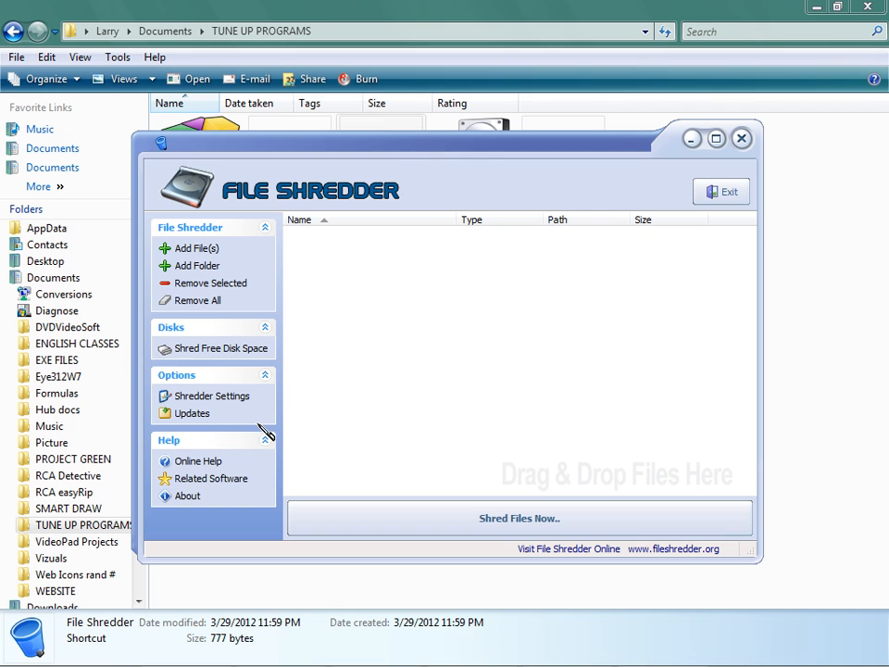
pyautogui.moveTo(242, 369)
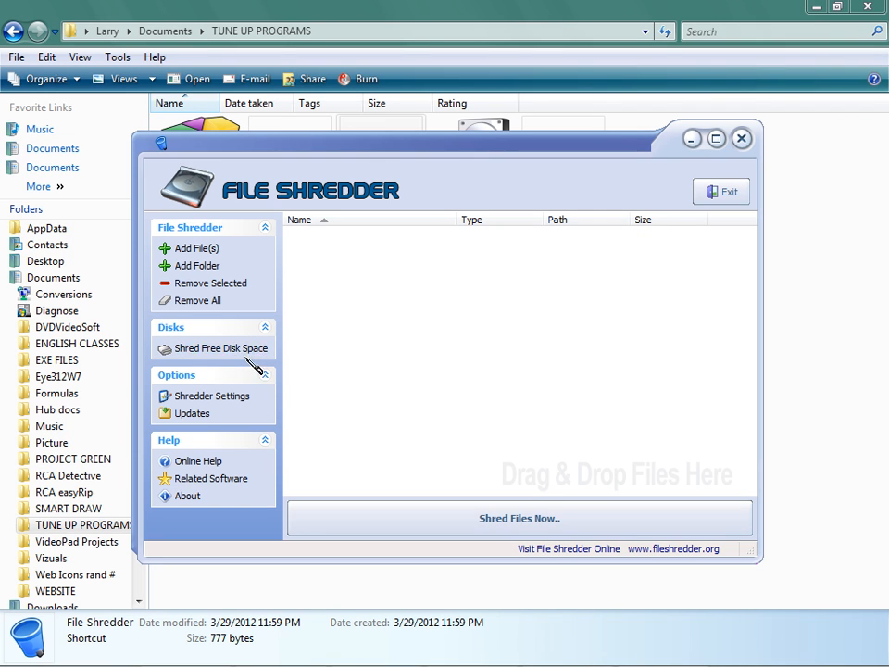
pyautogui.moveTo(220, 348)
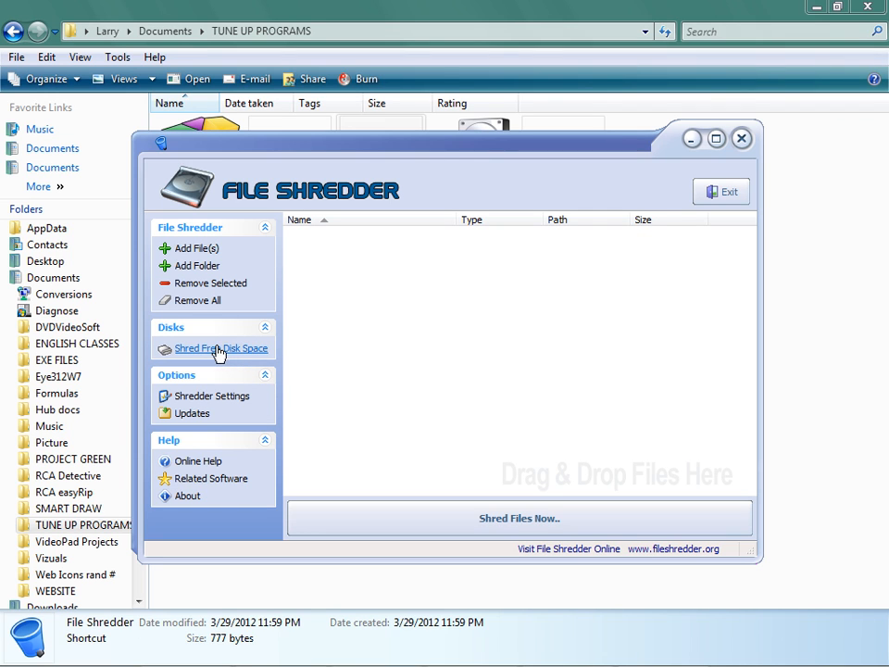
# Set up a DoD 5220-22.M free-space wipe of drive C: and reach the progress page.
pyautogui.click(221, 348)
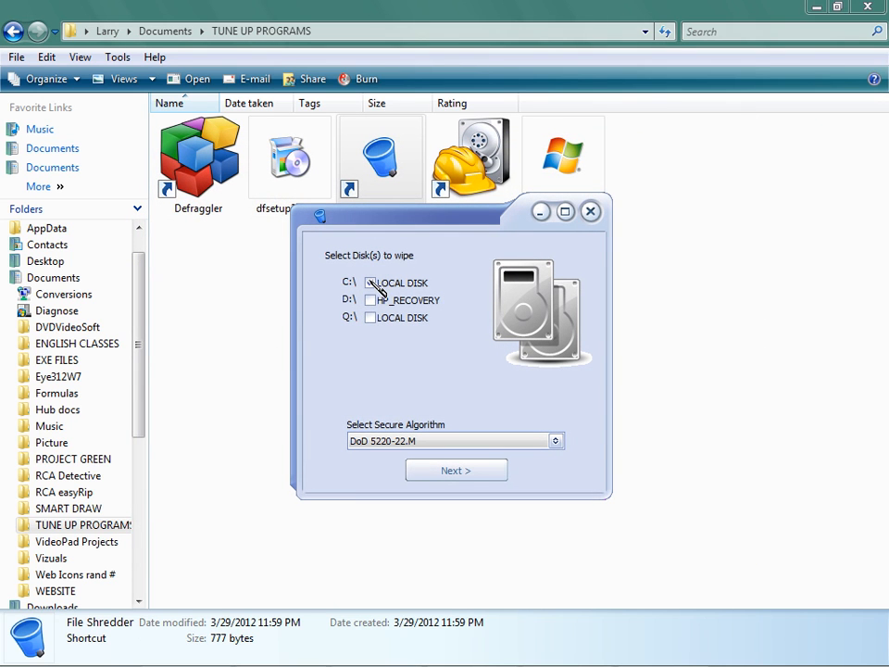
pyautogui.click(369, 282)
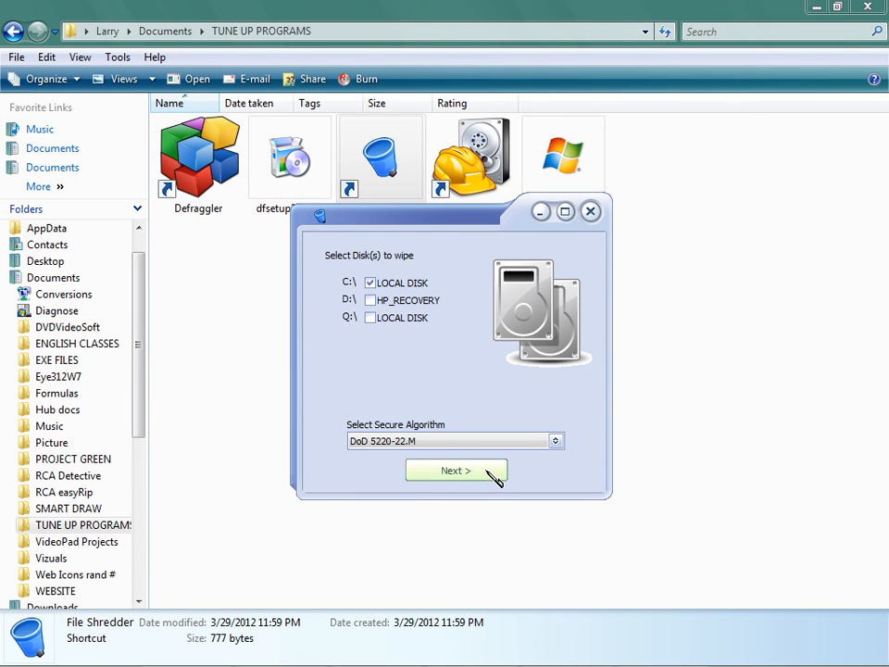
pyautogui.click(454, 471)
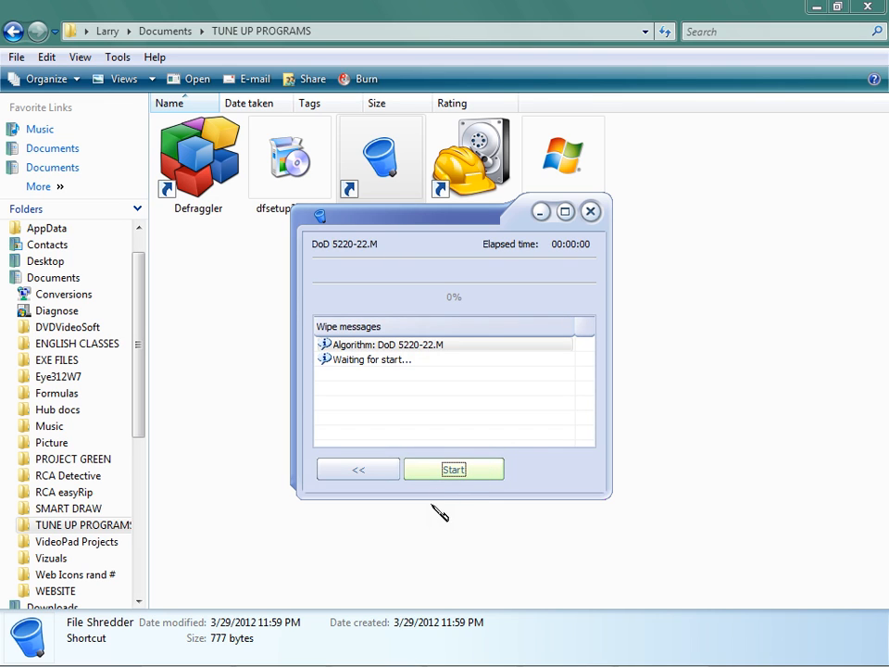
pyautogui.moveTo(288, 347)
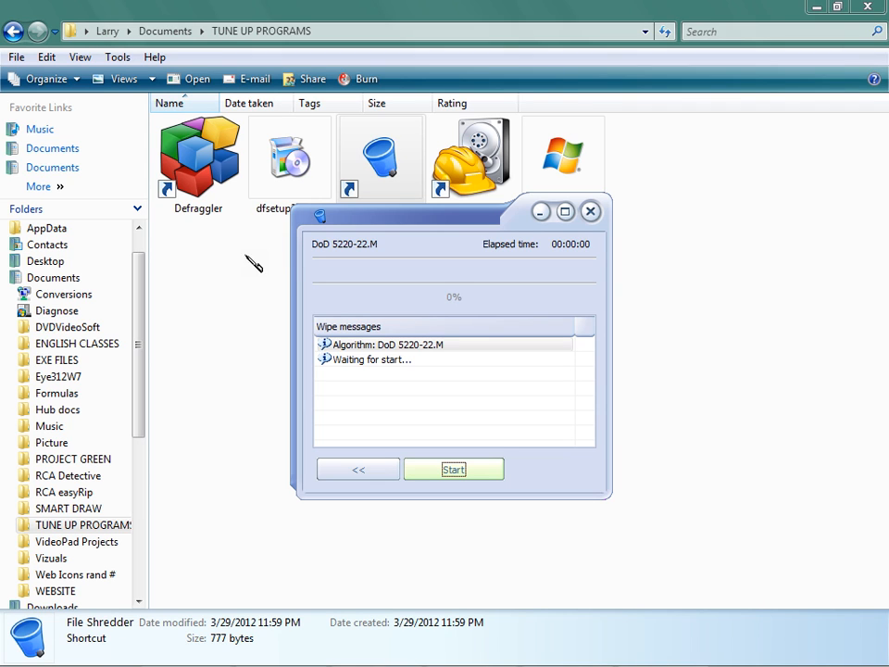
pyautogui.moveTo(262, 322)
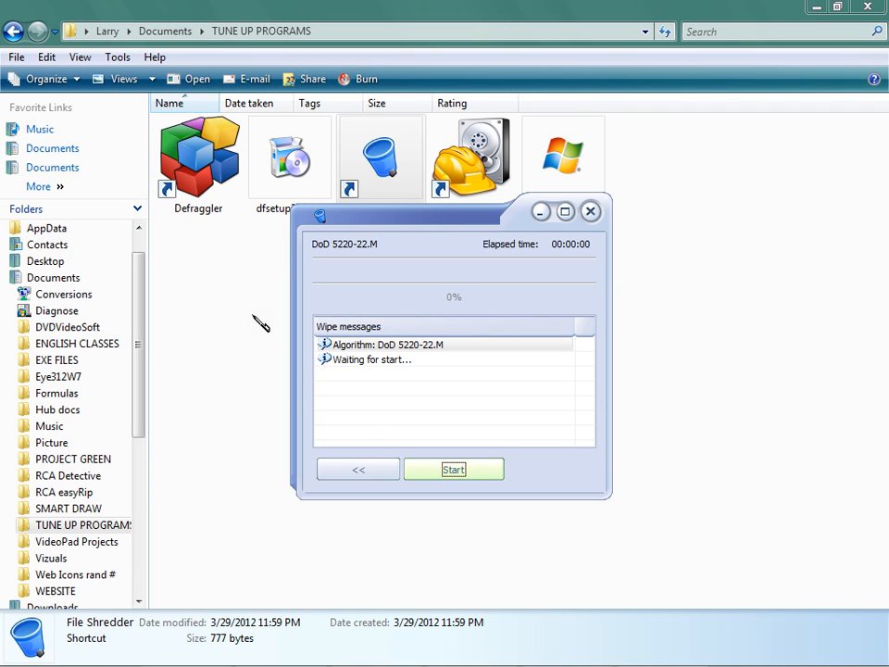
pyautogui.moveTo(261, 290)
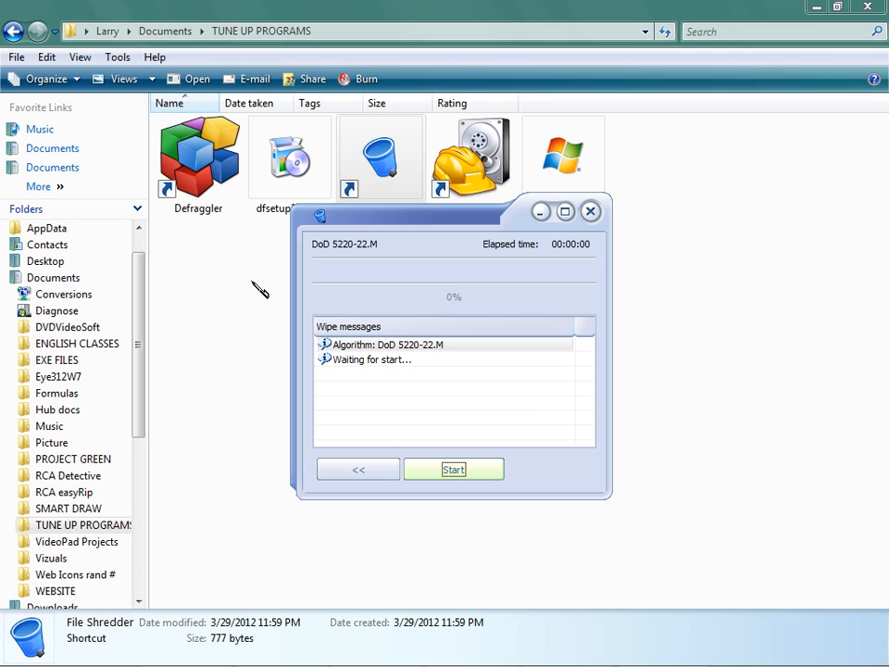
pyautogui.moveTo(264, 280)
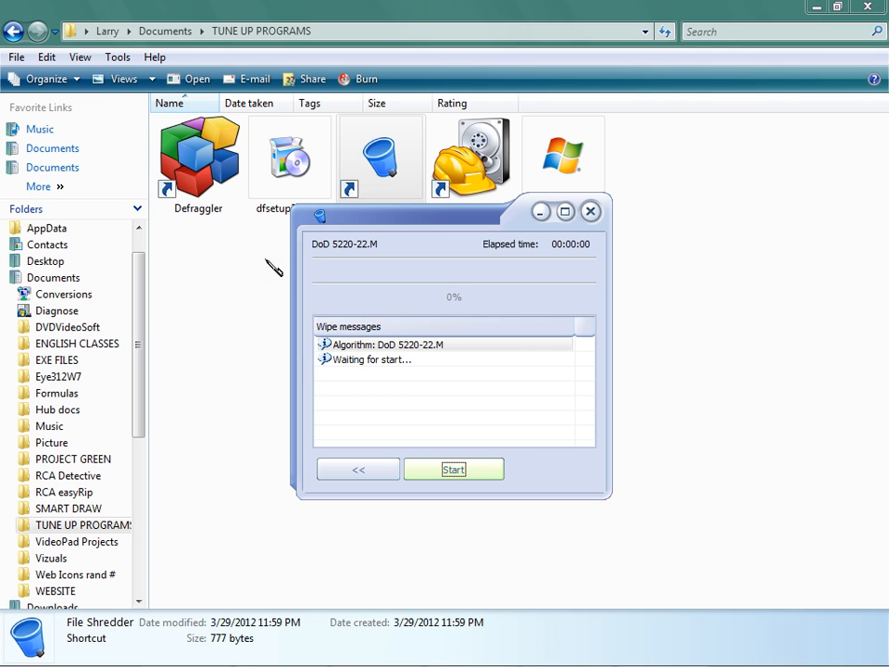
pyautogui.moveTo(269, 278)
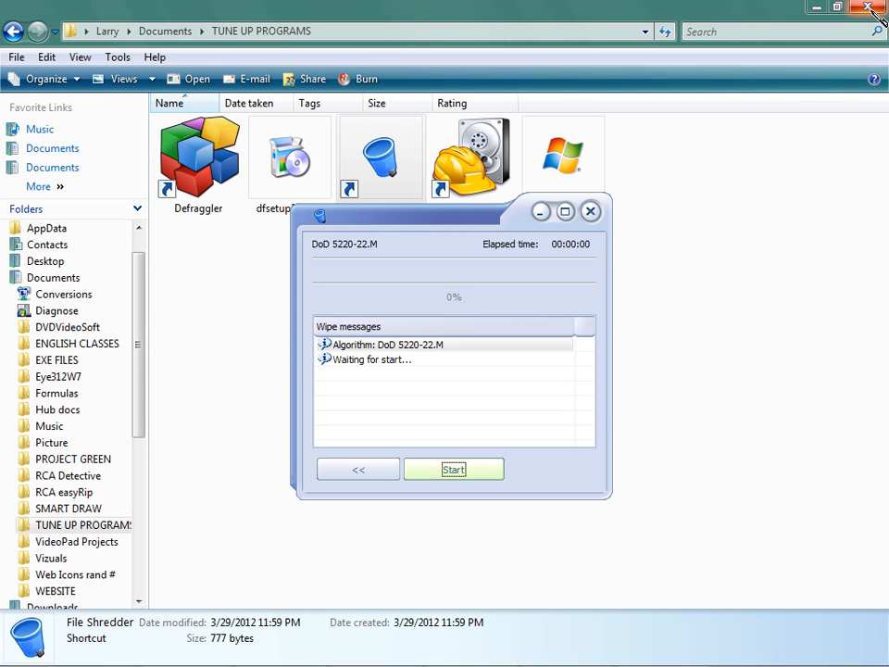
# Close Explorer and File Shredder, then launch System Restore from System Tools.
pyautogui.click(867, 8)
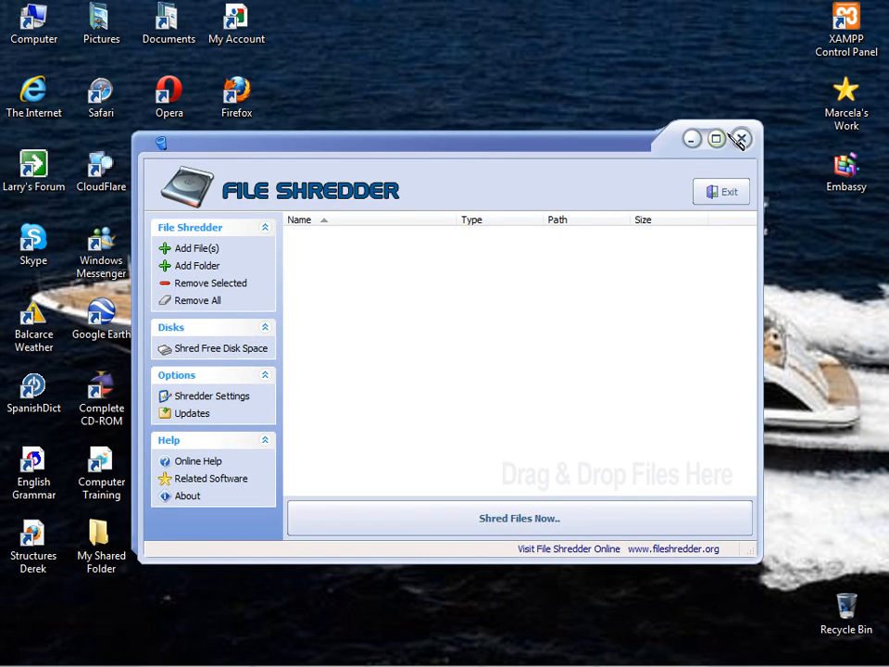
pyautogui.click(740, 139)
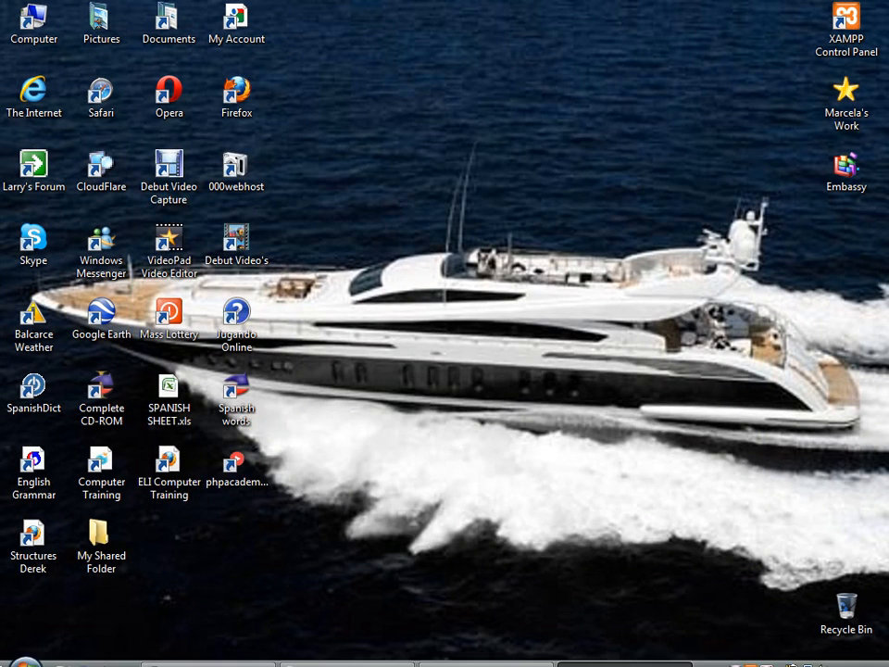
pyautogui.click(25, 653)
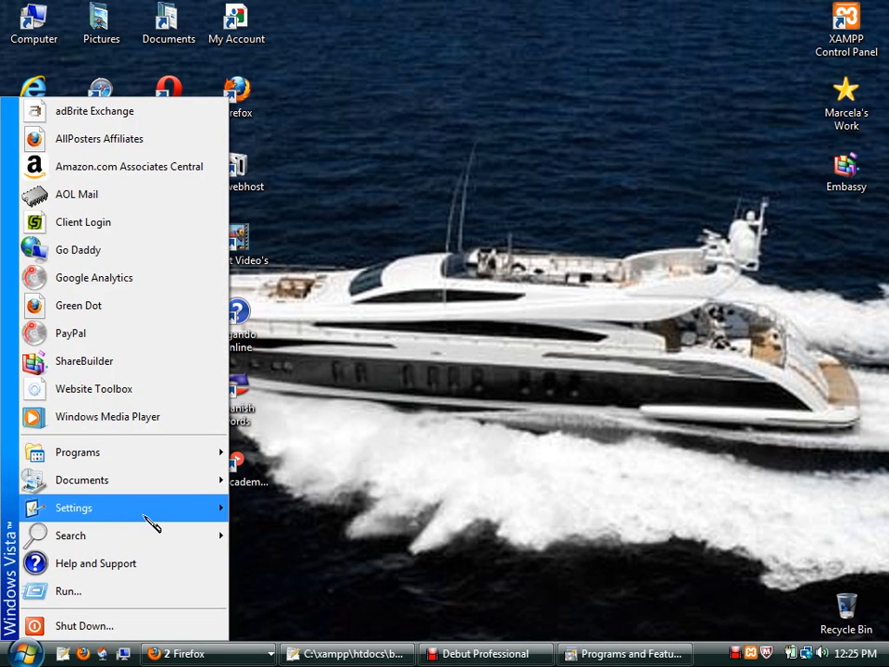
pyautogui.moveTo(73, 507)
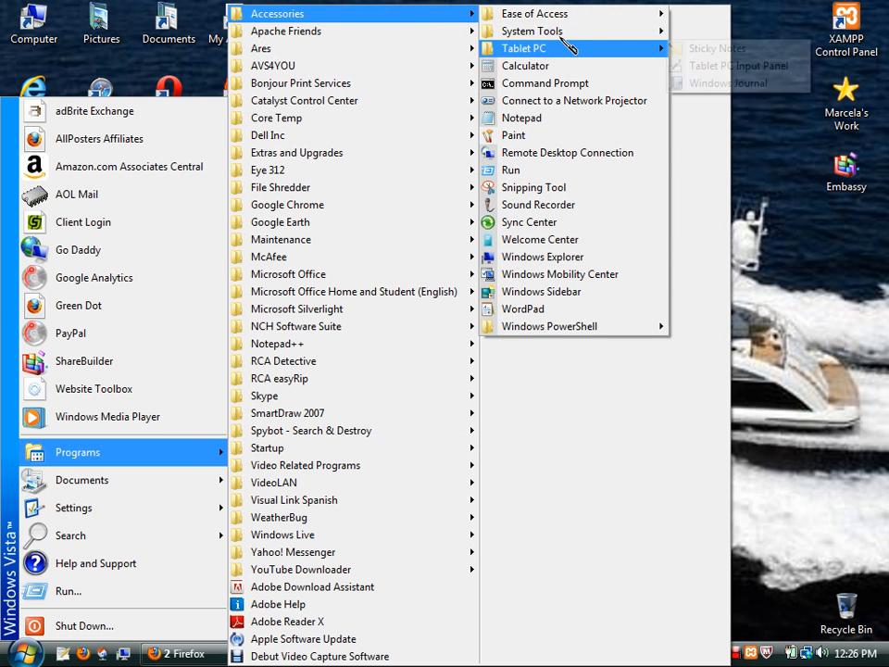
pyautogui.moveTo(532, 31)
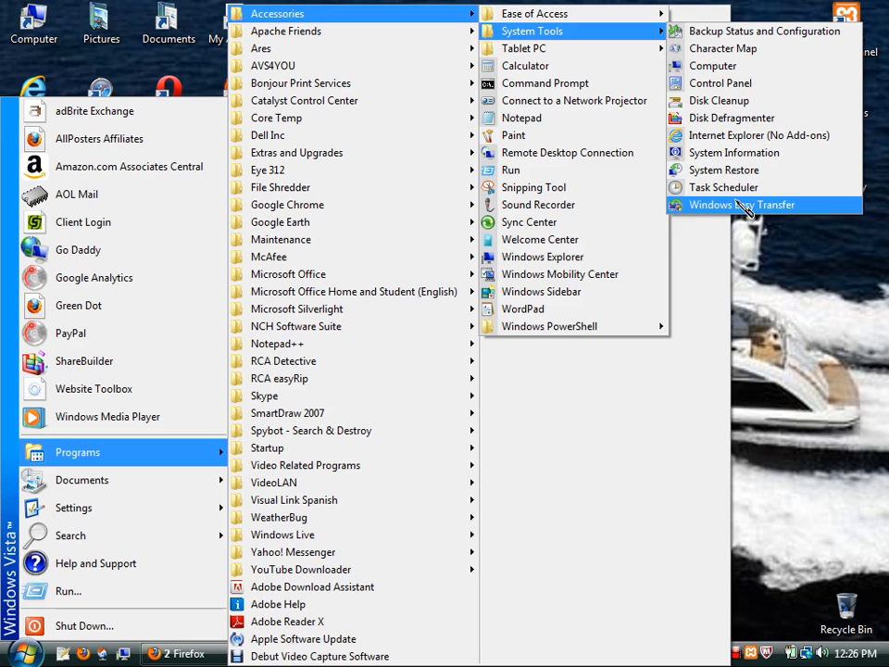
pyautogui.click(740, 204)
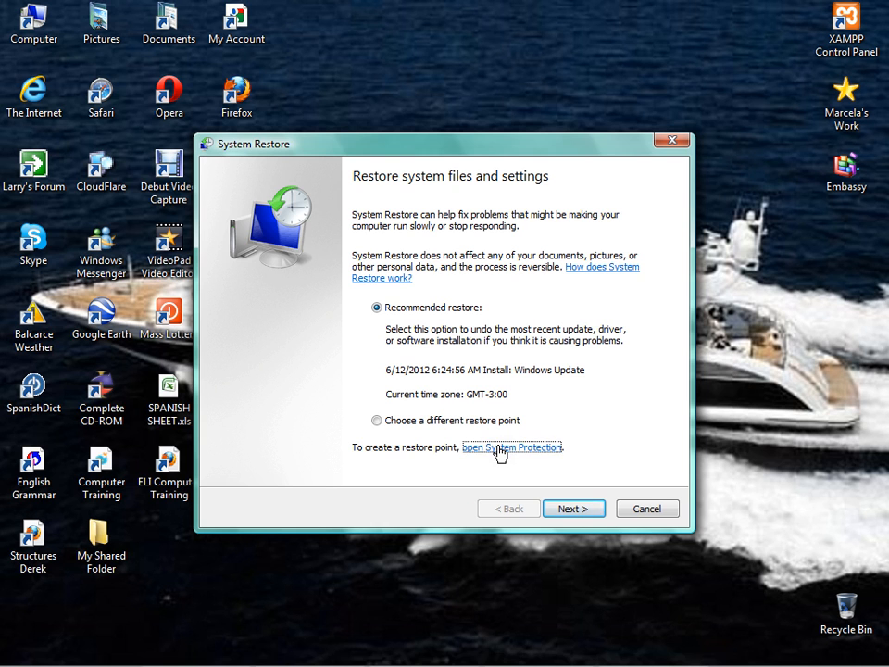
# Open the System Protection tab showing protection for drives C: and D:.
pyautogui.click(511, 447)
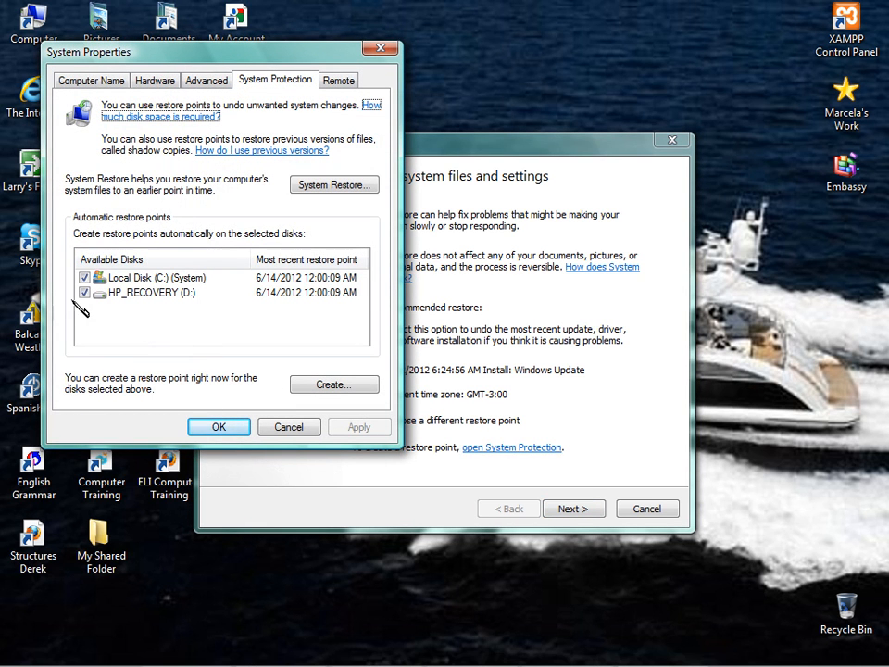
pyautogui.moveTo(301, 227)
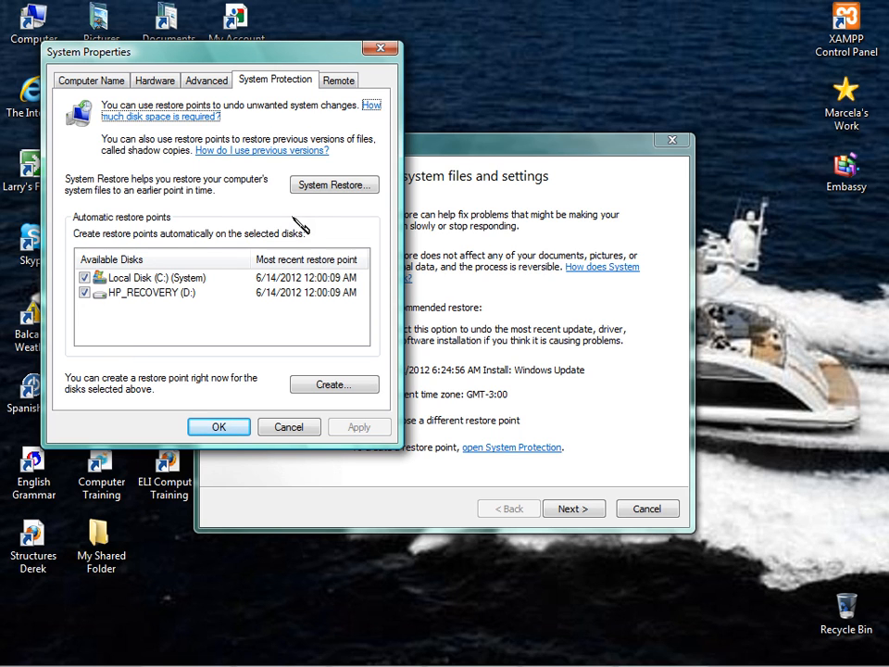
pyautogui.moveTo(328, 218)
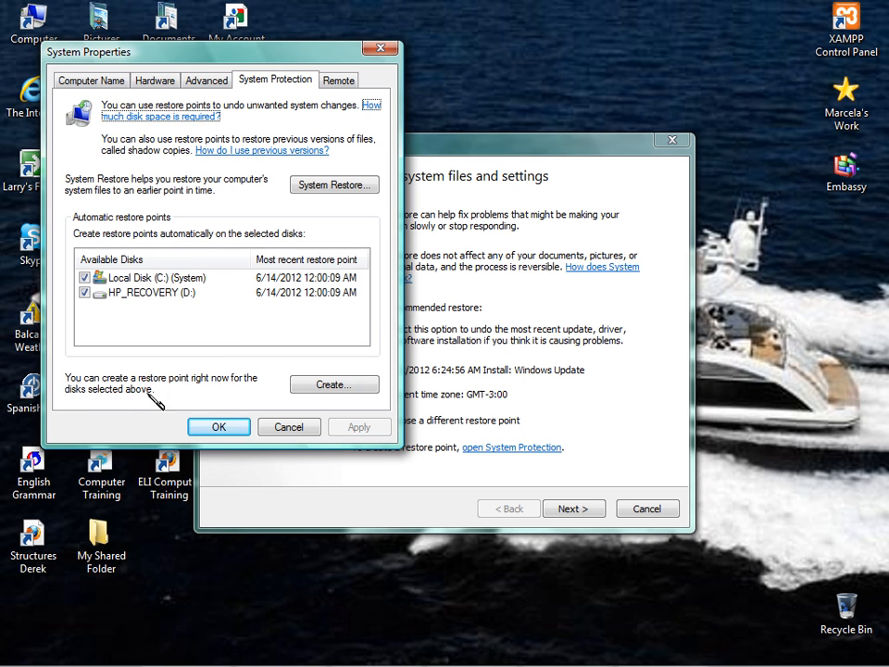
# Open the Create a restore point dialog, cancel it, and close System Properties with OK.
pyautogui.click(333, 383)
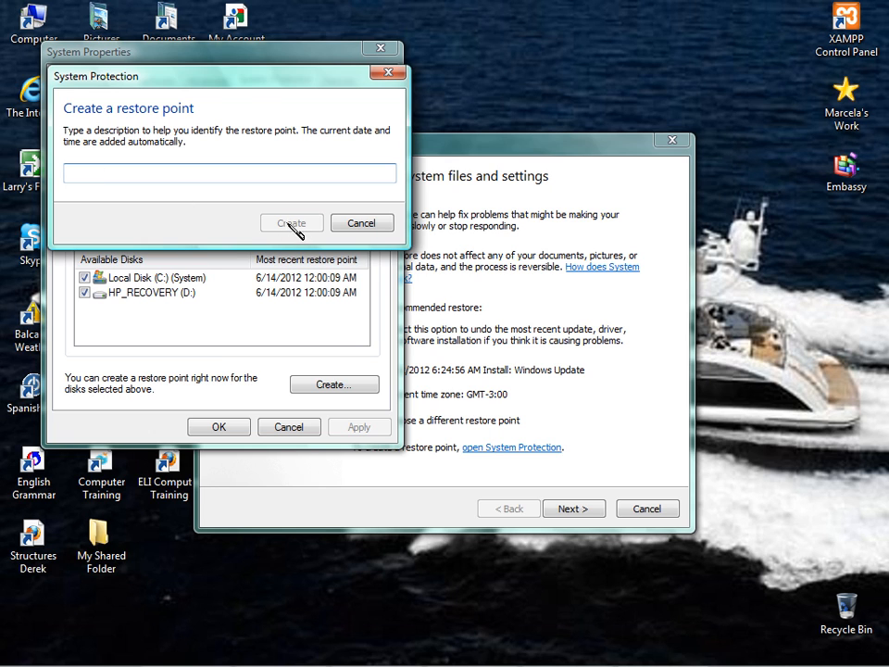
pyautogui.moveTo(190, 231)
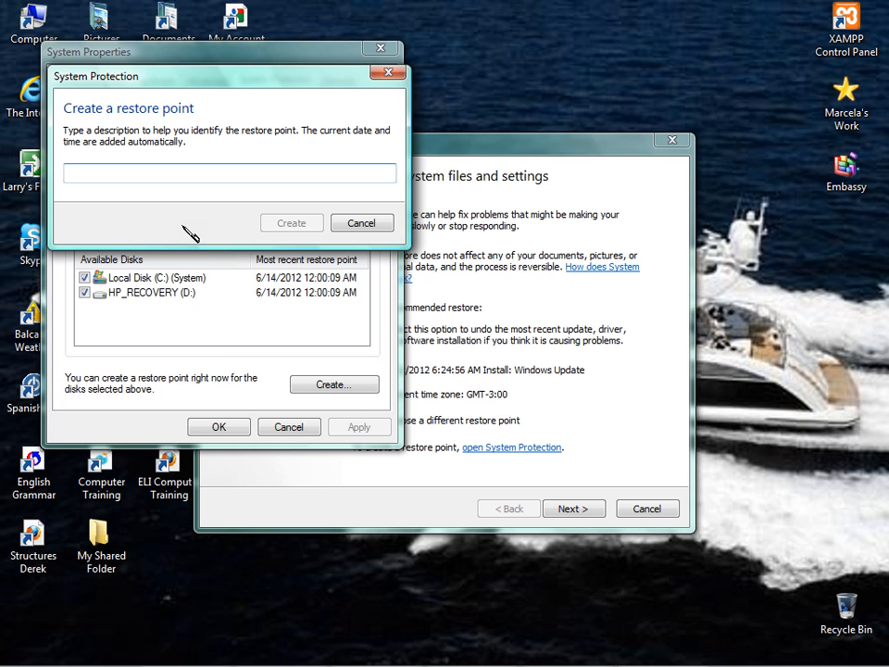
pyautogui.click(228, 172)
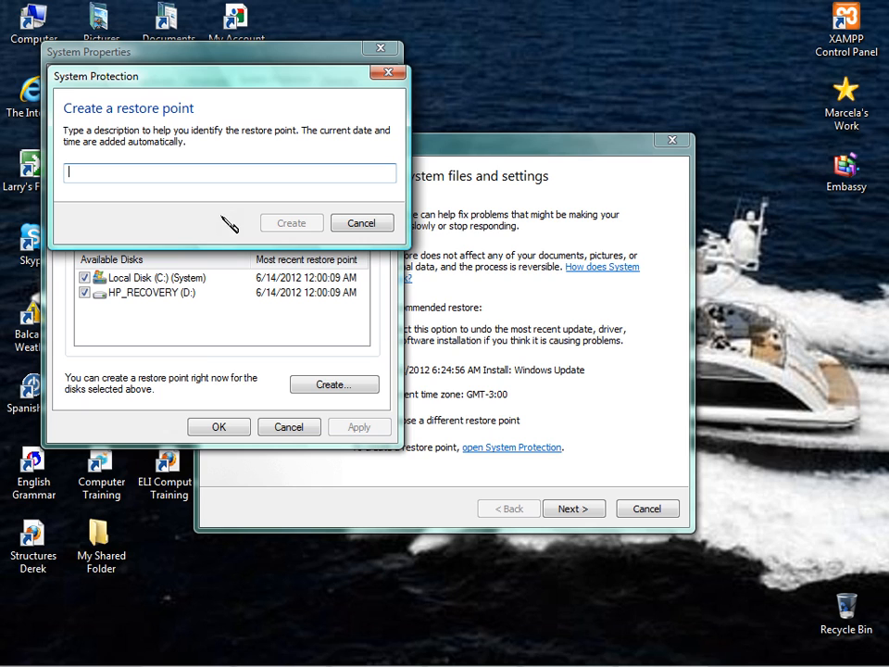
pyautogui.moveTo(273, 304)
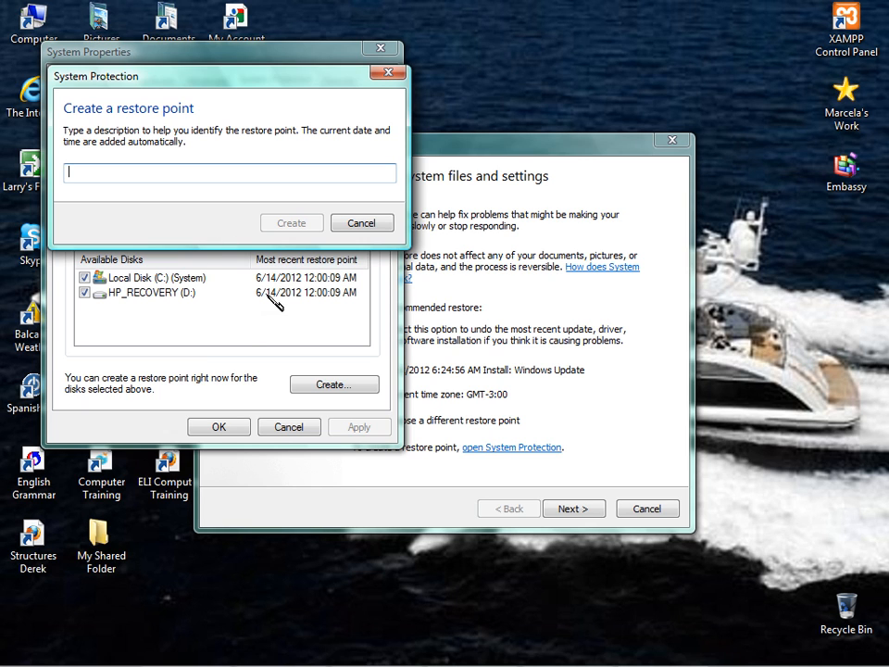
pyautogui.moveTo(215, 236)
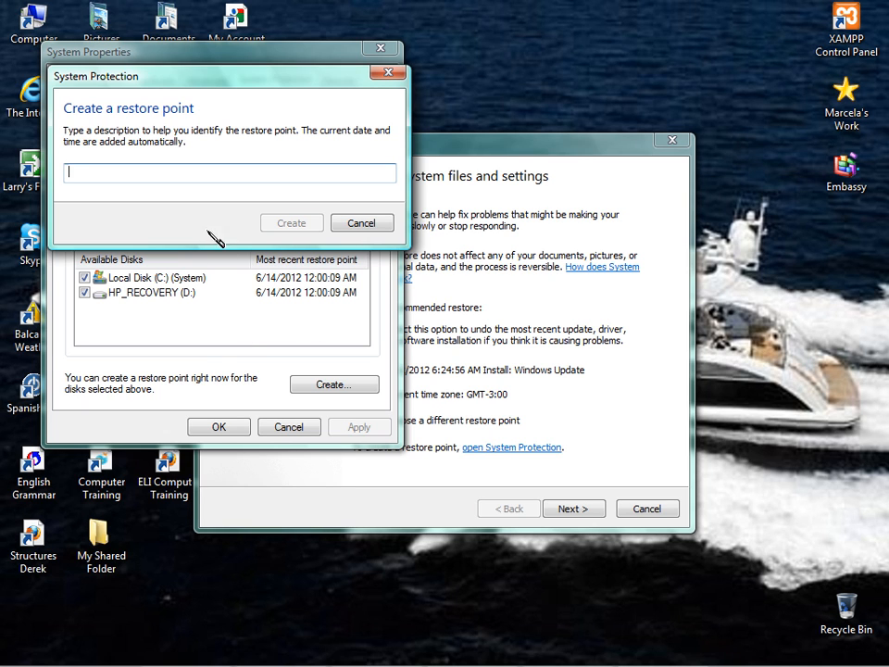
pyautogui.click(361, 222)
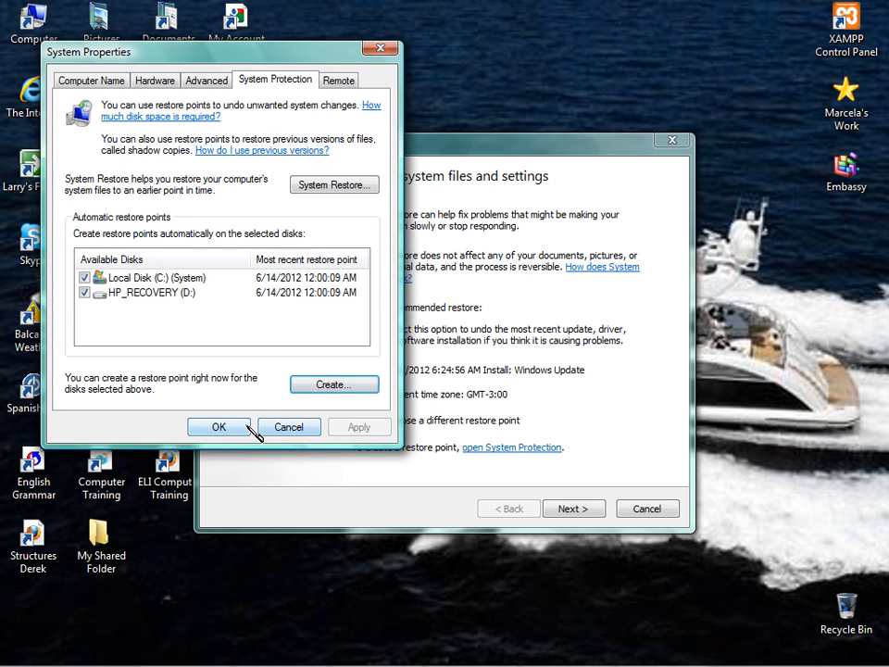
pyautogui.click(220, 427)
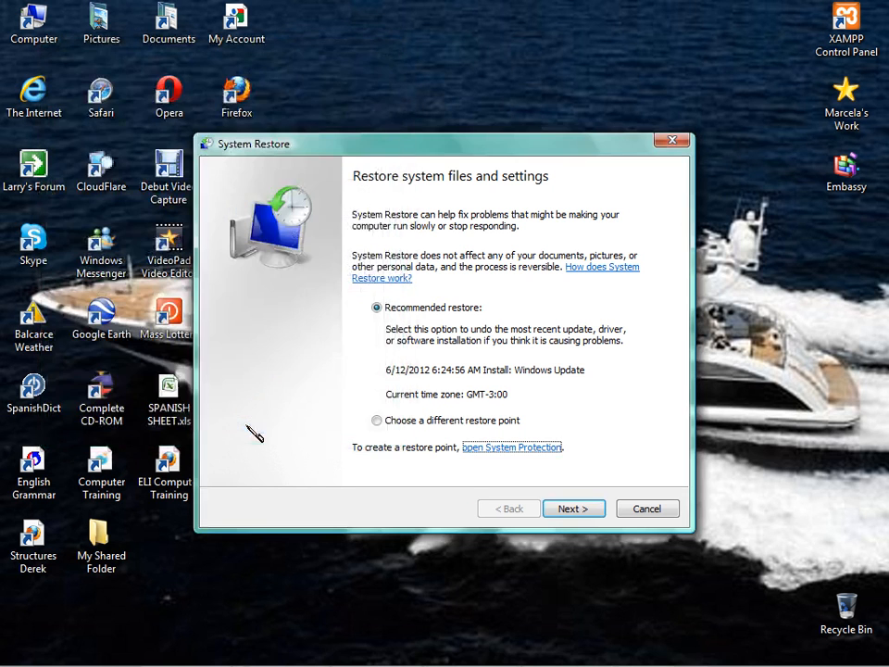